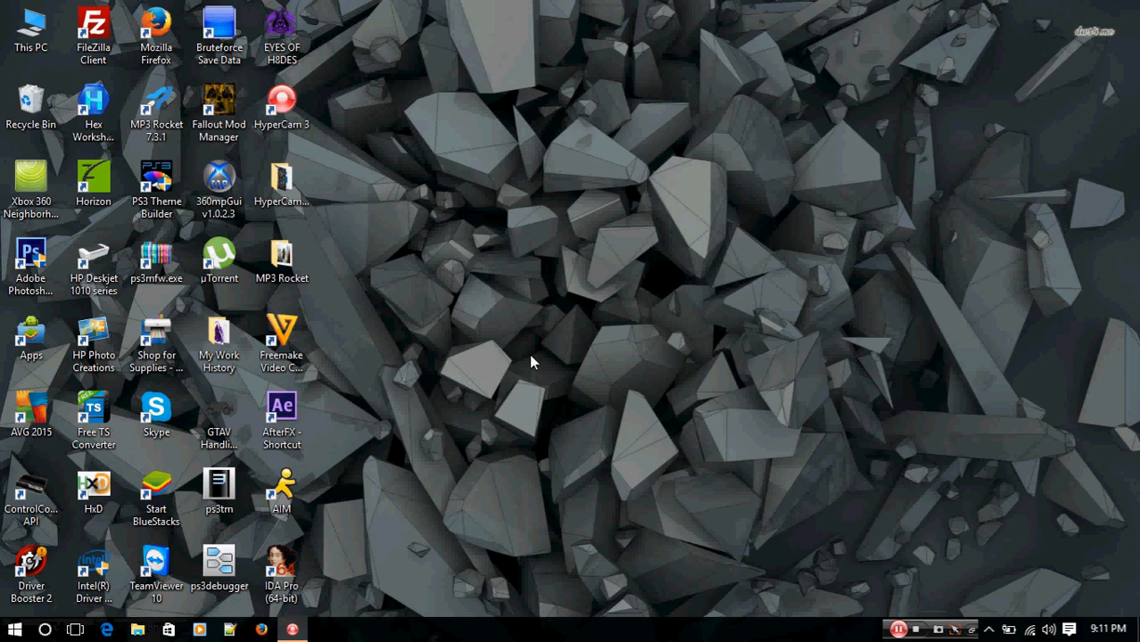
mouse_move(579, 333)
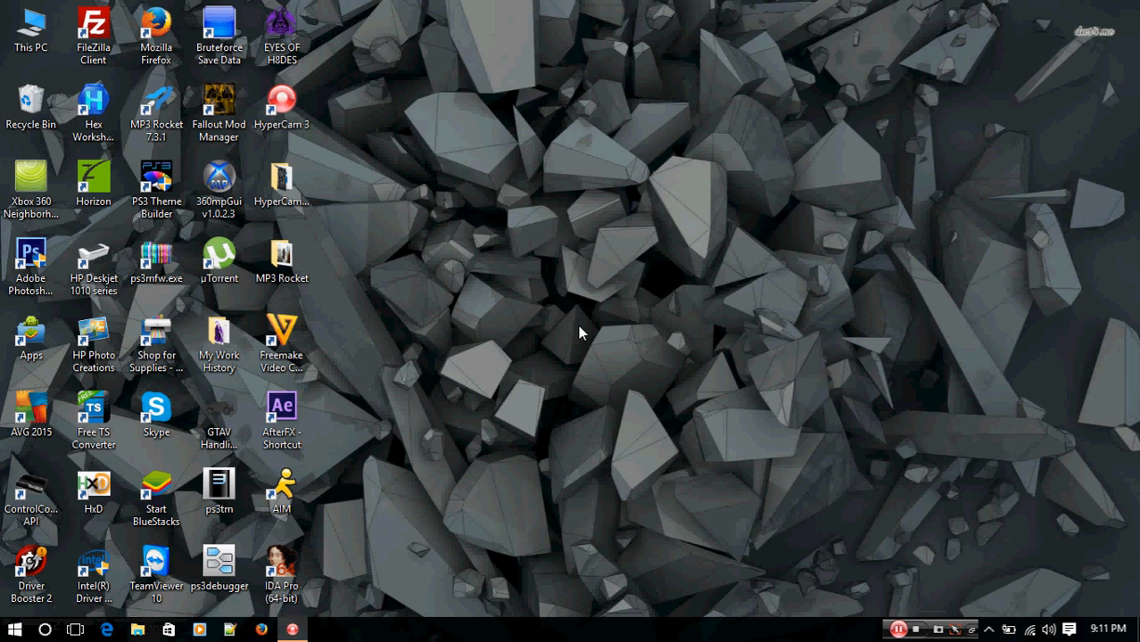
mouse_move(595, 328)
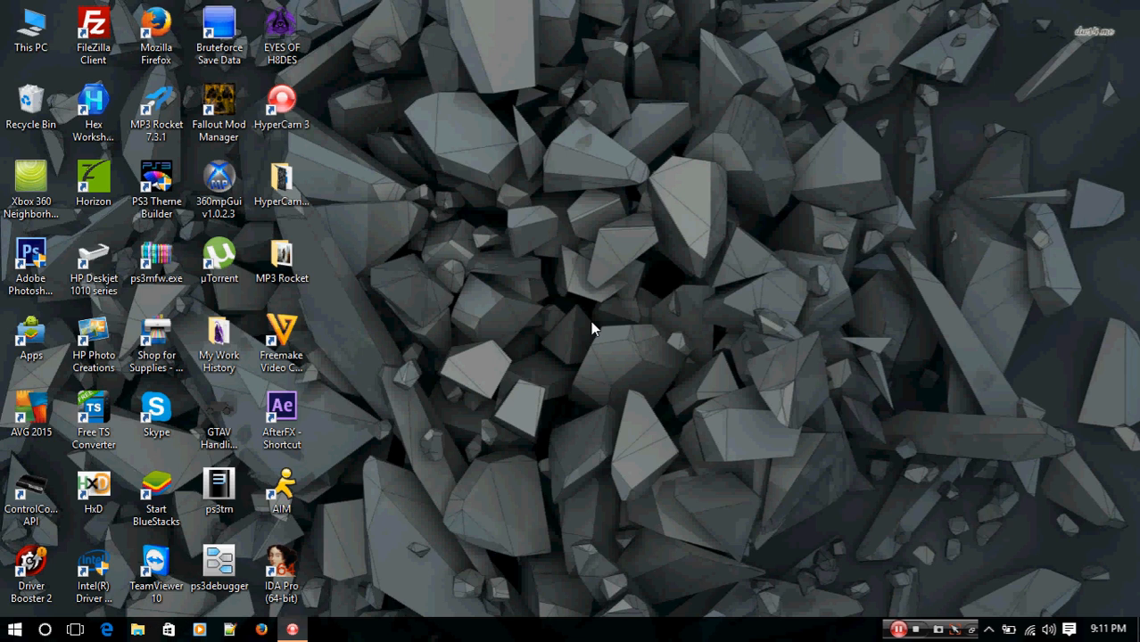
mouse_move(512, 290)
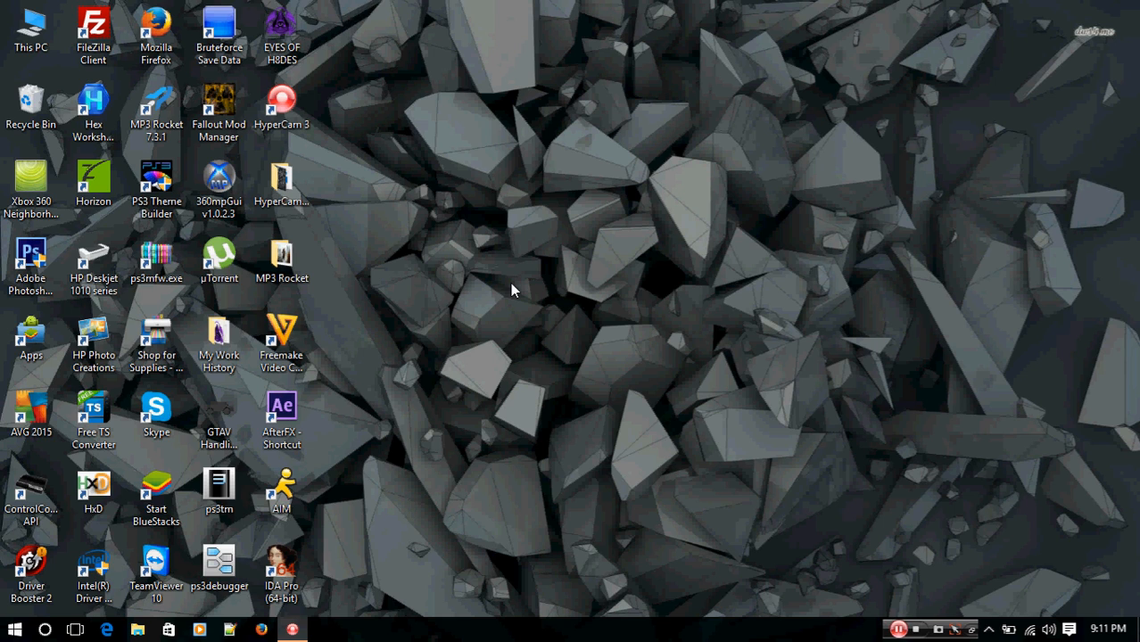
mouse_move(425, 299)
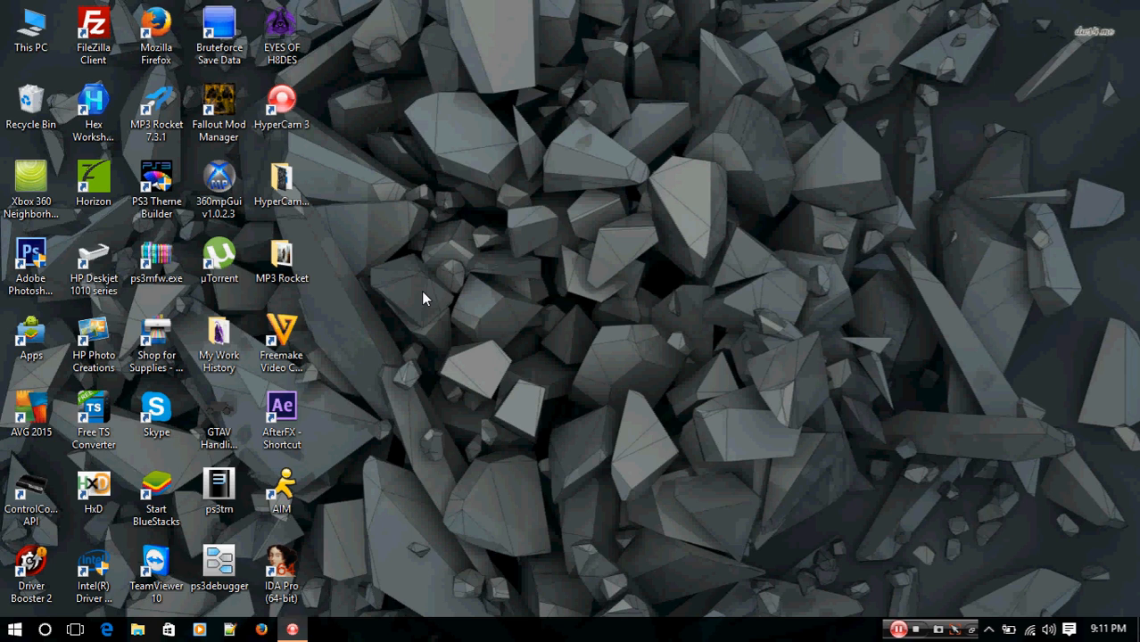
mouse_move(410, 333)
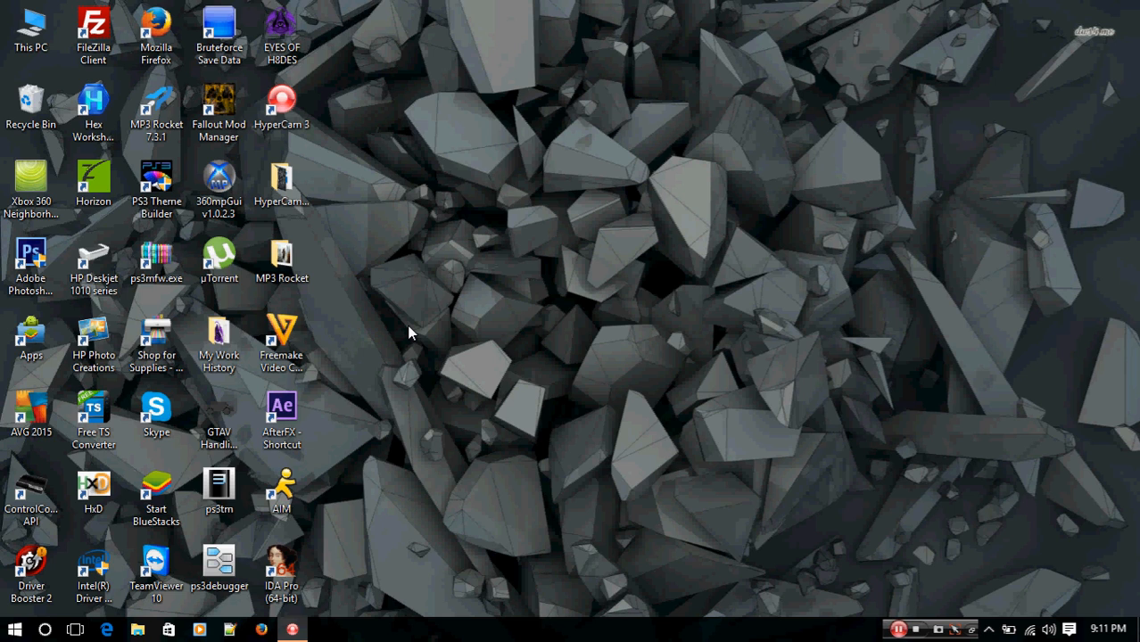
mouse_move(665, 289)
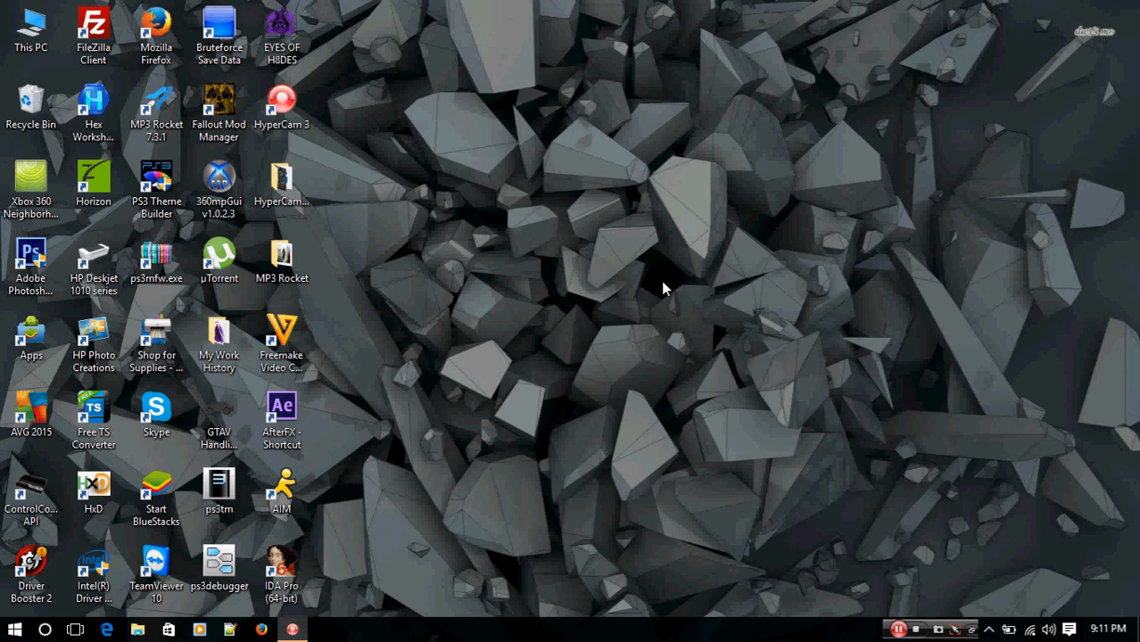
mouse_move(388, 327)
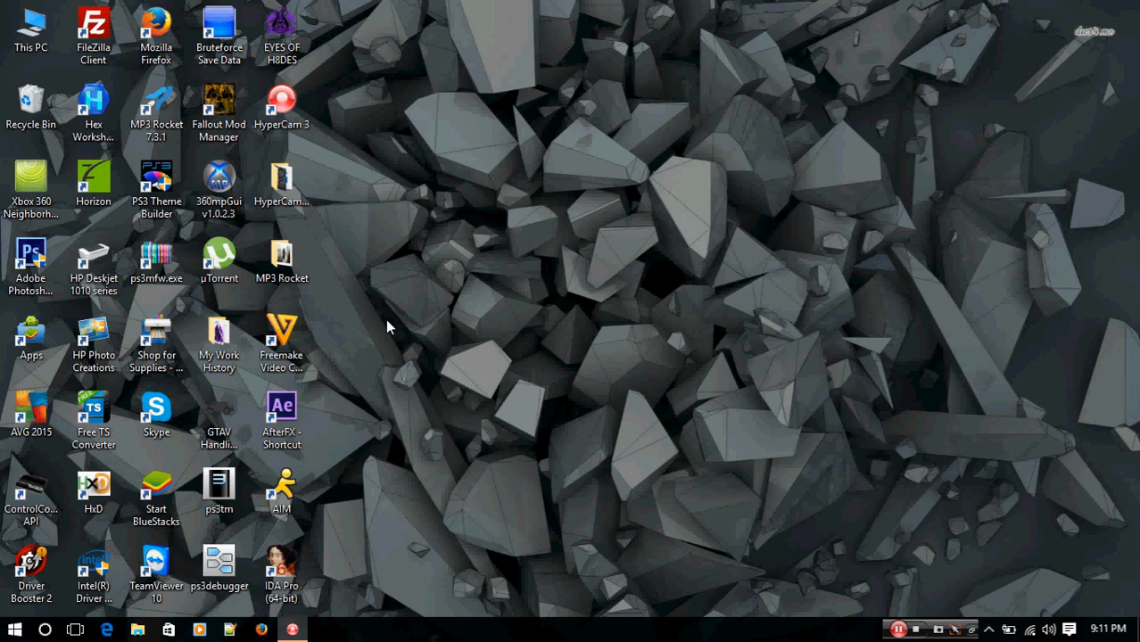
mouse_move(745, 325)
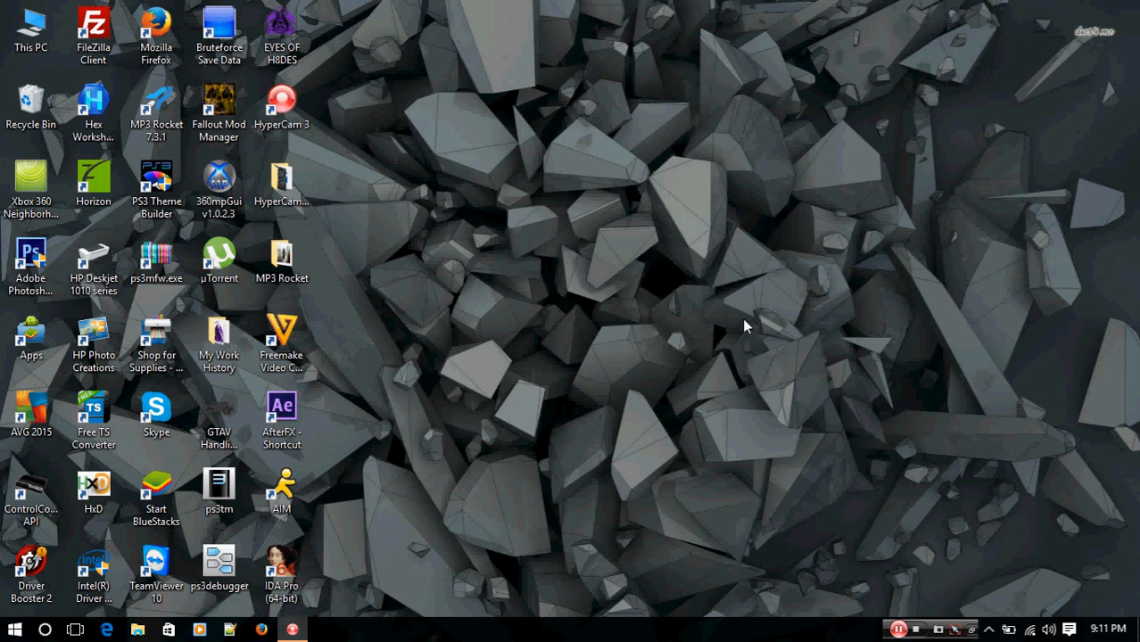
mouse_move(763, 348)
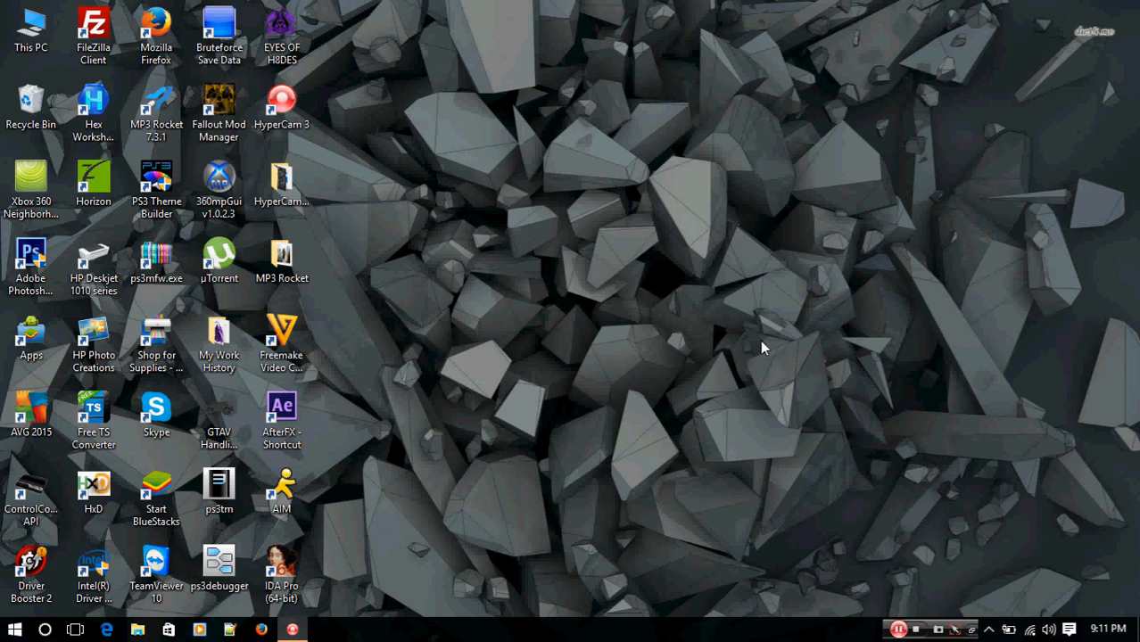
mouse_move(513, 306)
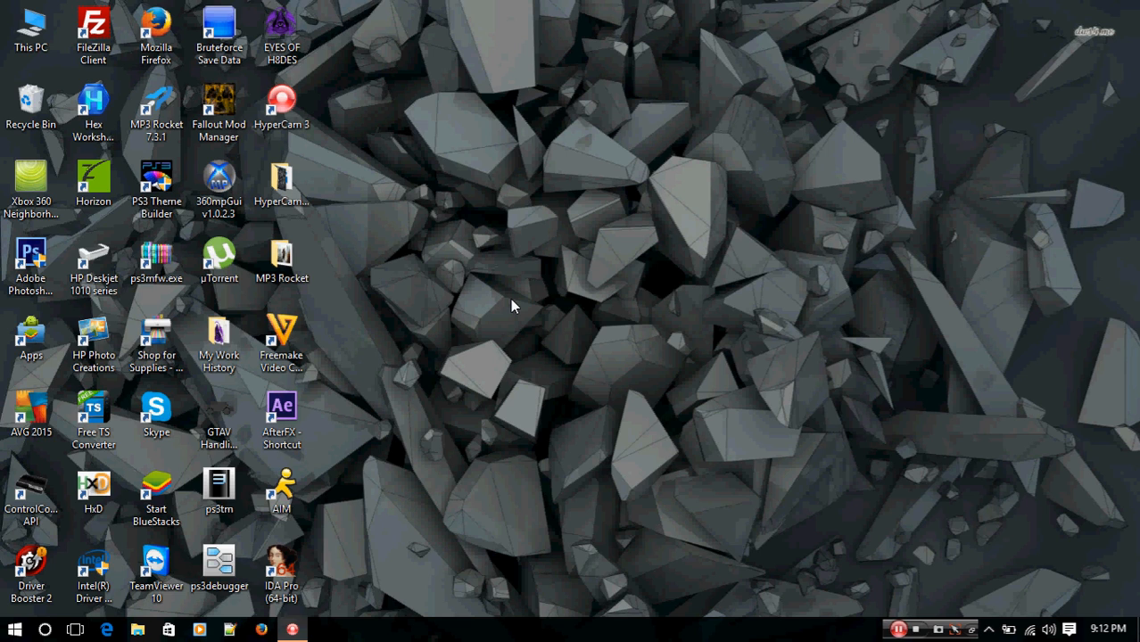
mouse_move(713, 315)
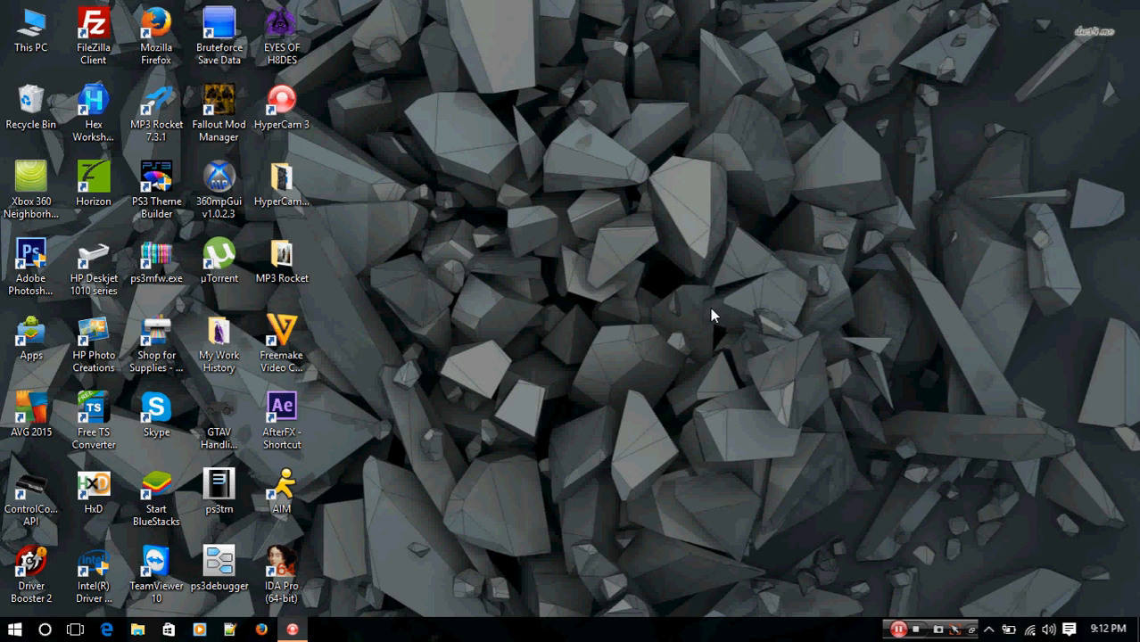
mouse_move(490, 303)
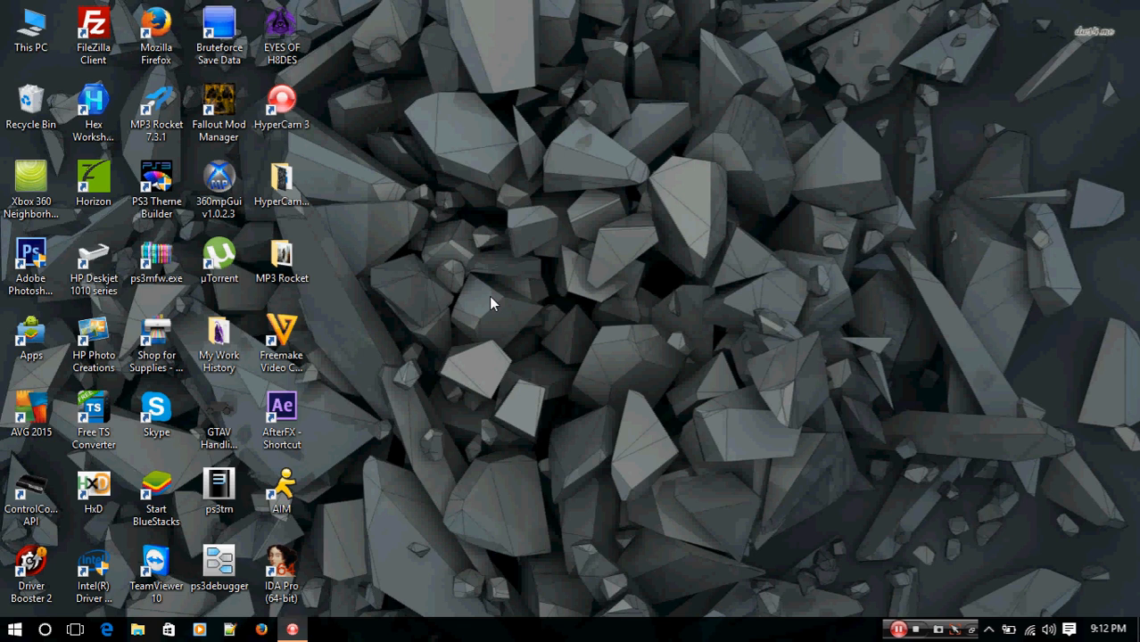
mouse_move(446, 309)
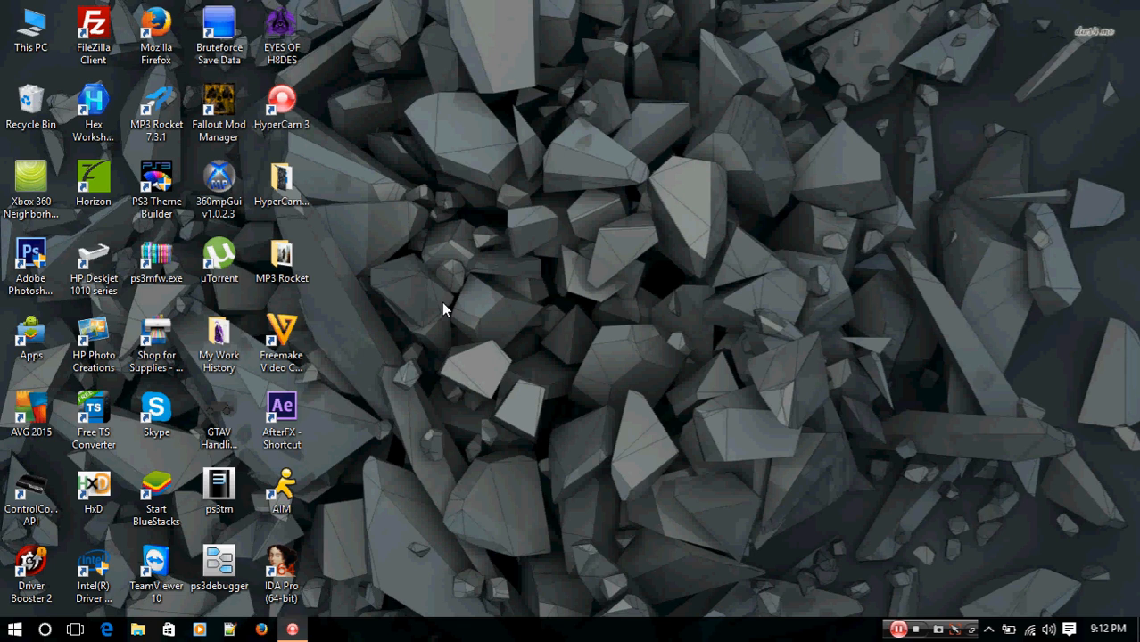
mouse_move(538, 205)
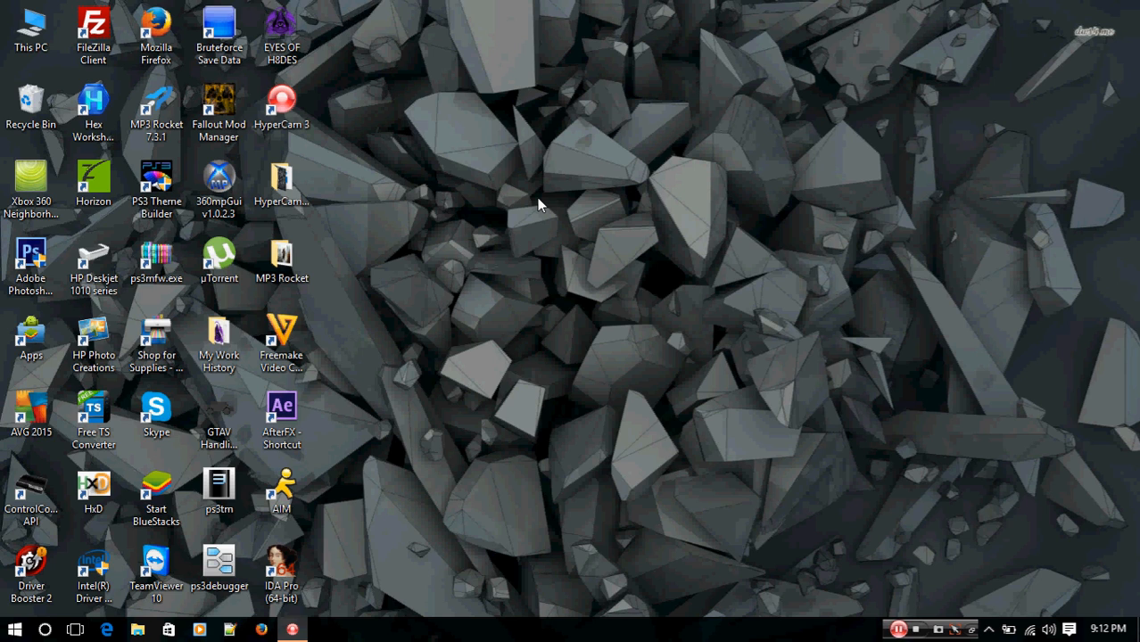
mouse_move(608, 349)
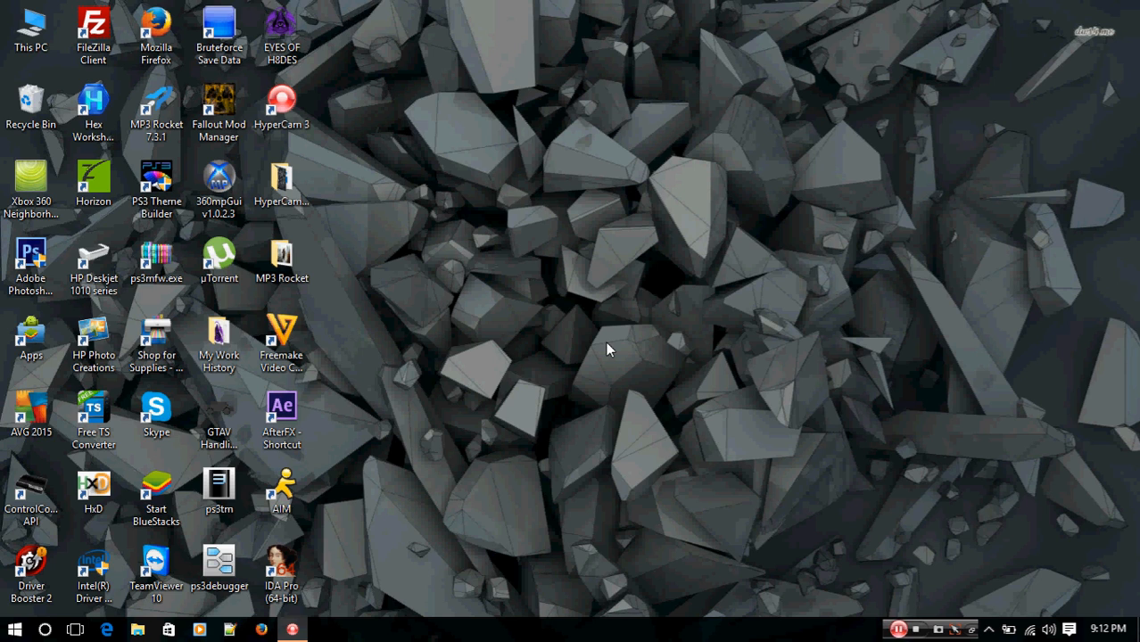
mouse_move(1013, 540)
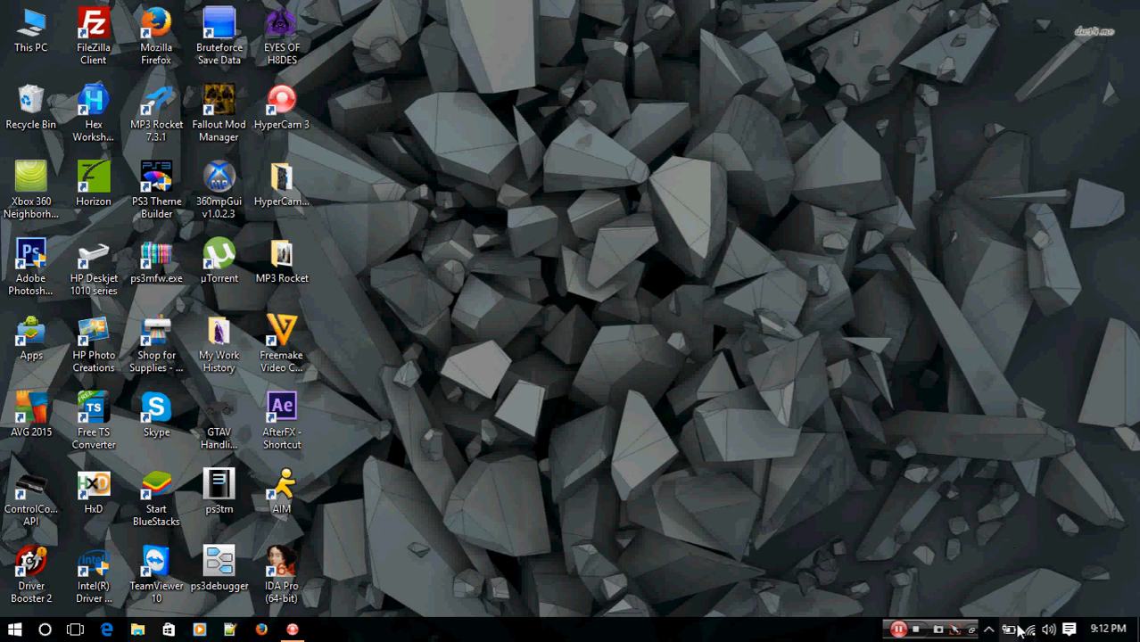
Show the network adapters via Network and Sharing Center and open Local Area Connection's context menu.
left_click(1027, 629)
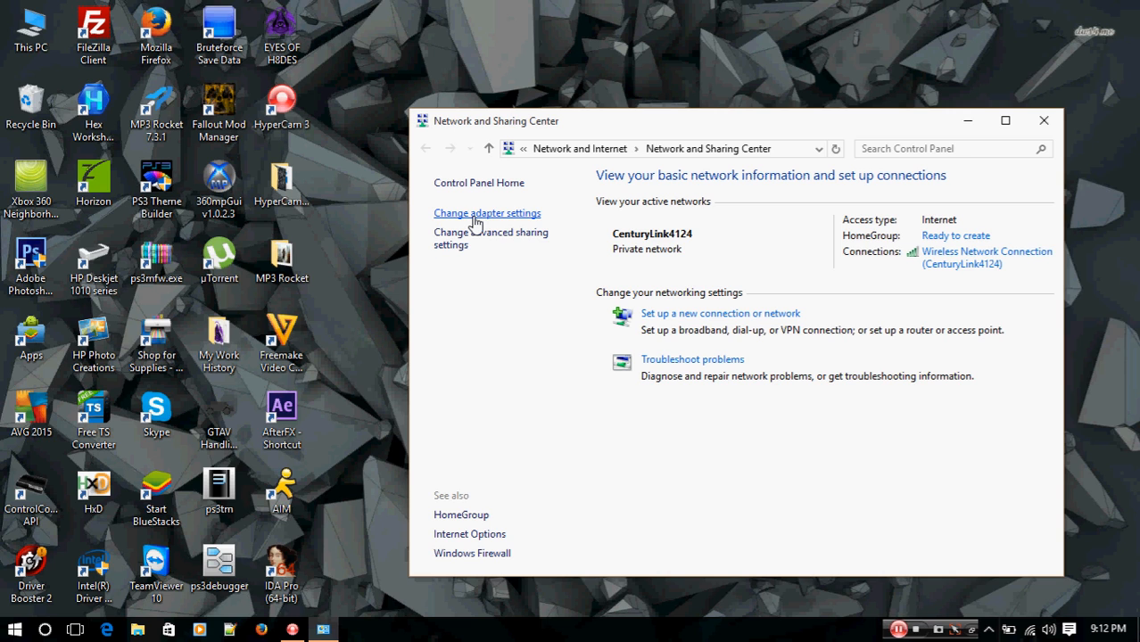
left_click(487, 212)
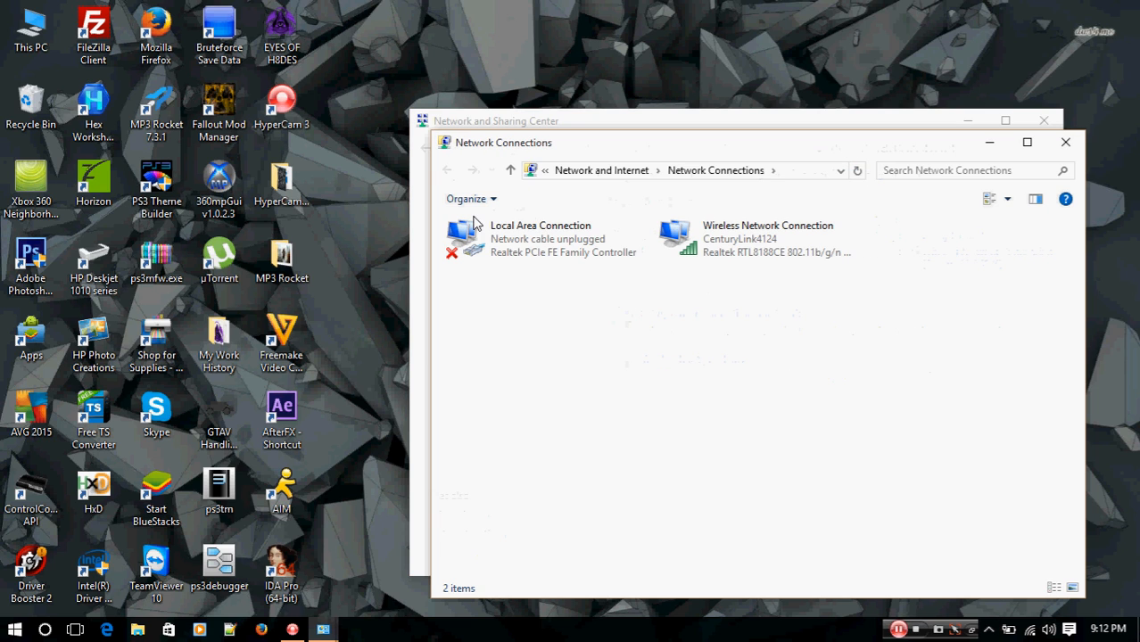
mouse_move(500, 247)
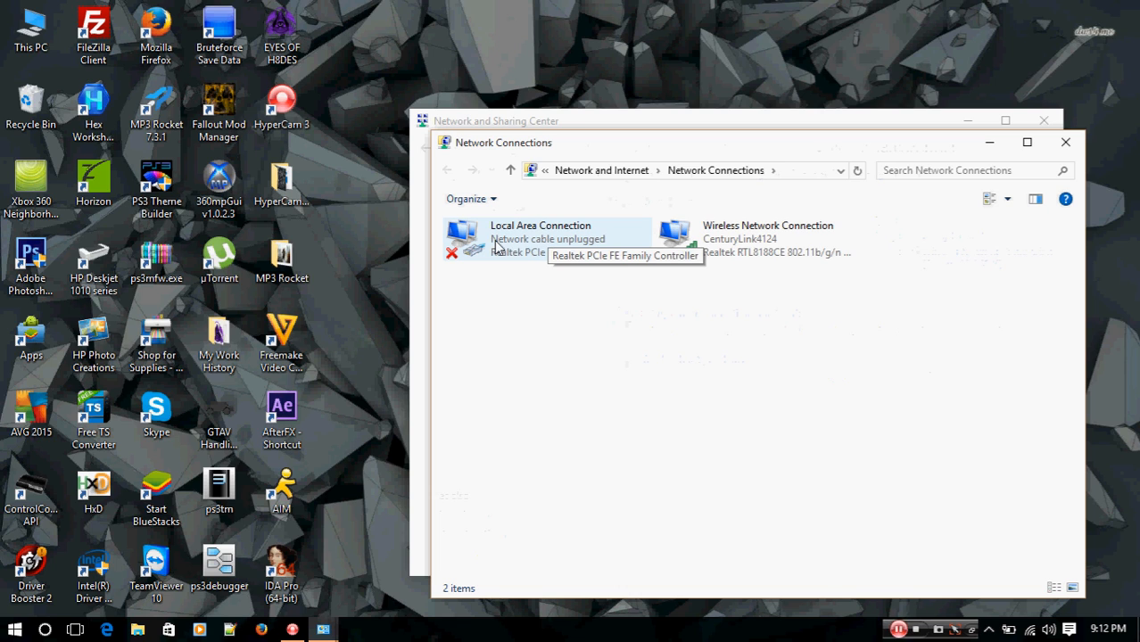
mouse_move(542, 257)
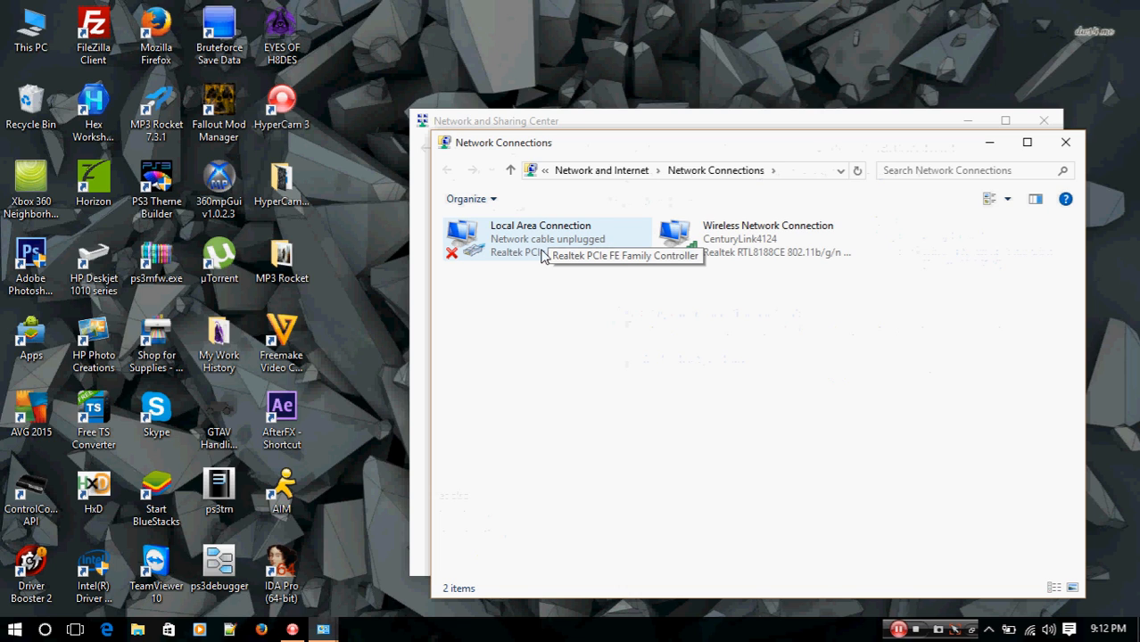
mouse_move(538, 257)
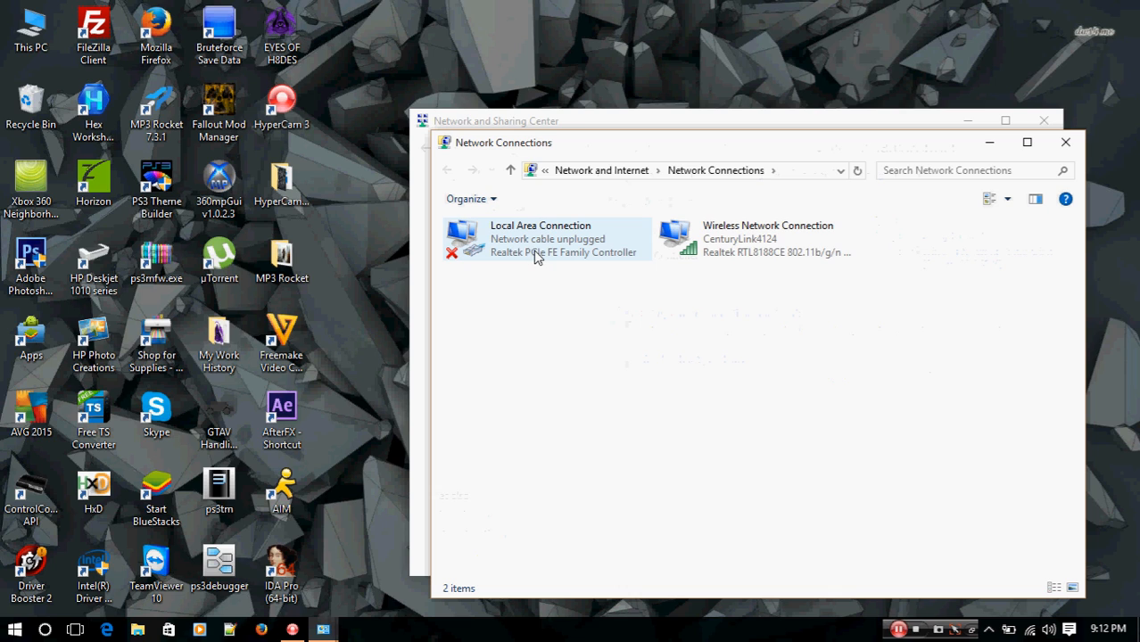
mouse_move(535, 254)
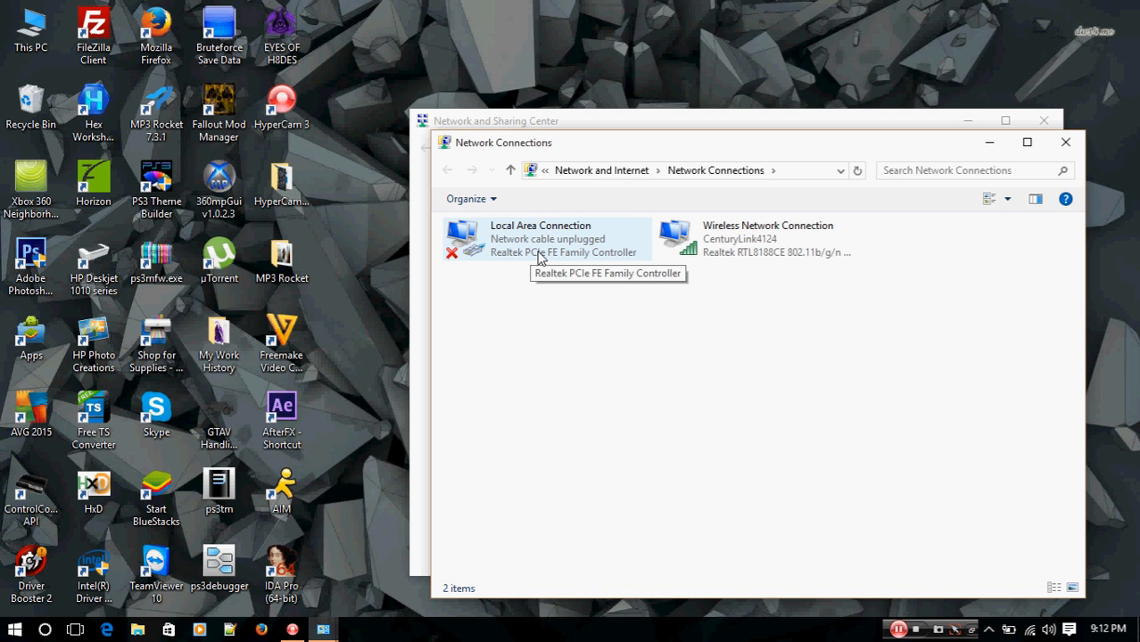
right_click(540, 238)
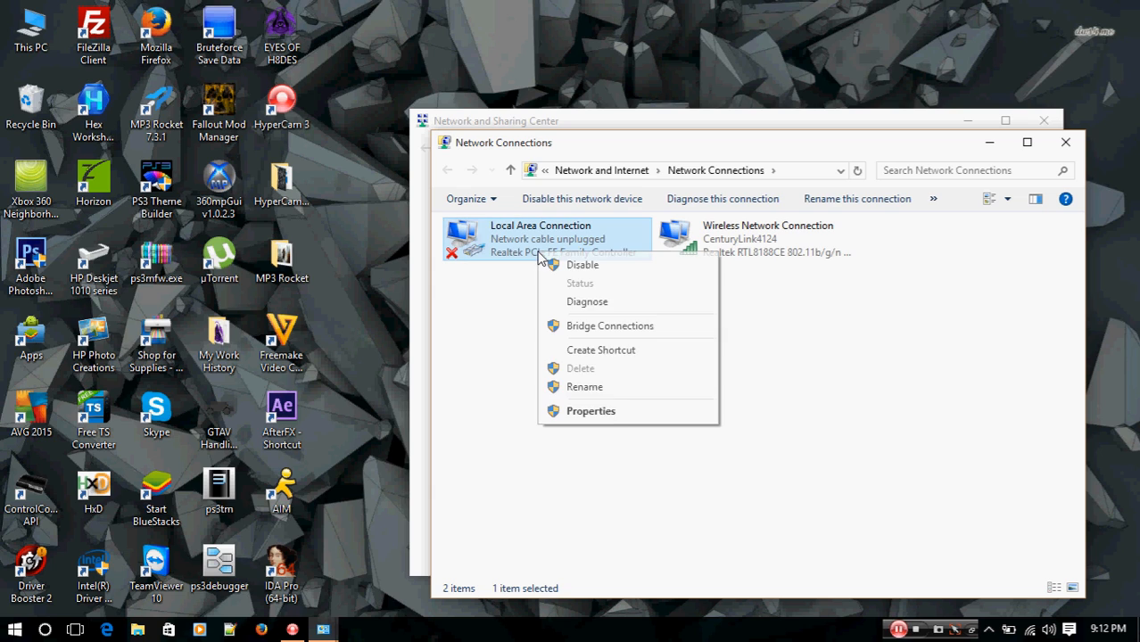
mouse_move(591, 411)
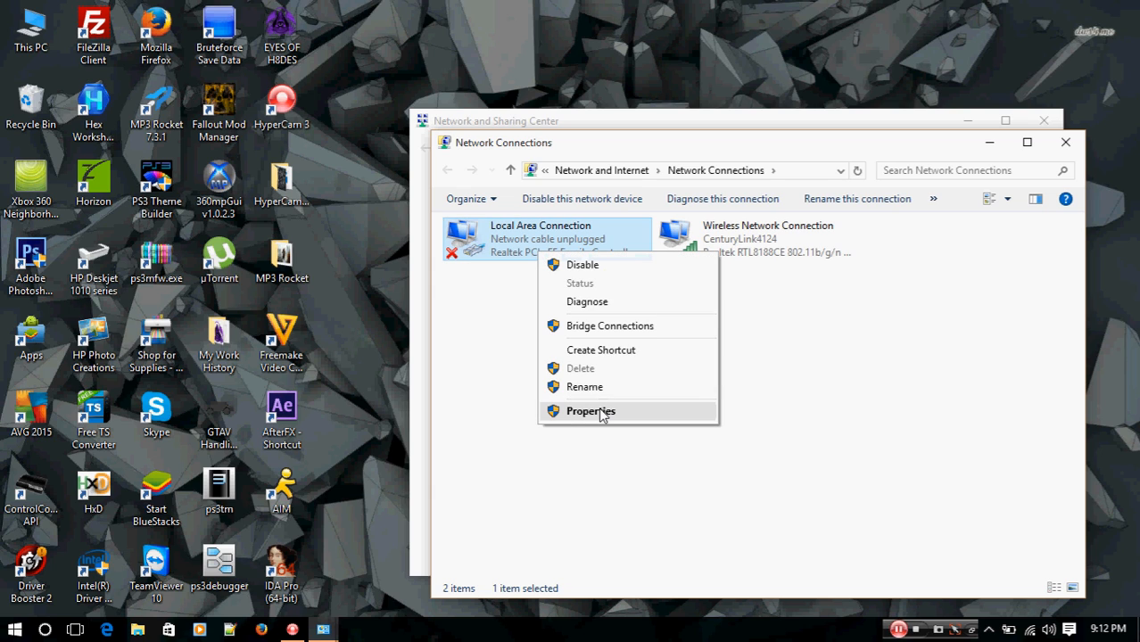
Open Local Area Connection Properties, then its Internet Protocol Version 4 (TCP/IPv4) properties.
left_click(589, 411)
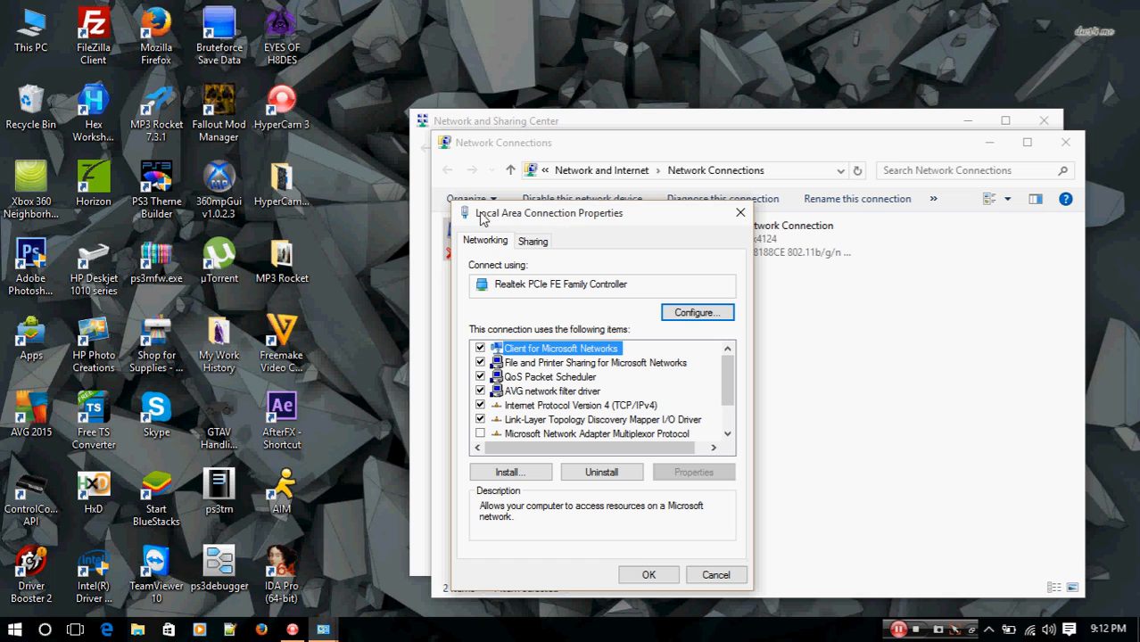
mouse_move(629, 269)
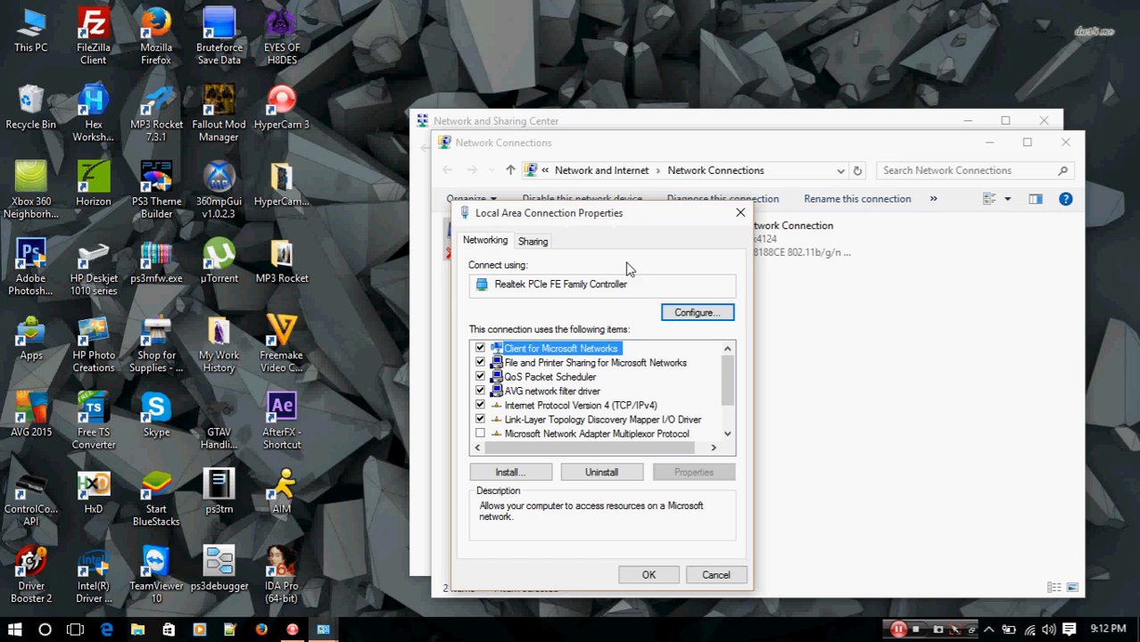
mouse_move(538, 413)
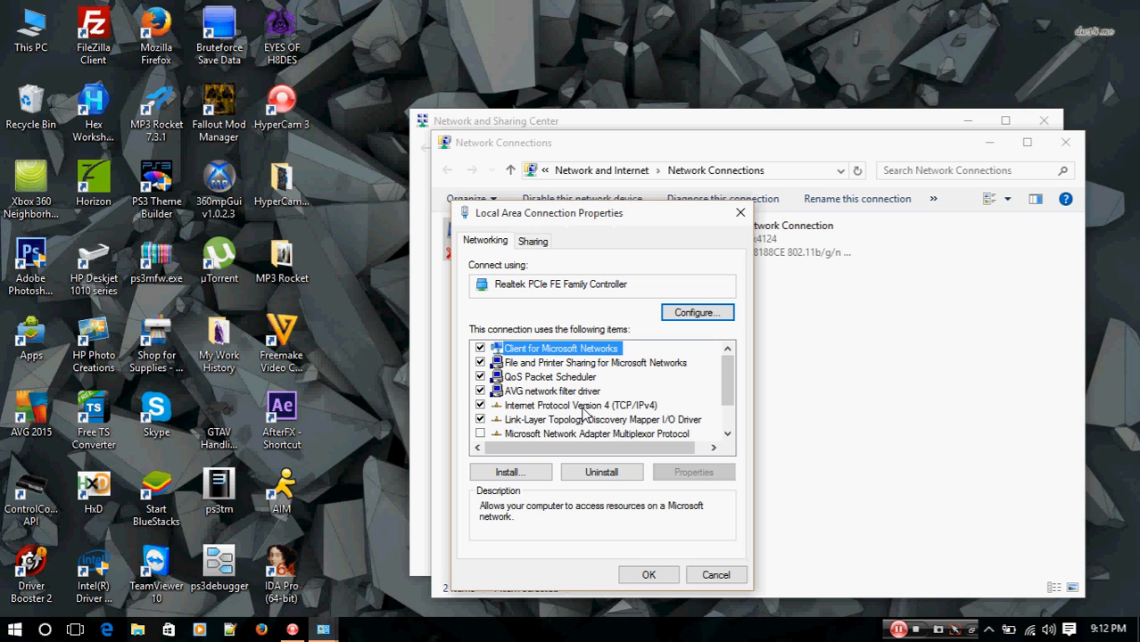
mouse_move(595, 415)
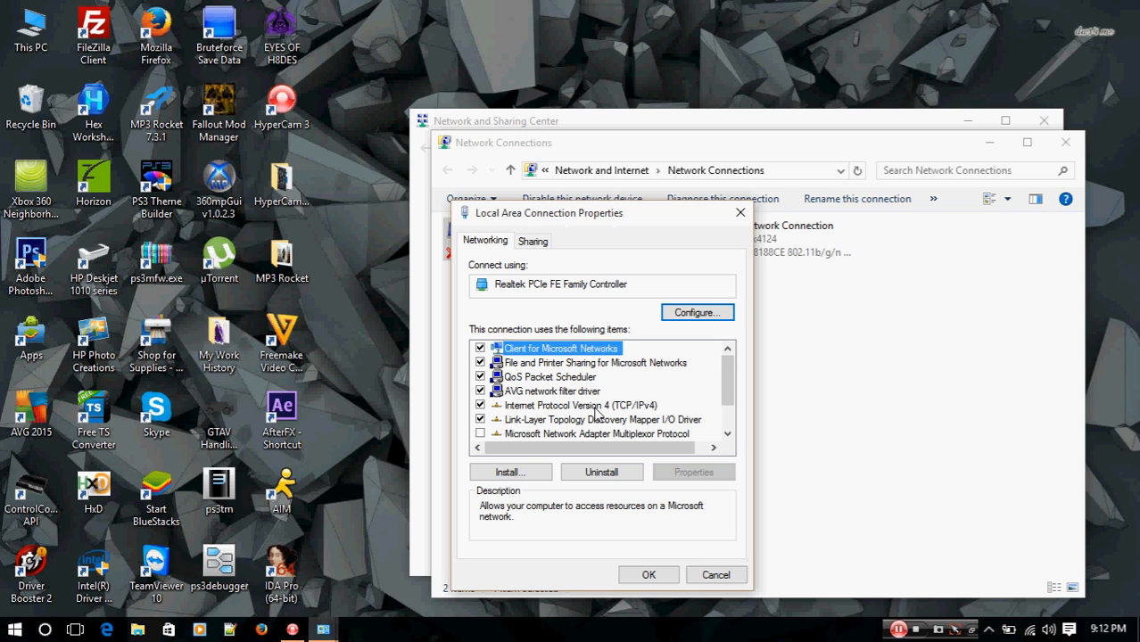
left_click(580, 405)
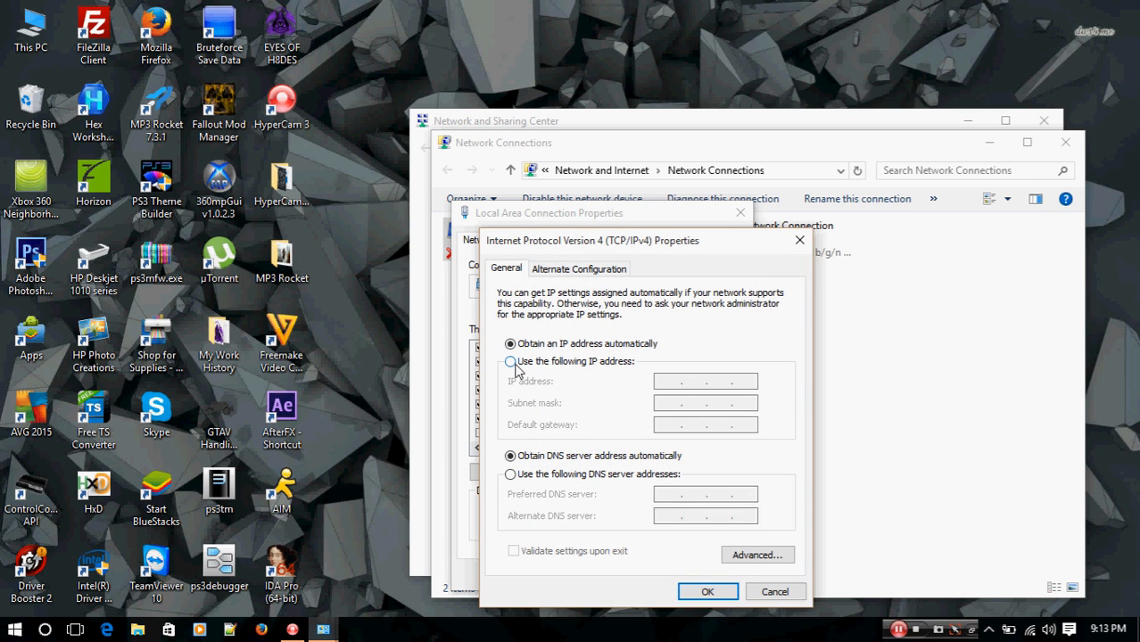
Set static IP 10.1.1.1, mask 255.0.0.0, gateway 10.1.1.1, DNS 10.1.1.0 and 10.1.1.100, then confirm.
left_click(509, 361)
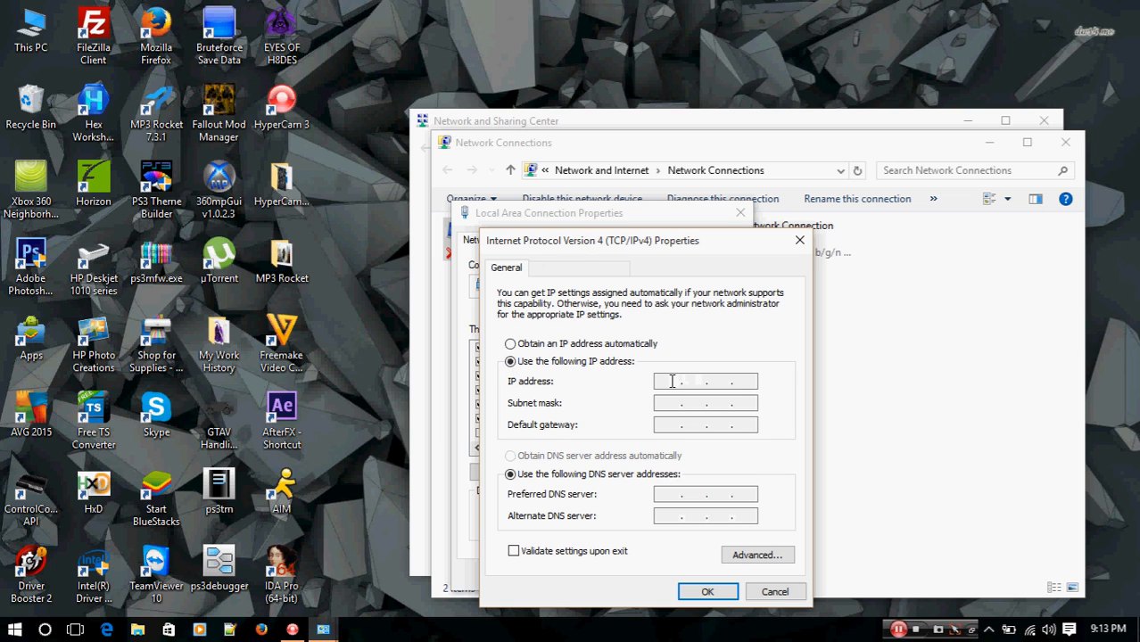
type("10.1")
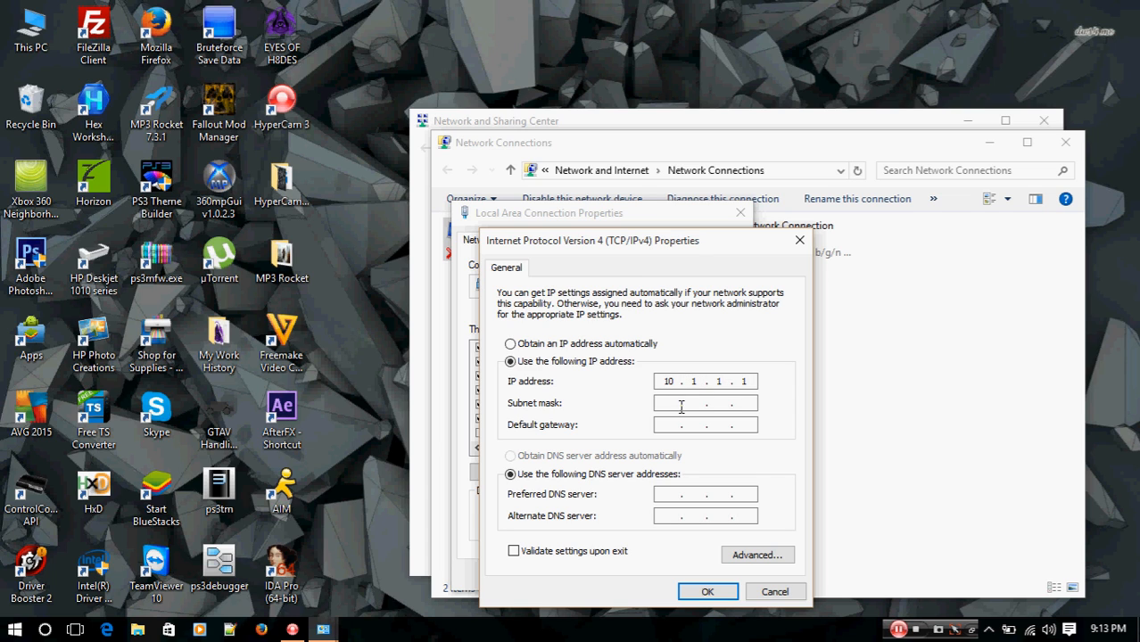
type("255.0.0.0")
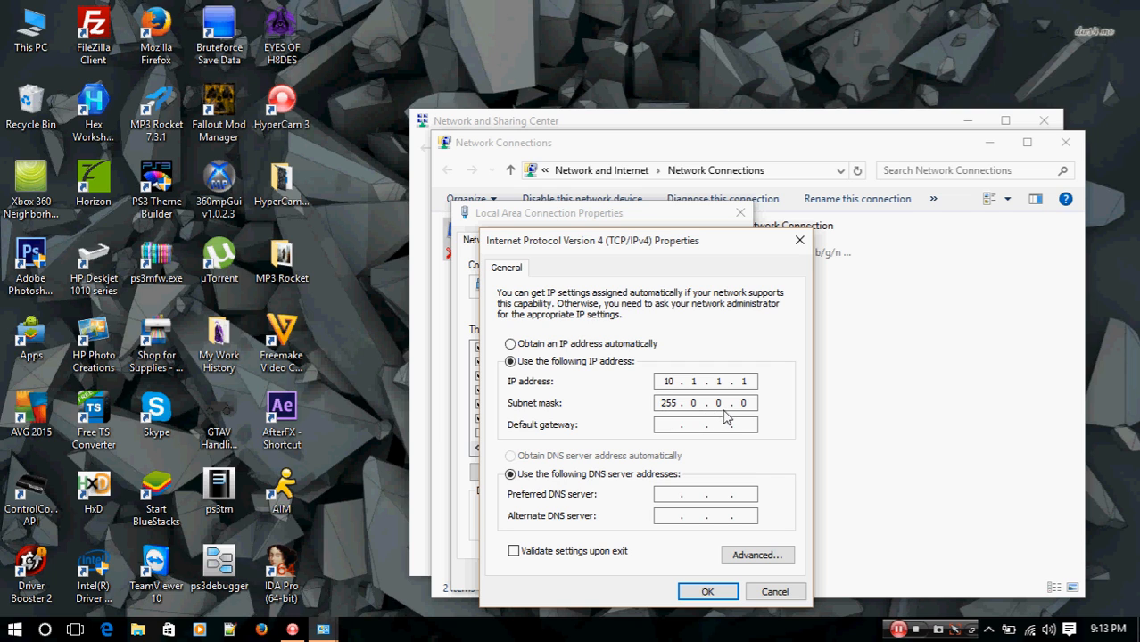
mouse_move(645, 424)
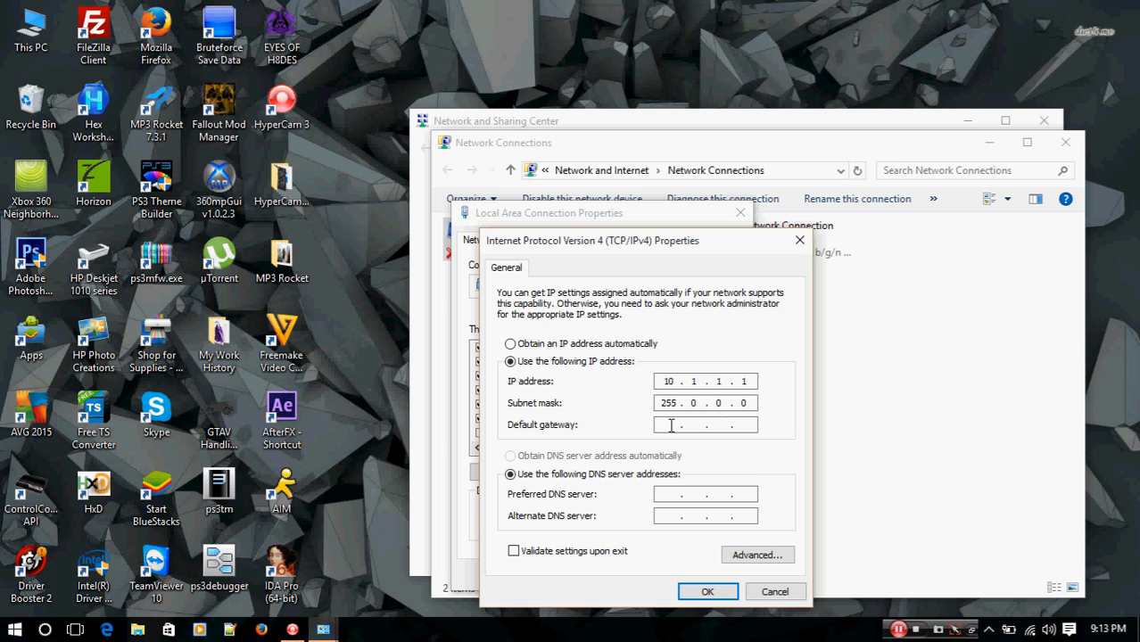
type("10.1.")
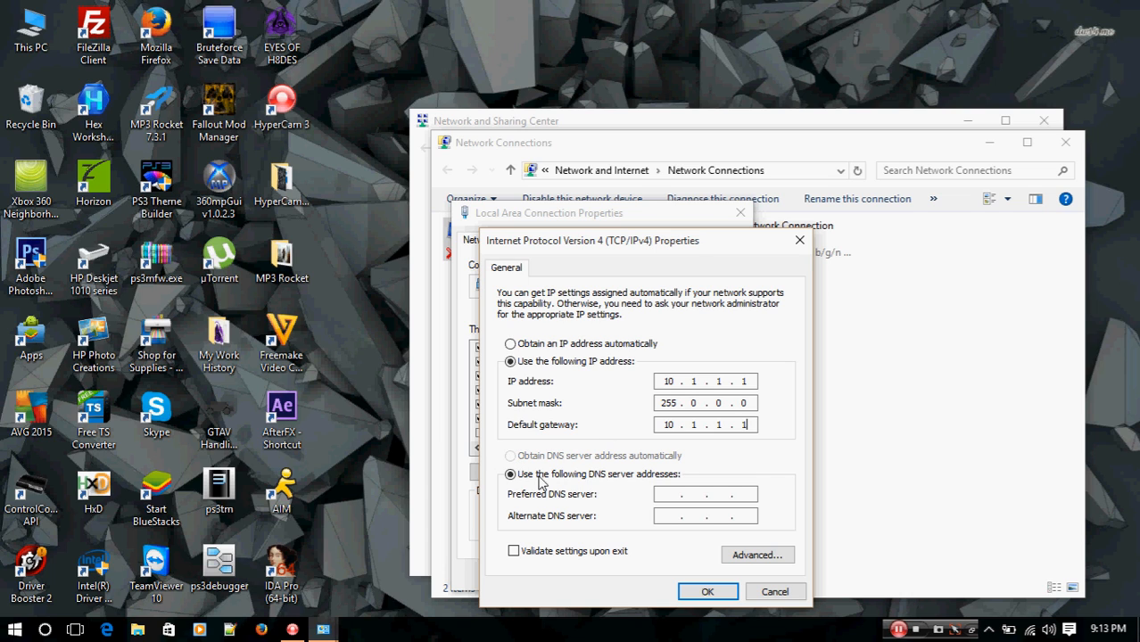
mouse_move(631, 473)
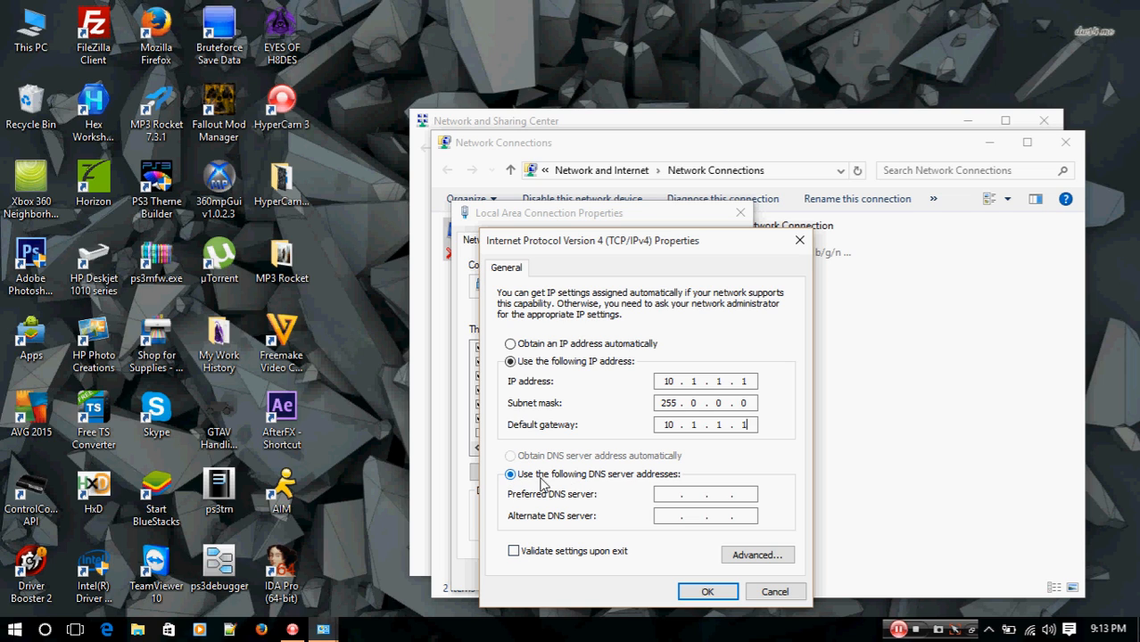
mouse_move(596, 480)
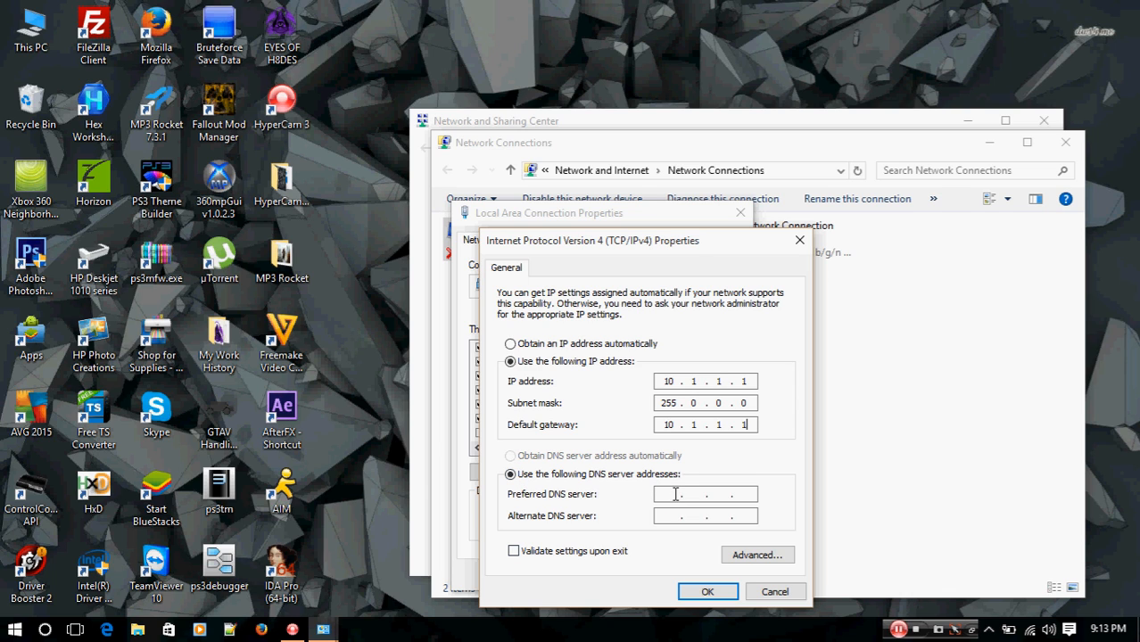
type("10.1")
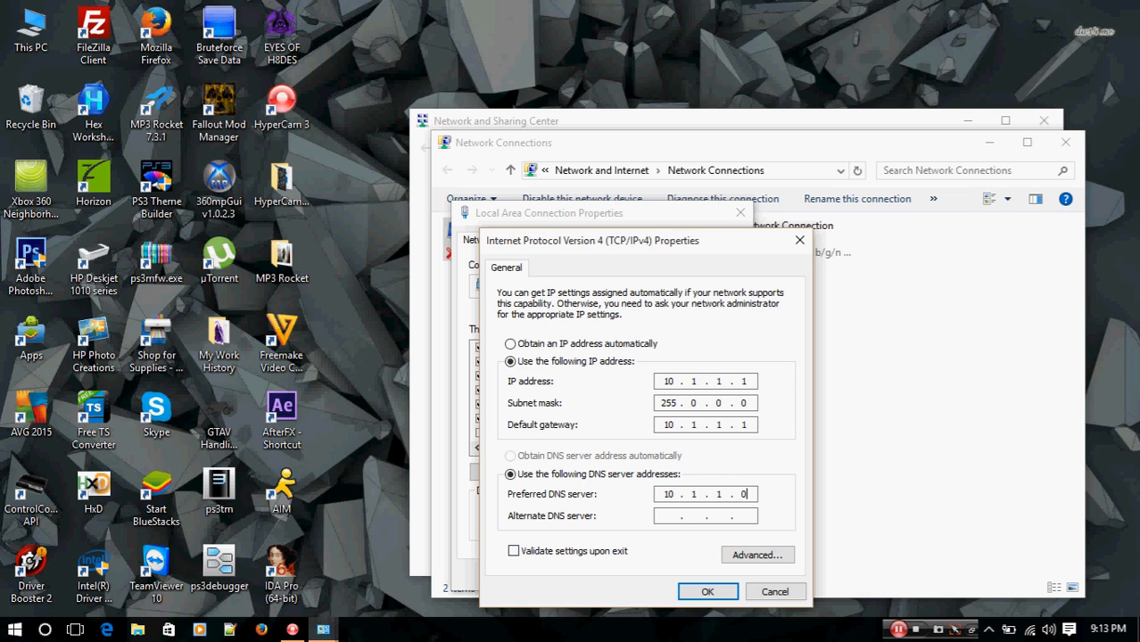
left_click(705, 515)
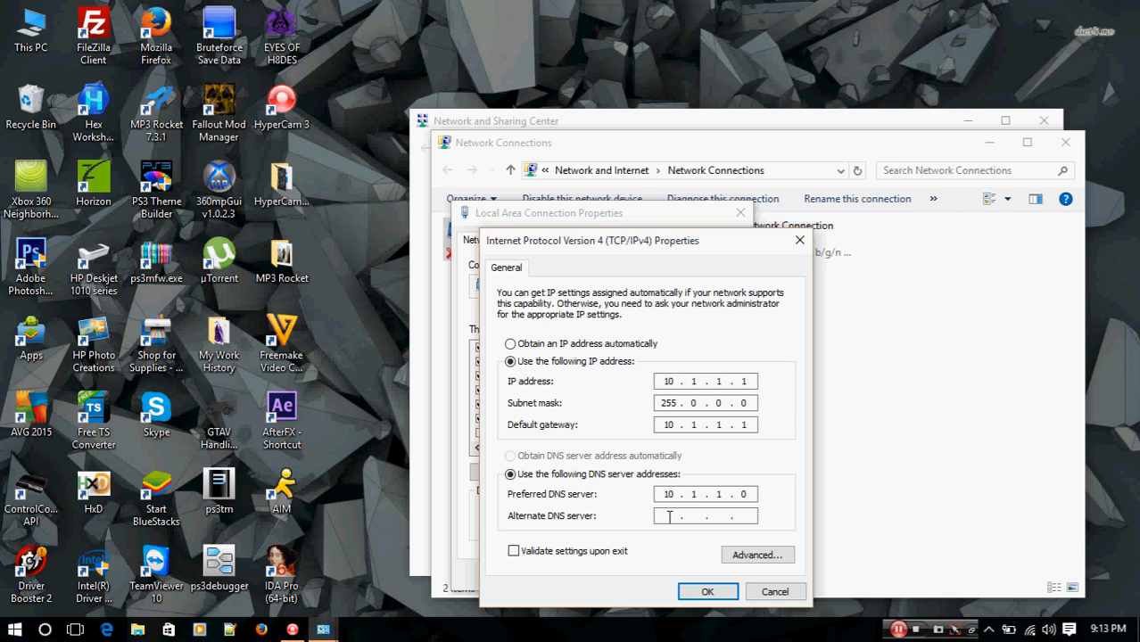
type("10 1")
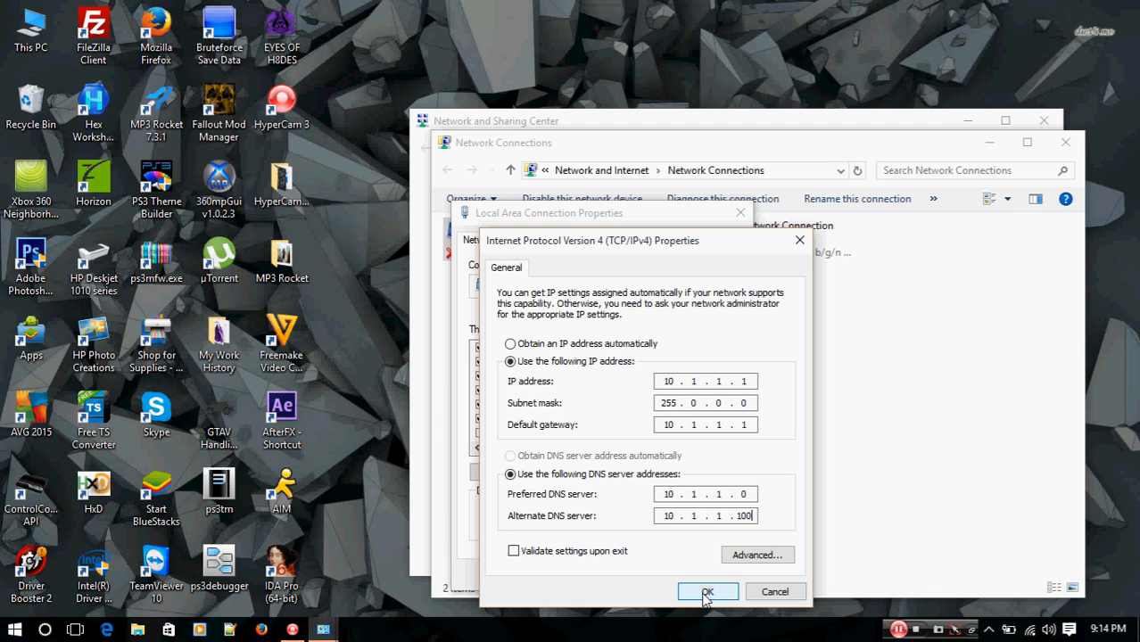
left_click(707, 591)
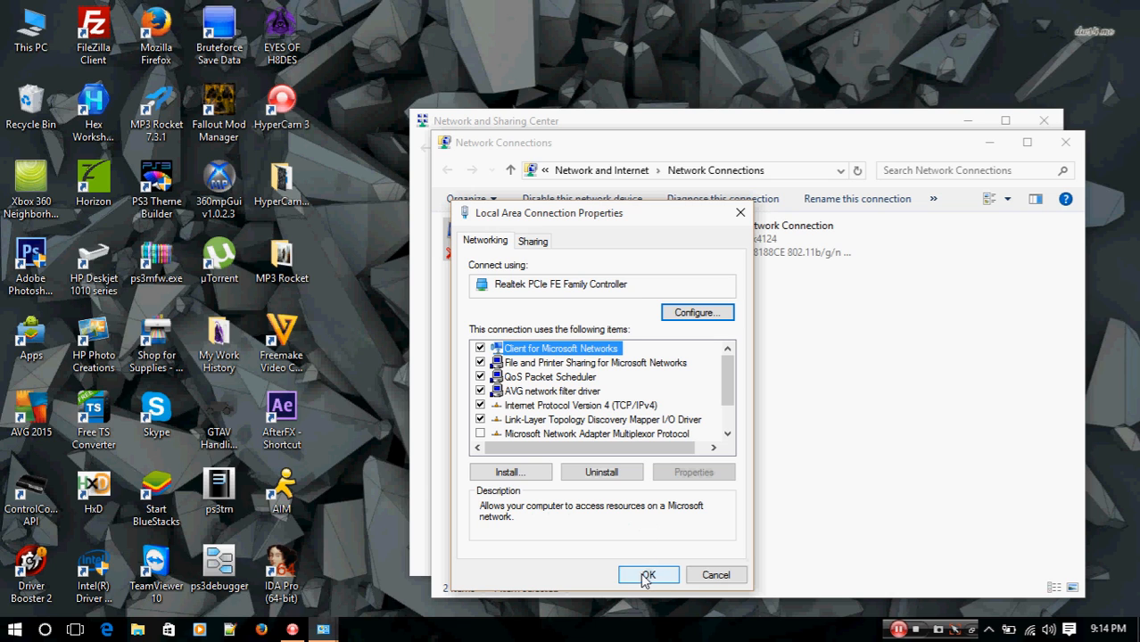
Confirm the Local Area Connection properties and close the Network Connections window.
left_click(649, 575)
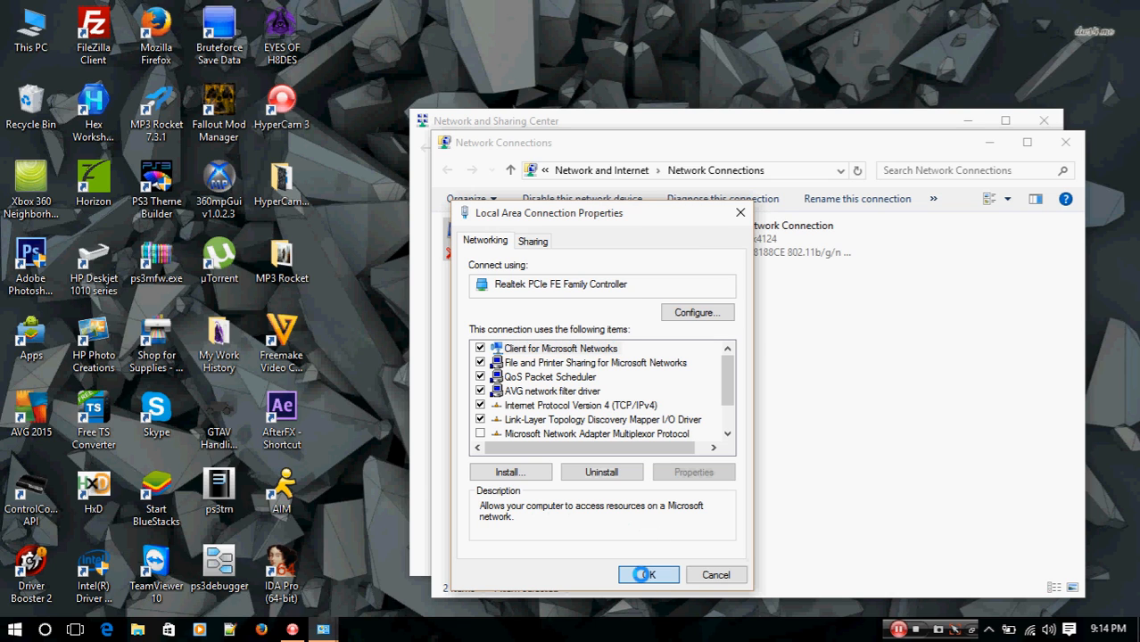
left_click(648, 575)
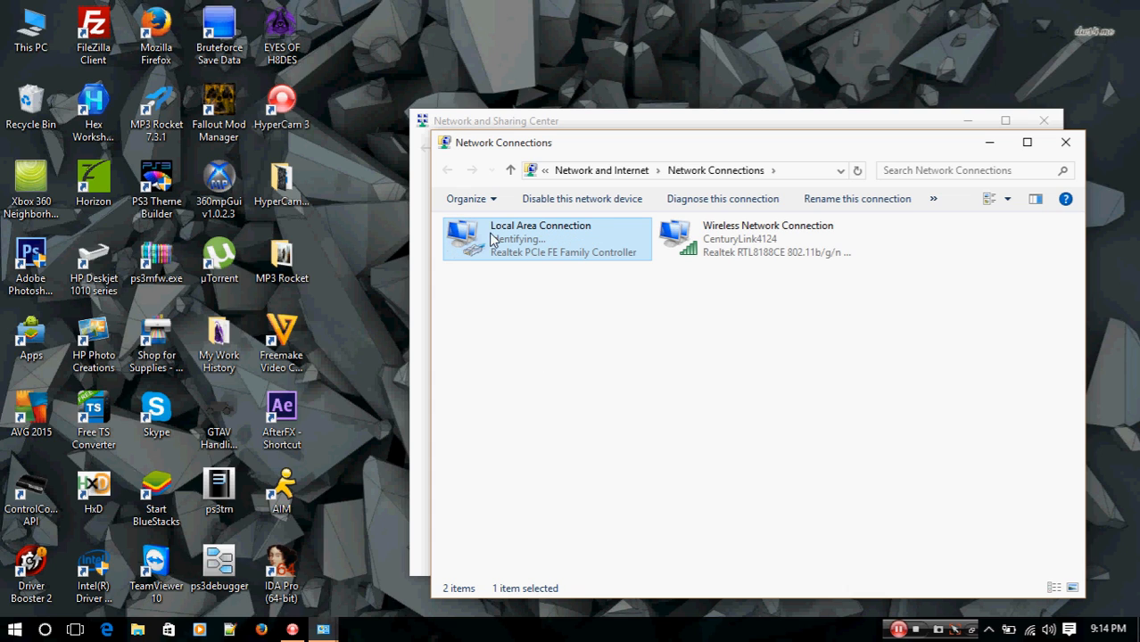
mouse_move(604, 297)
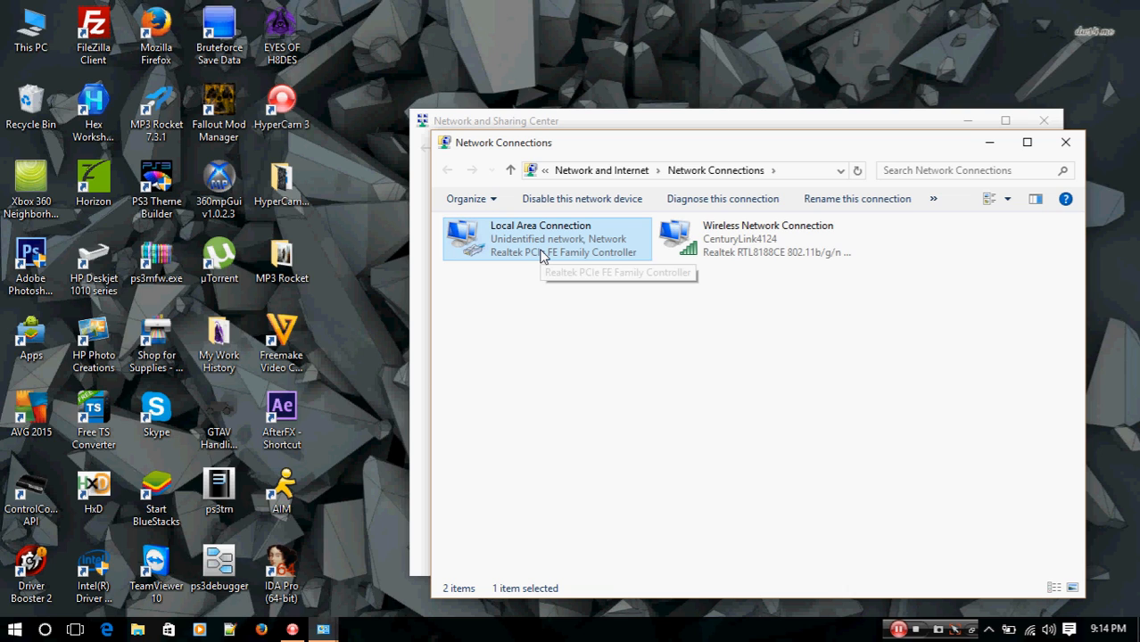
mouse_move(521, 333)
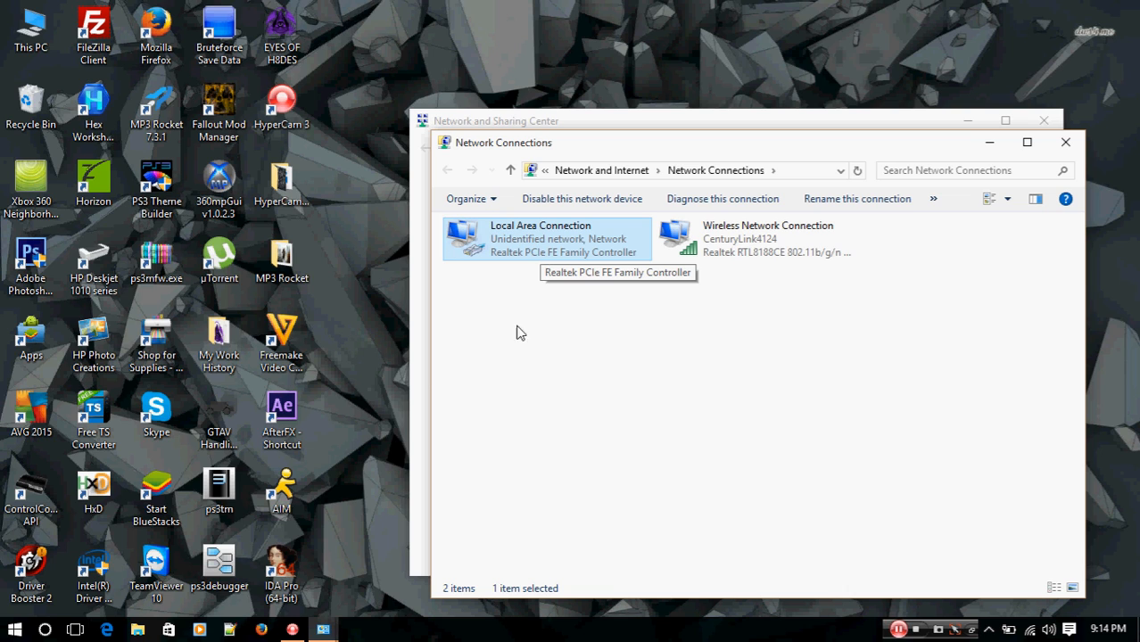
mouse_move(508, 428)
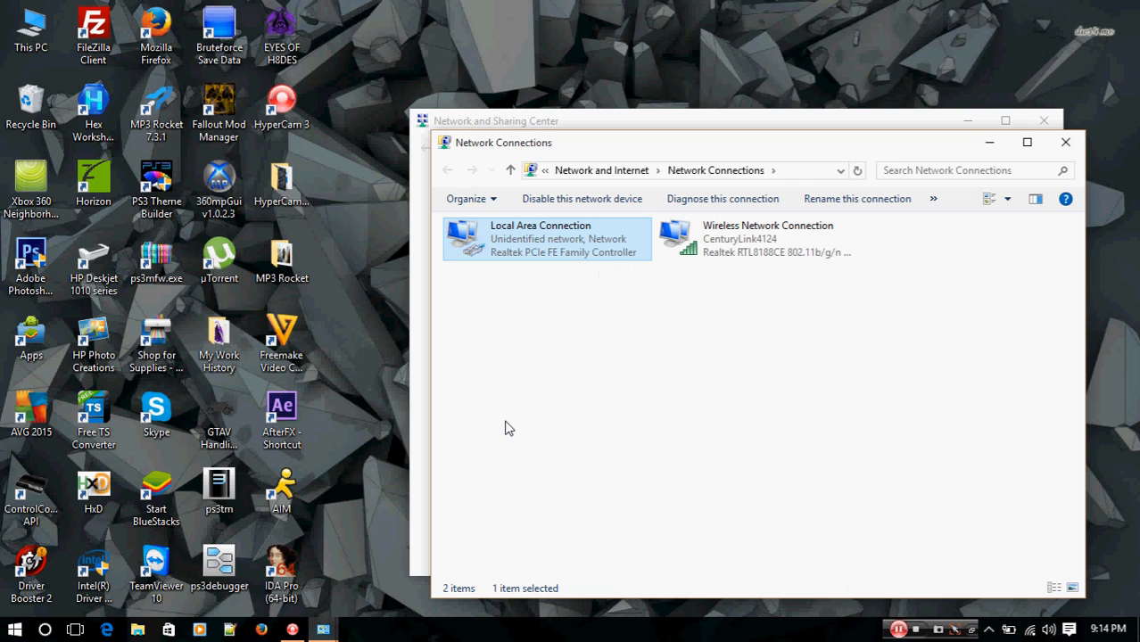
mouse_move(579, 389)
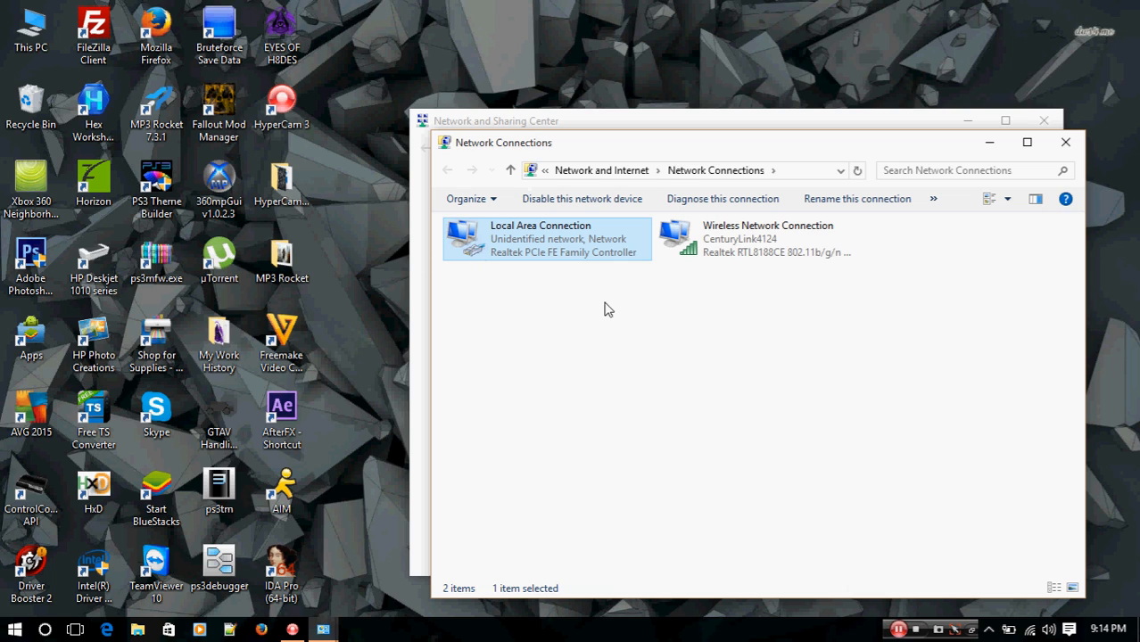
mouse_move(559, 256)
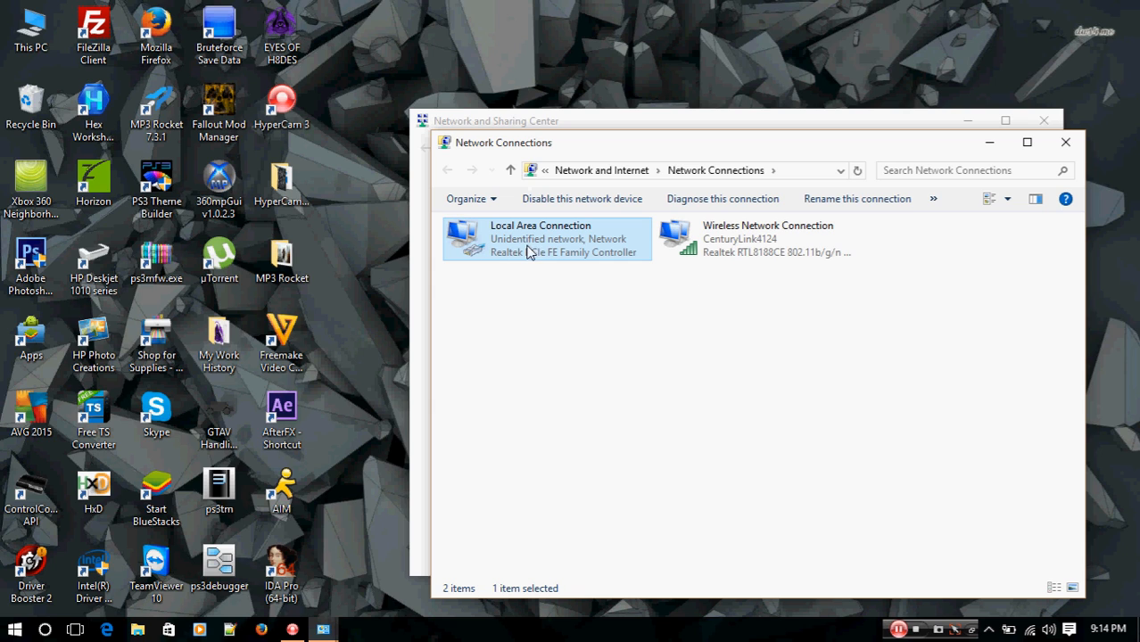
mouse_move(602, 252)
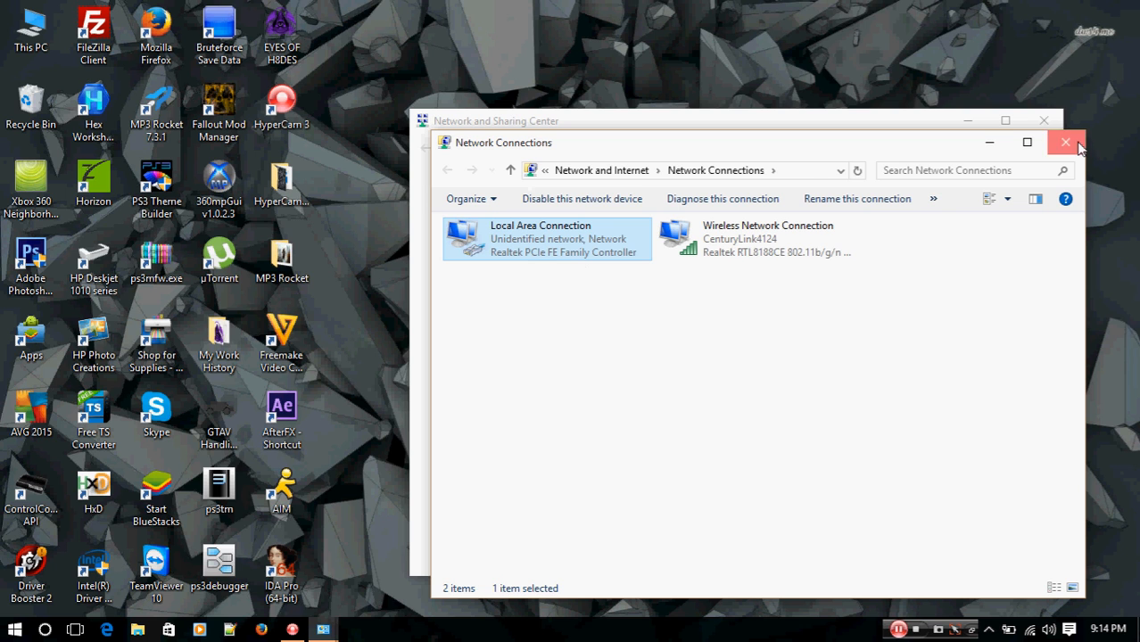
left_click(1064, 142)
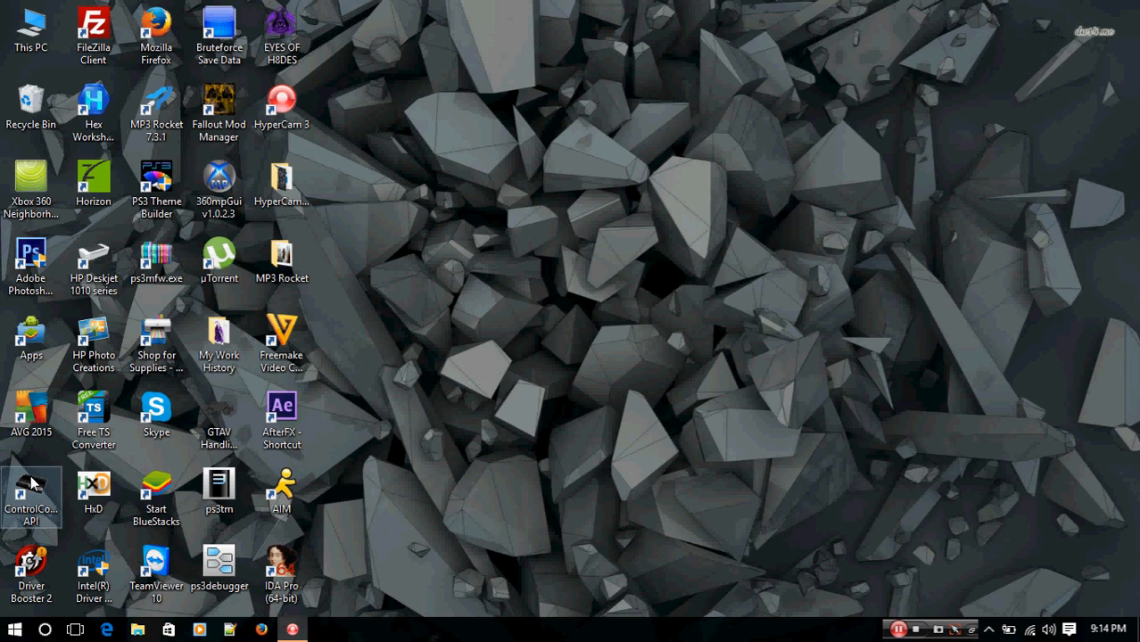
mouse_move(25, 494)
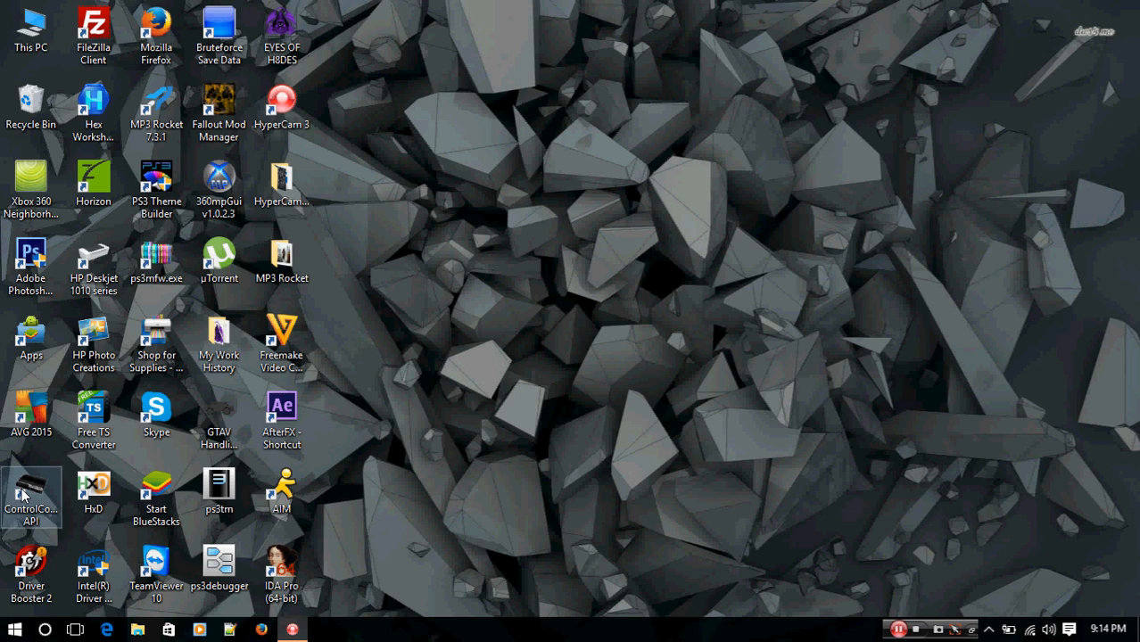
mouse_move(33, 486)
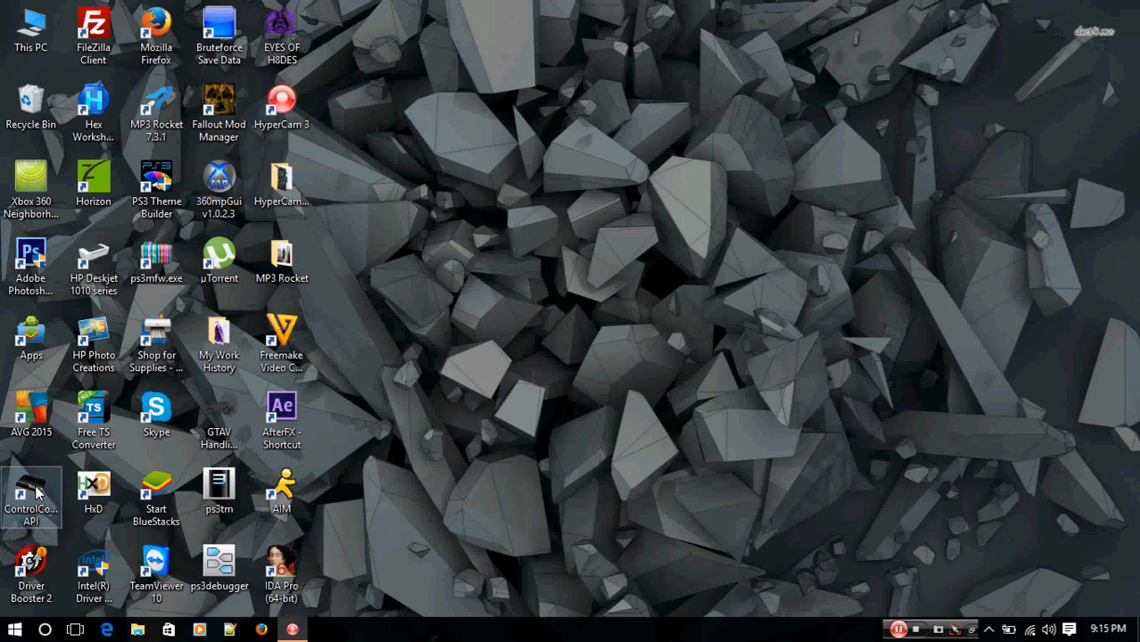
mouse_move(32, 491)
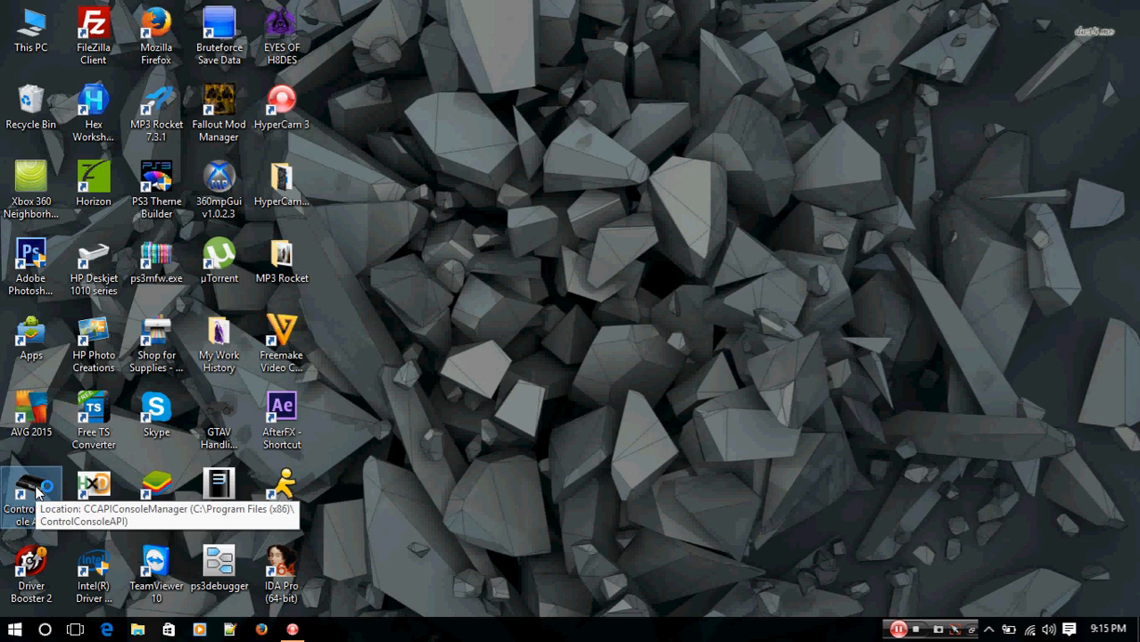
Launch CCAPI Console Manager from the ControlConsoleAPI desktop shortcut.
double_click(31, 486)
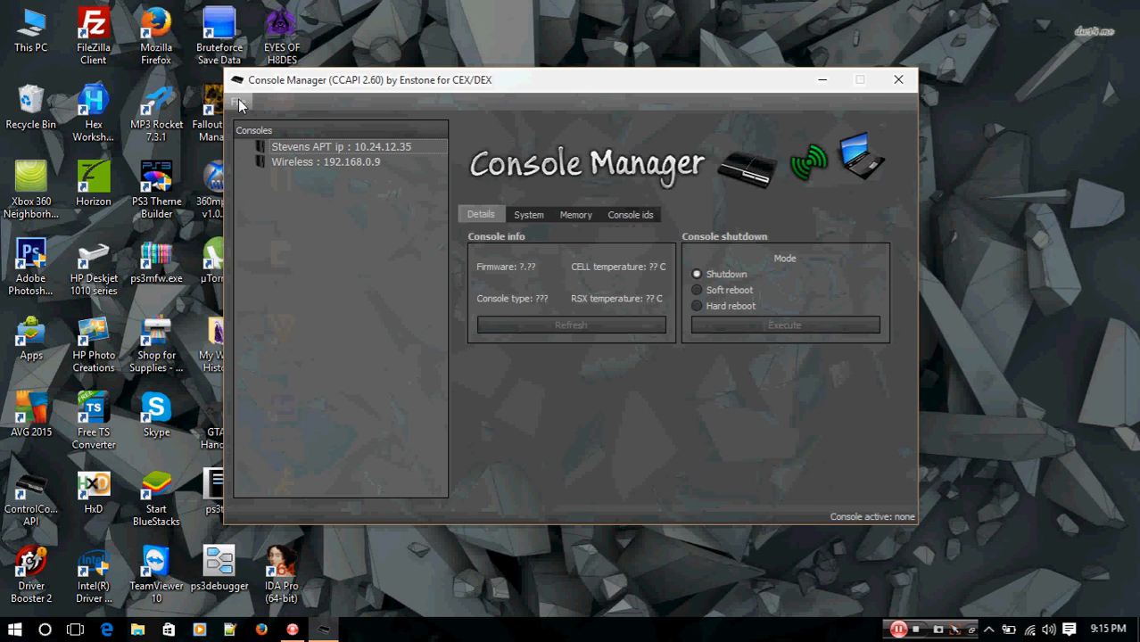
Add a new console entry named 'ProDG Wired' with IP 10.1.1.2.
left_click(238, 101)
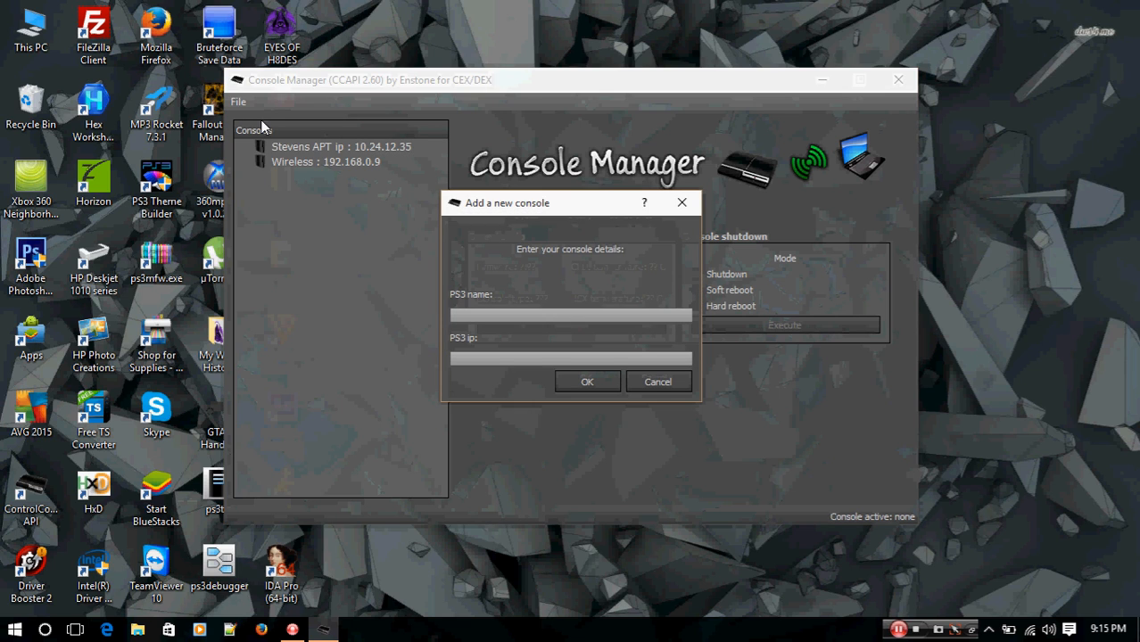
type("ProDG Wir")
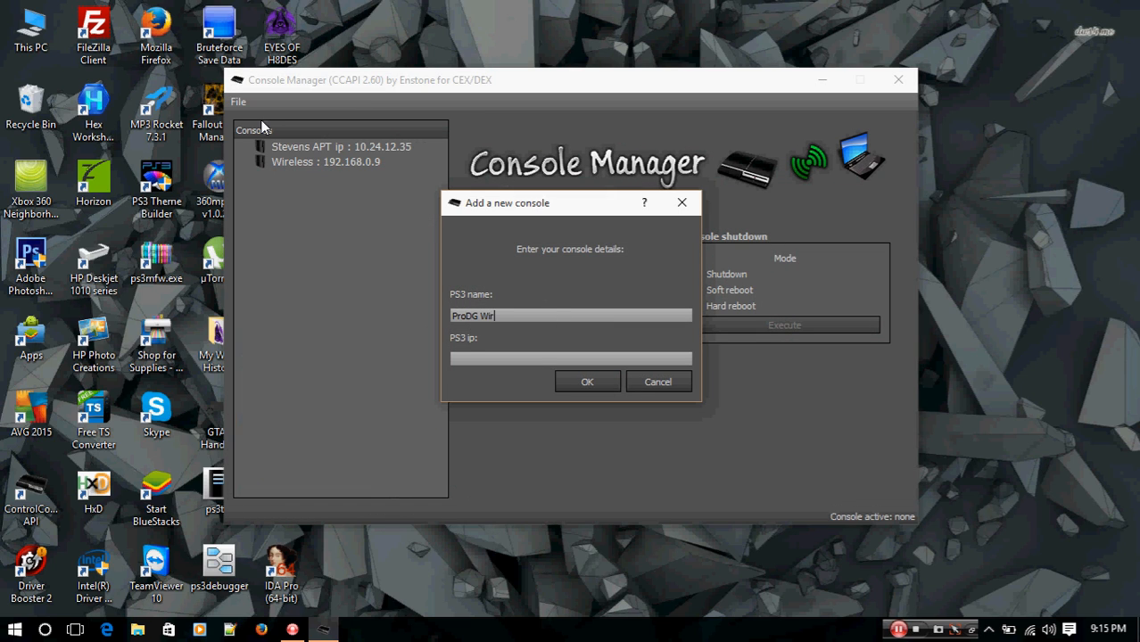
type("ed")
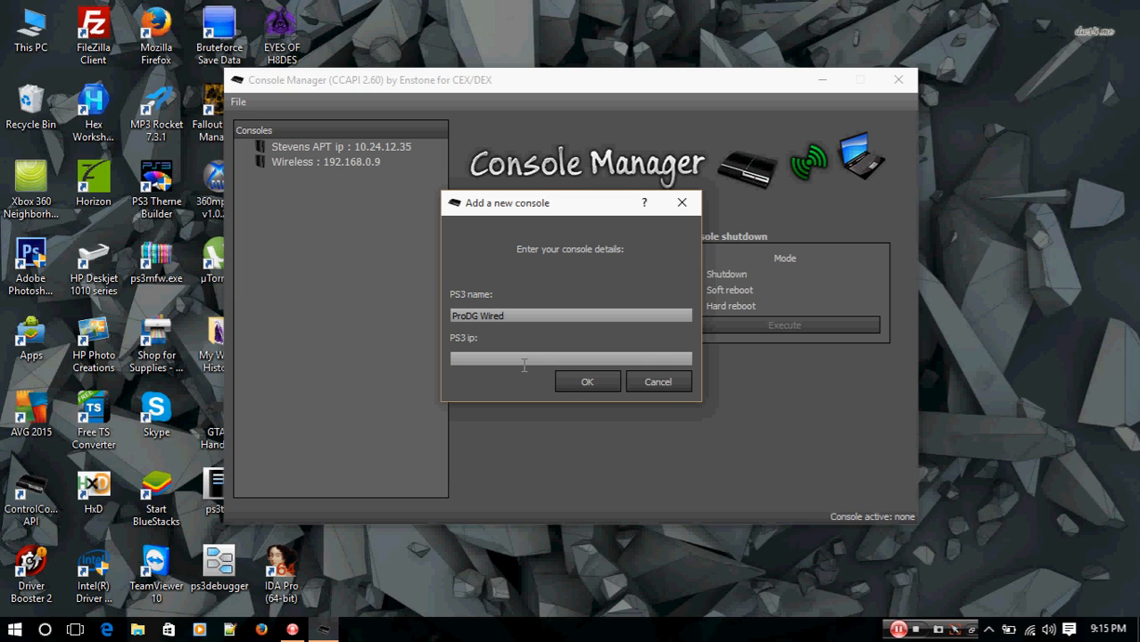
type("10.1.1.2")
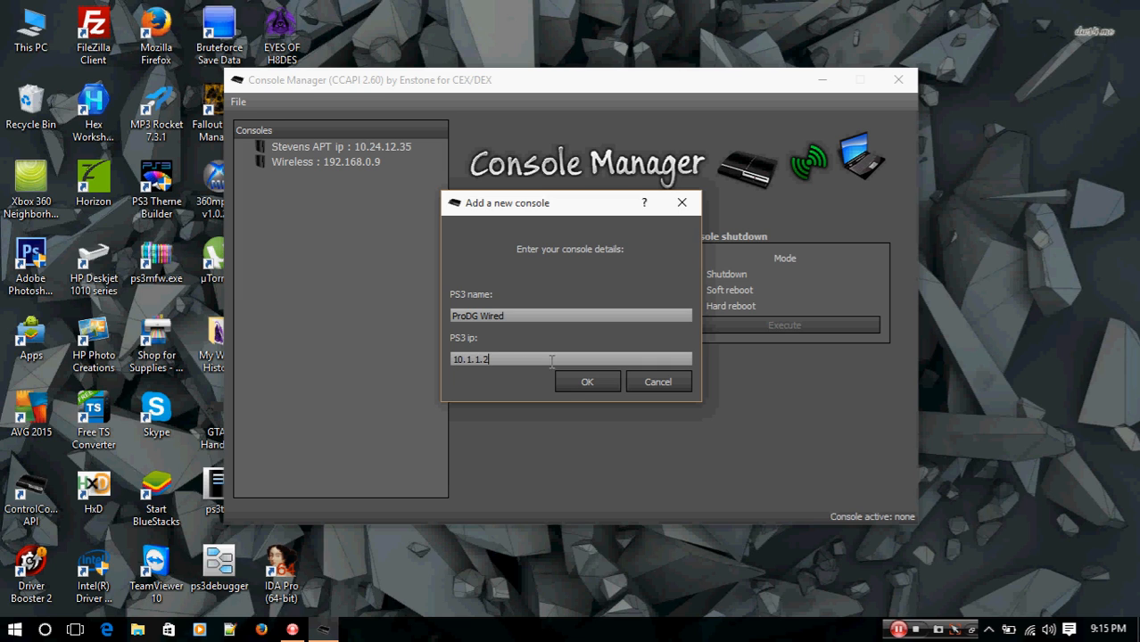
left_click(587, 381)
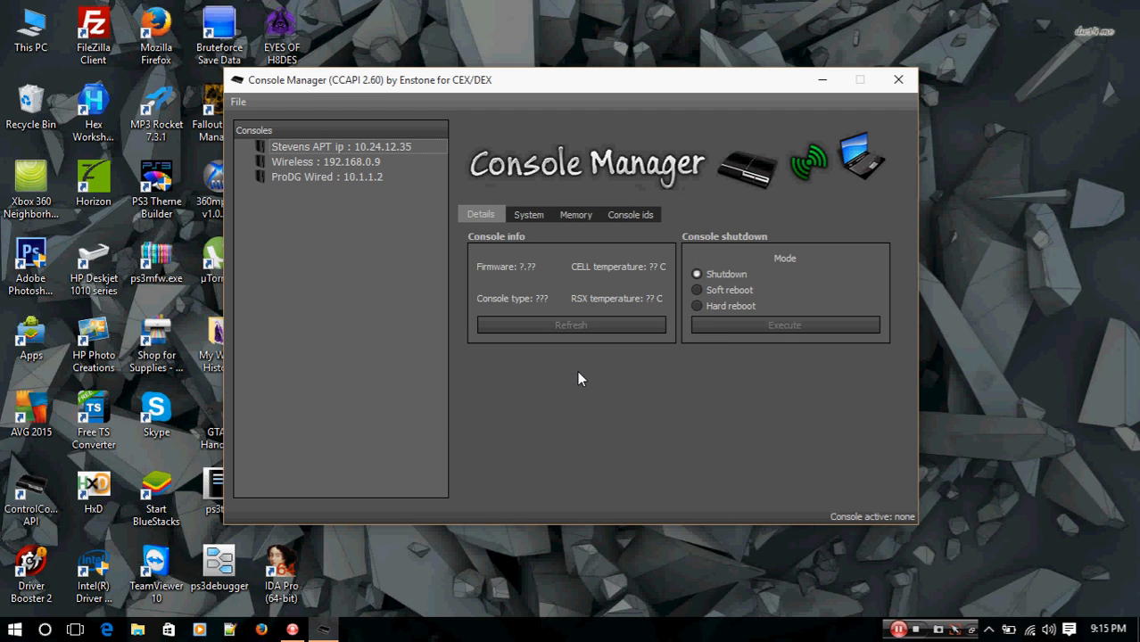
Connect to the ProDG Wired console from its context menu and dismiss the Success message.
left_click(326, 176)
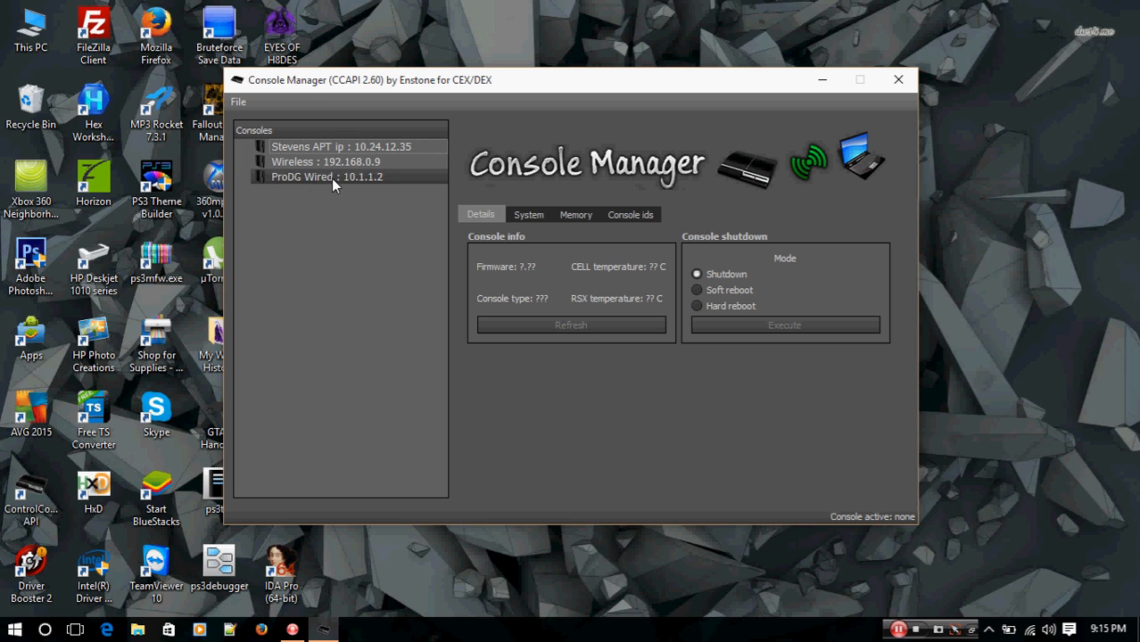
right_click(327, 176)
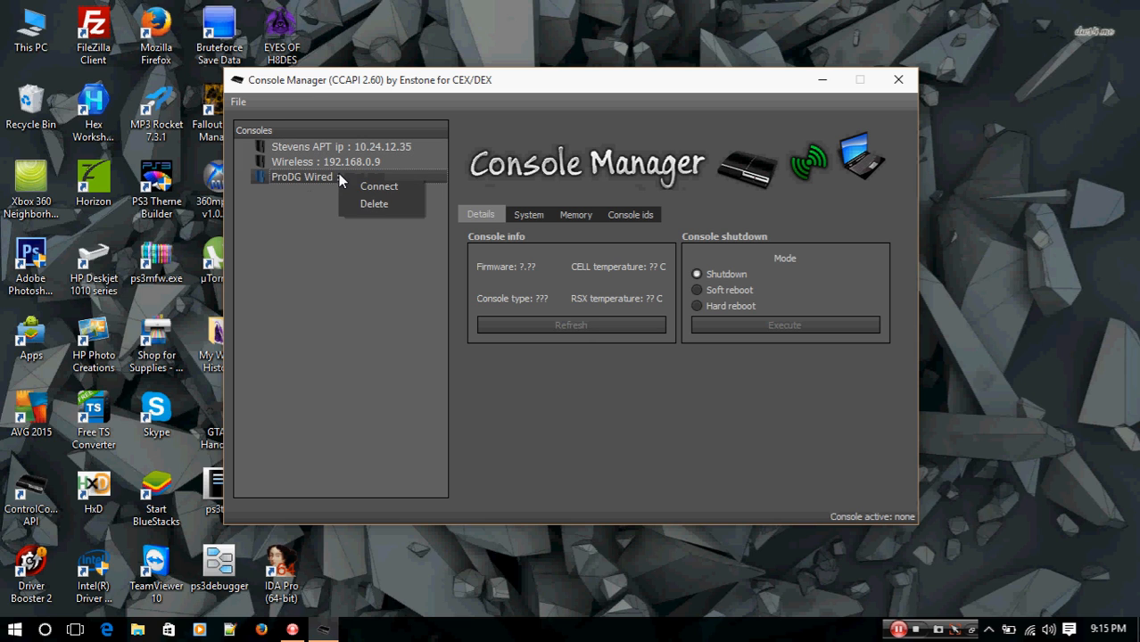
left_click(379, 186)
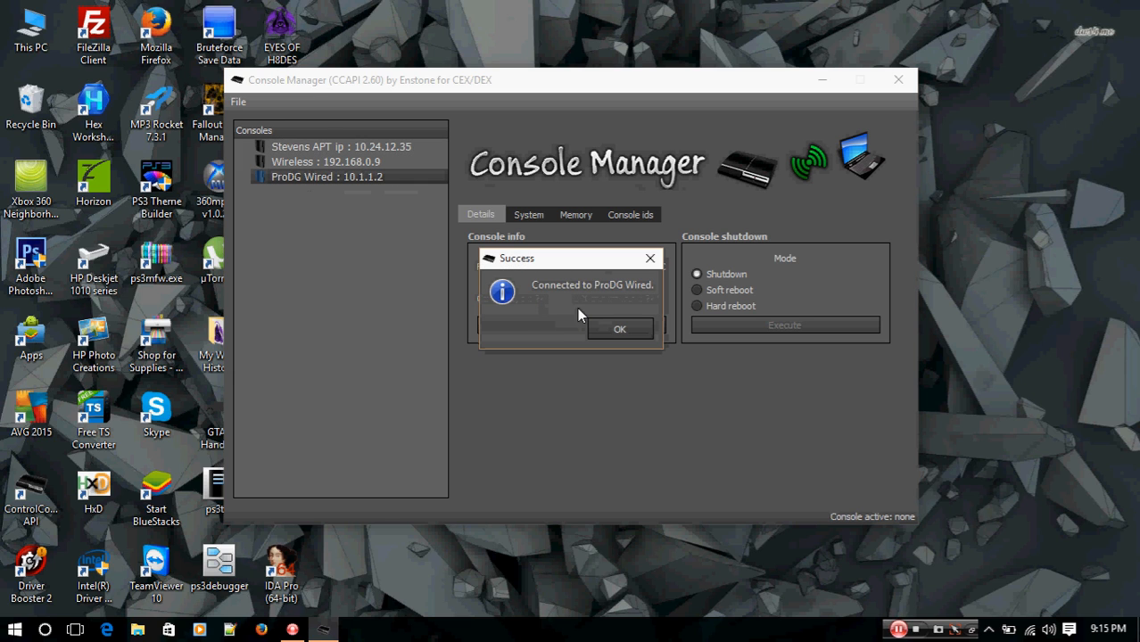
mouse_move(632, 318)
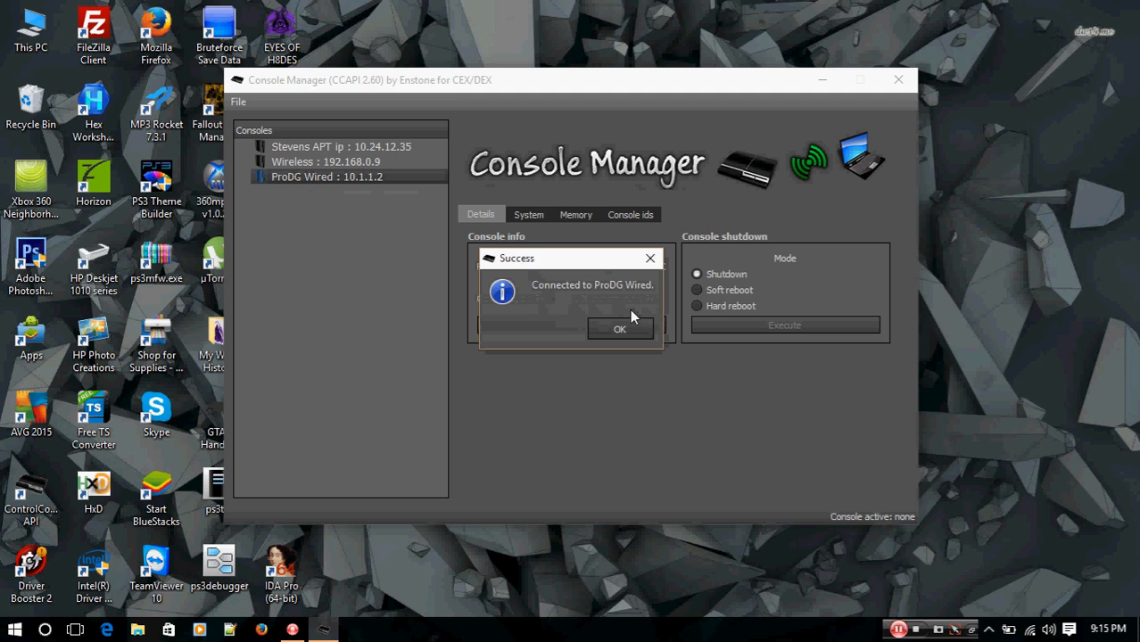
left_click(620, 328)
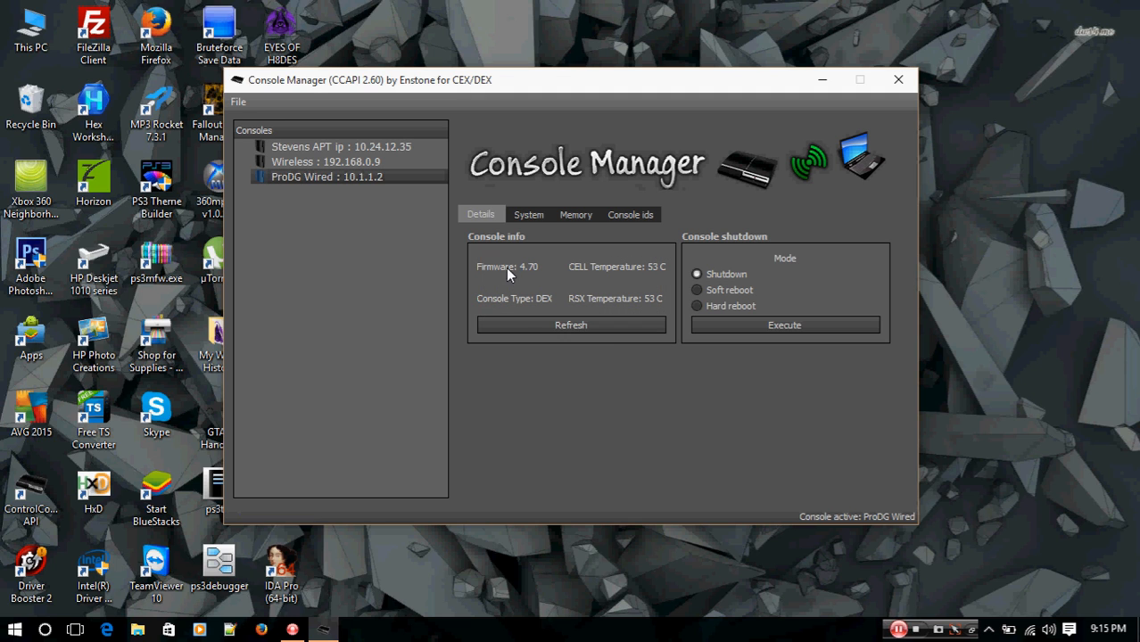
mouse_move(770, 221)
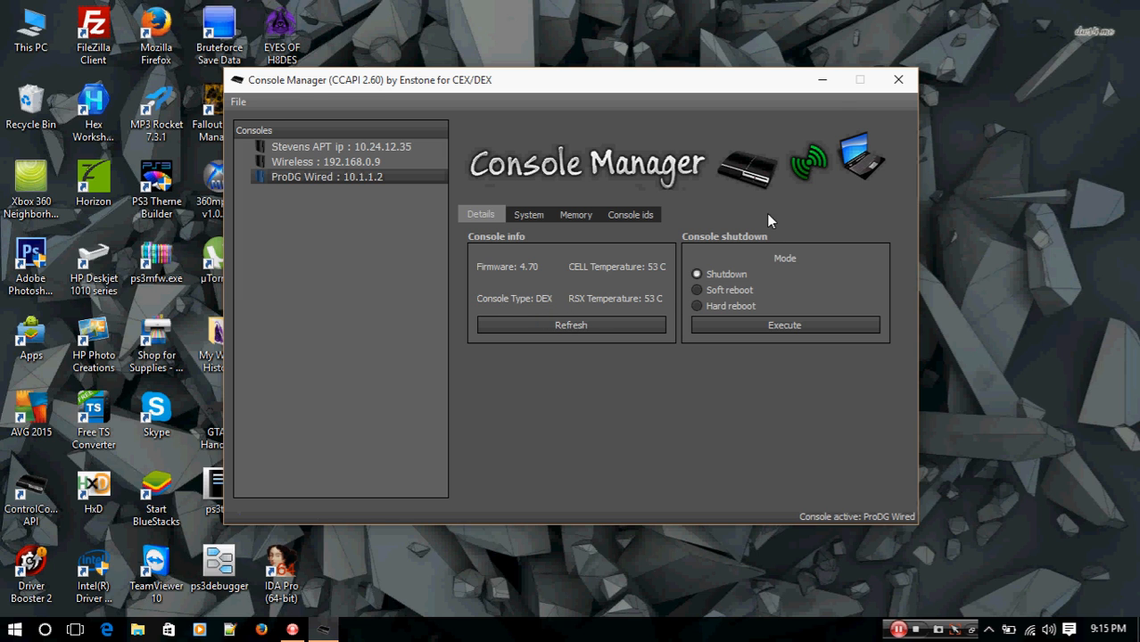
mouse_move(714, 109)
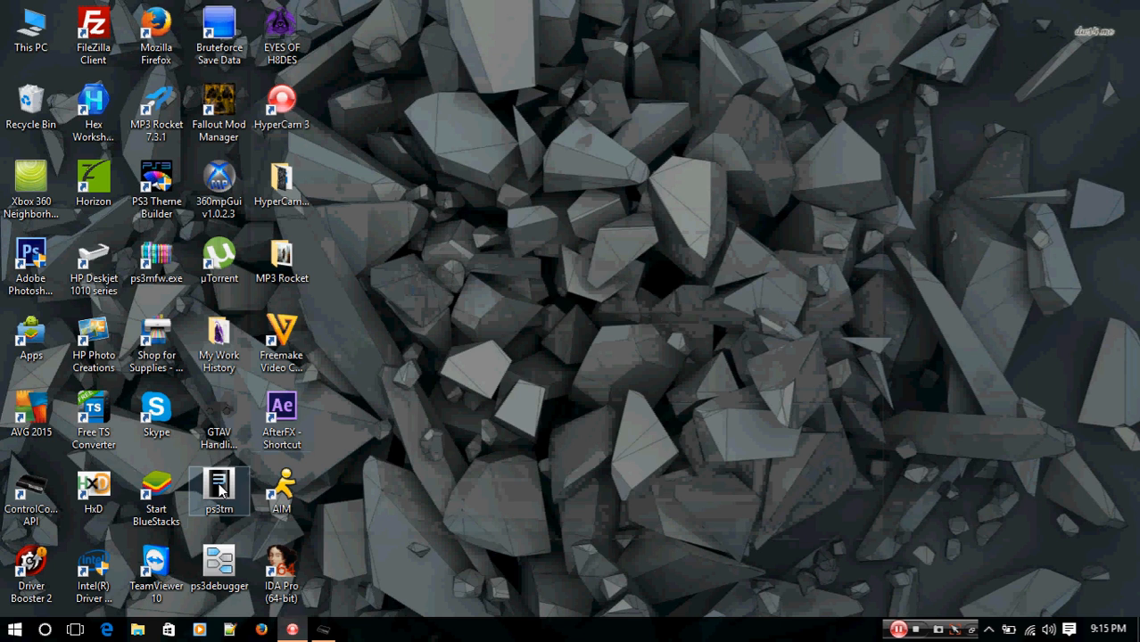
Start ProDG Target Manager from ps3tm and add a new Debugging station target.
double_click(218, 490)
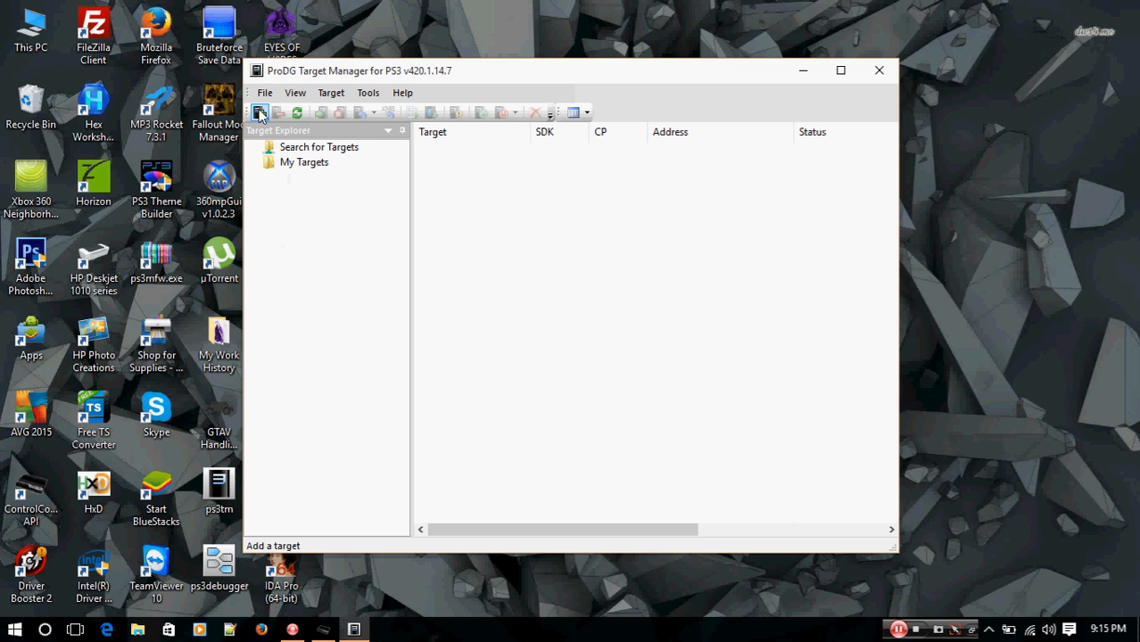
left_click(261, 111)
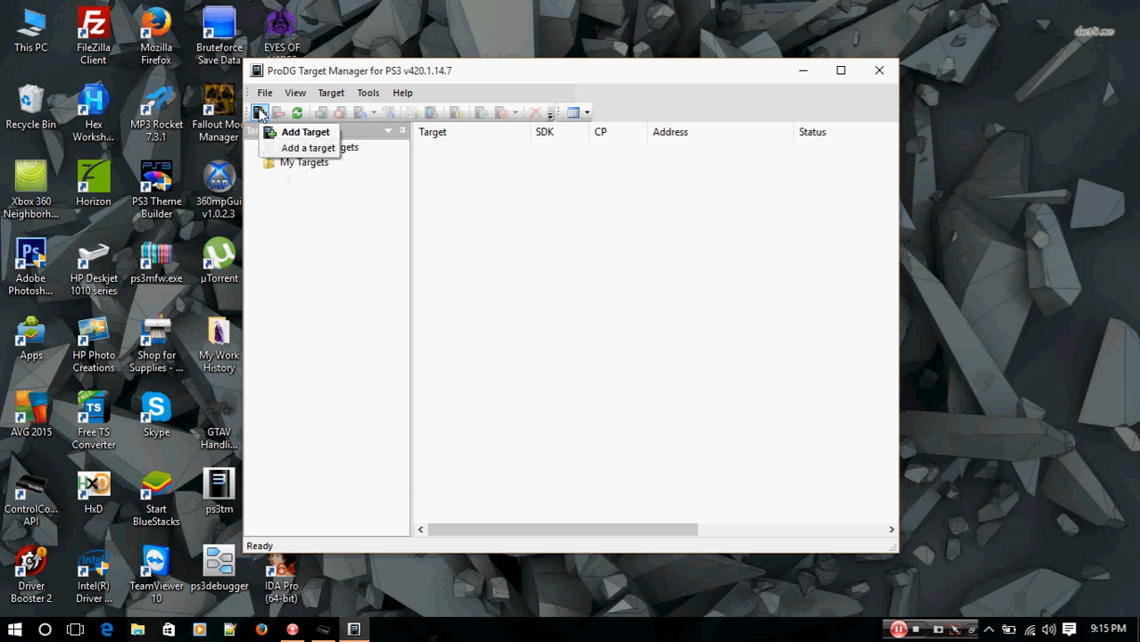
left_click(305, 131)
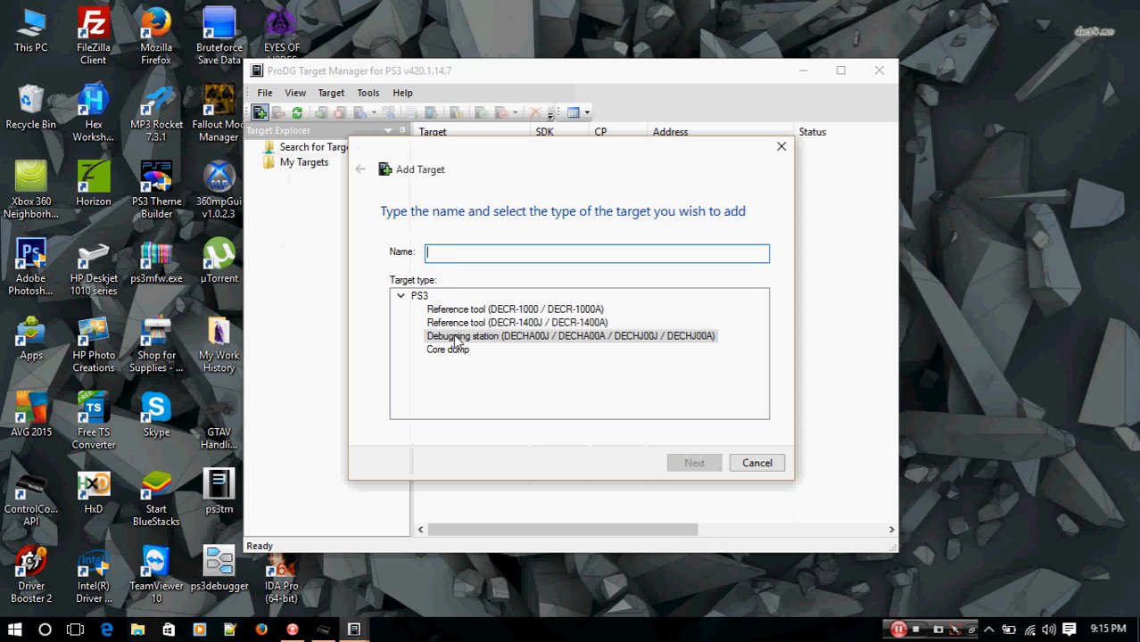
Create the Debugging station target 'ProDg Wired' at 10.1.1.2, port 1000.
type("P")
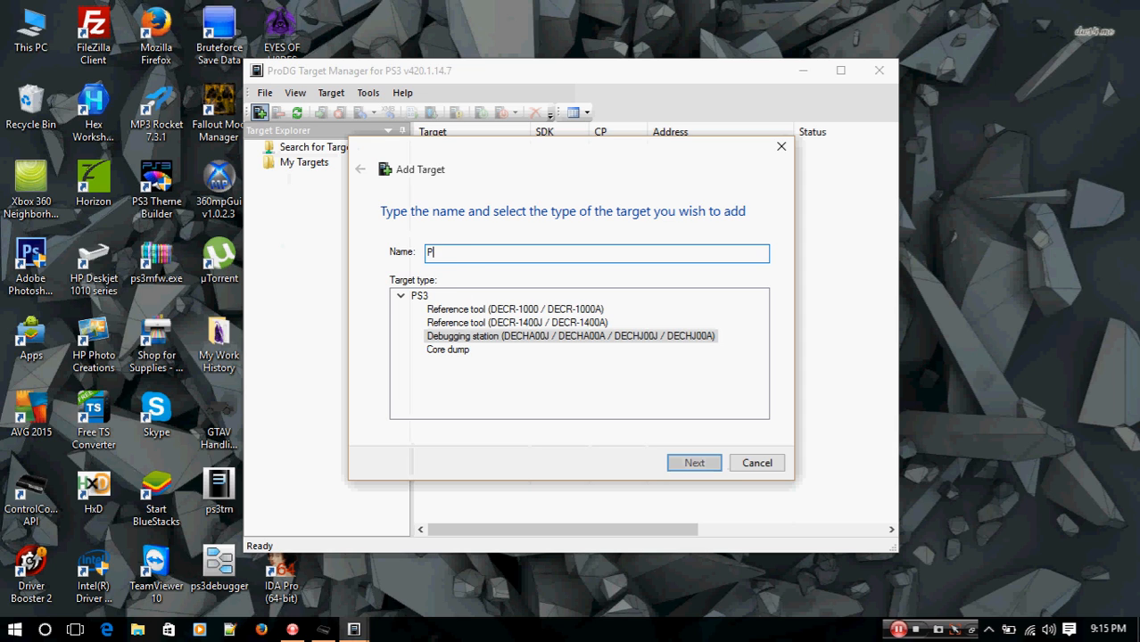
type("ro")
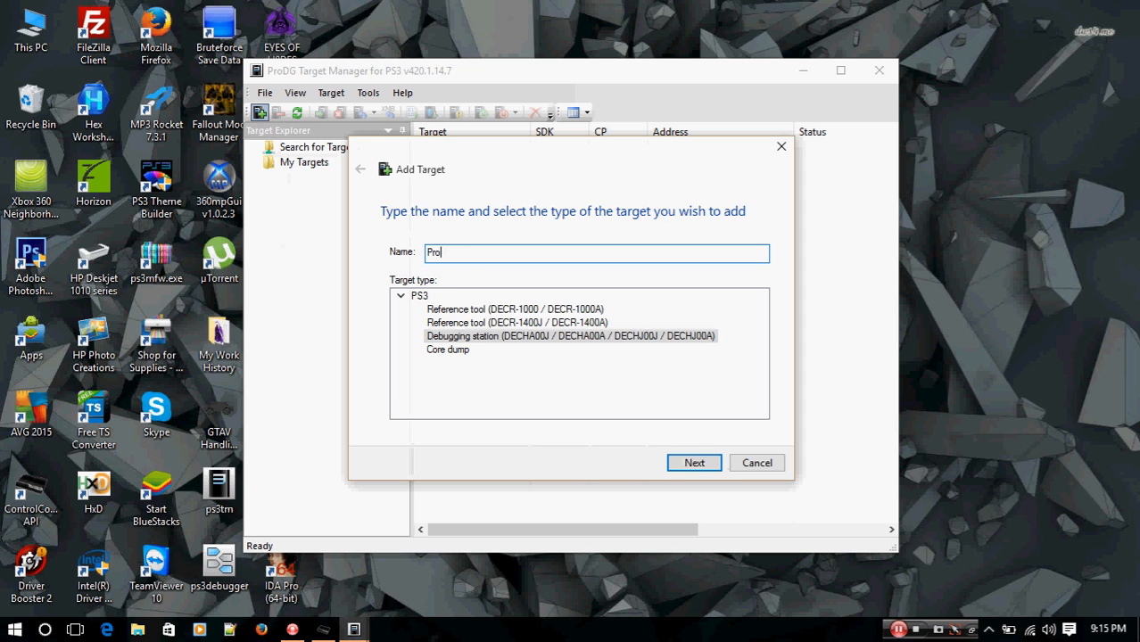
type("DG")
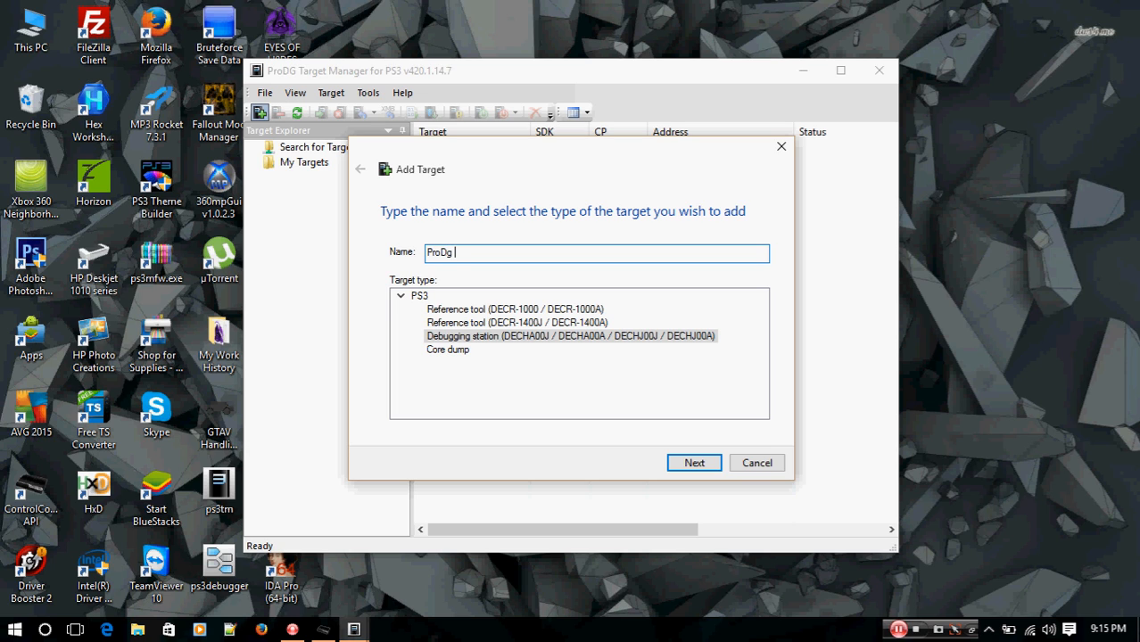
type("Wired")
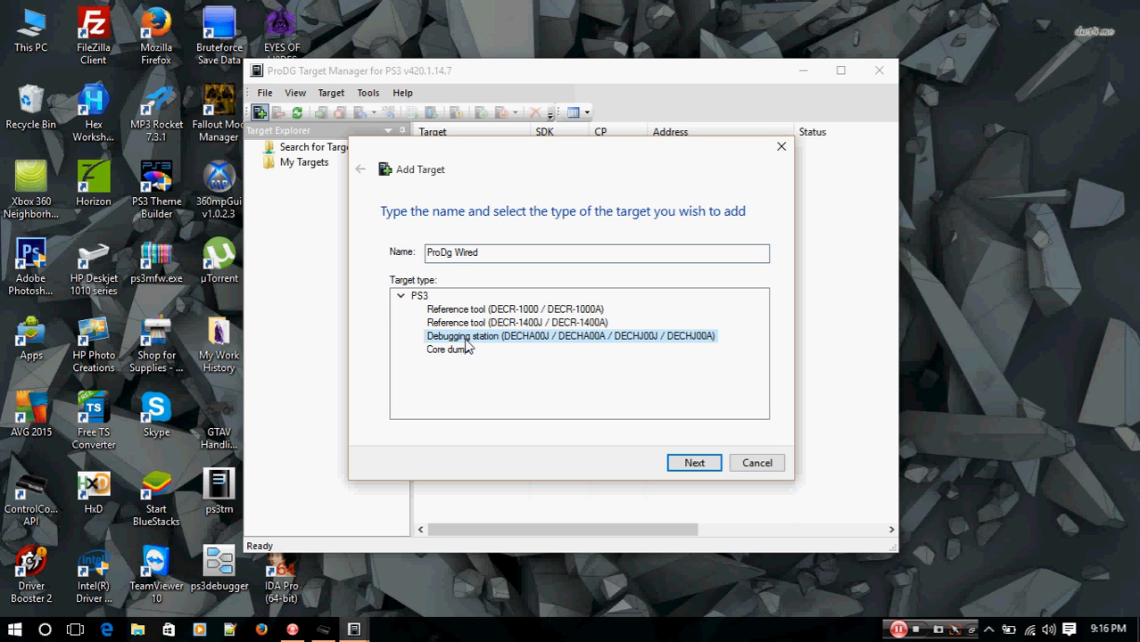
mouse_move(440, 348)
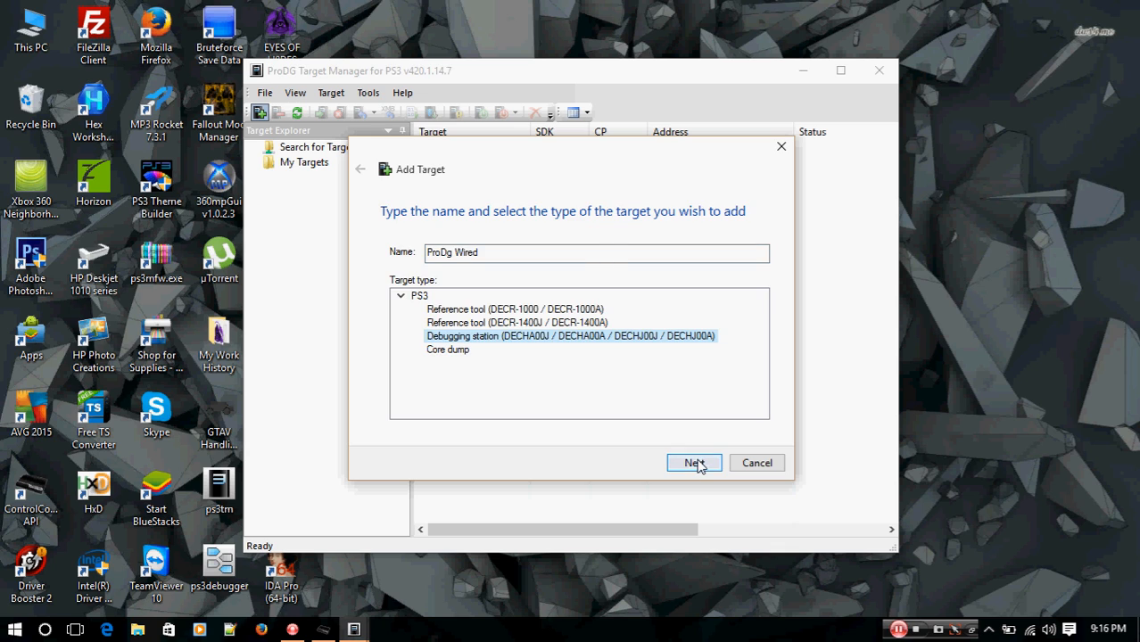
left_click(693, 463)
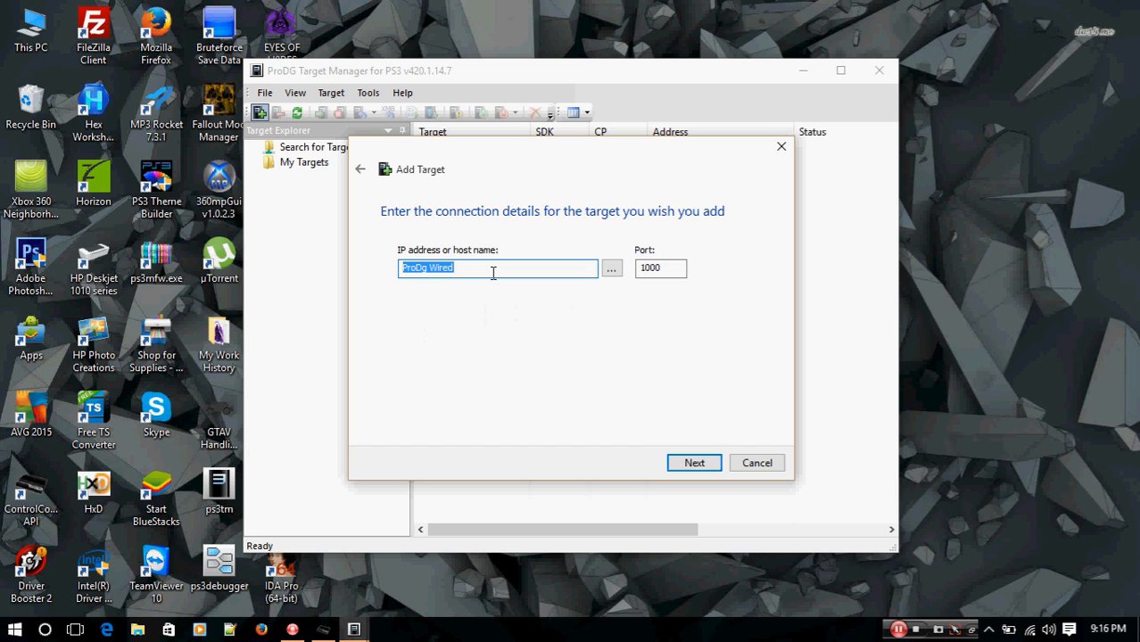
type("10.1.1.2")
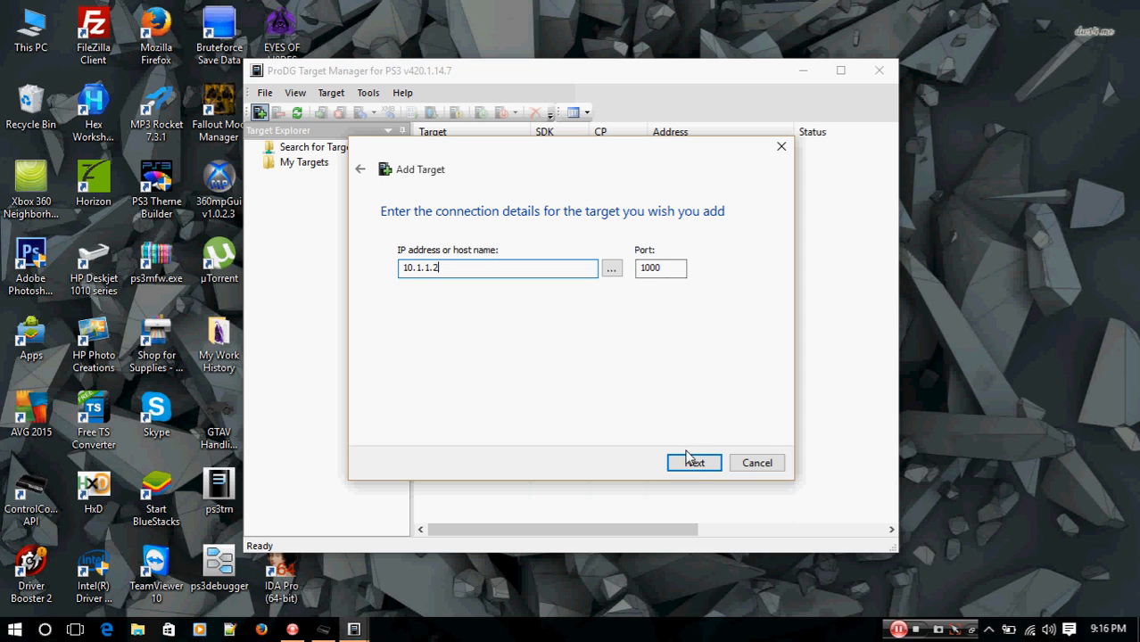
left_click(694, 462)
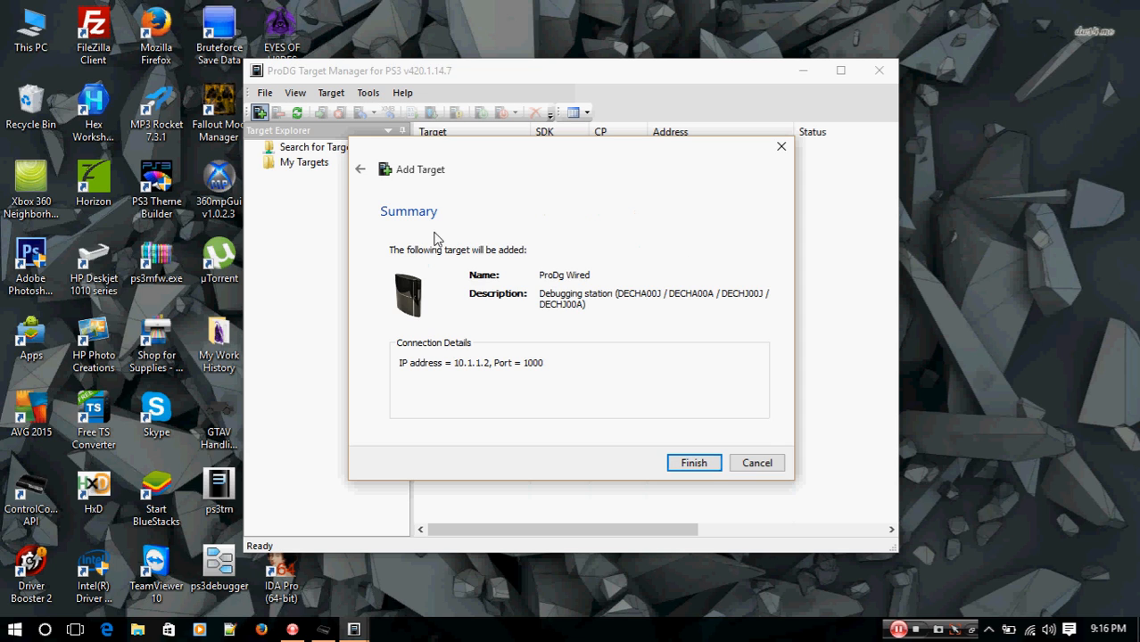
mouse_move(474, 285)
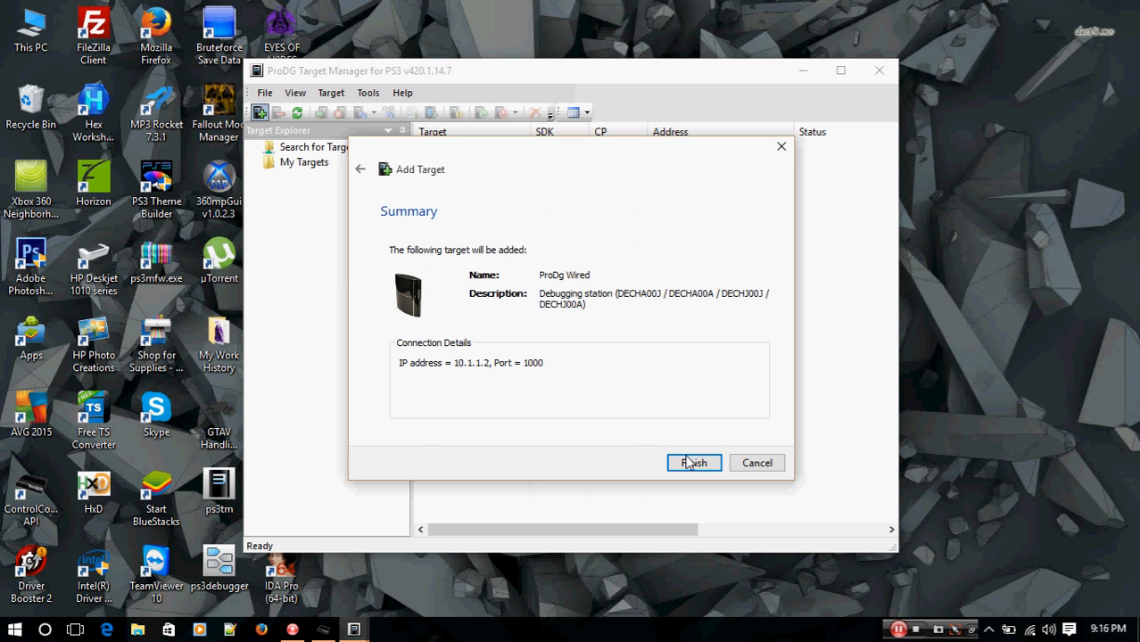
left_click(694, 462)
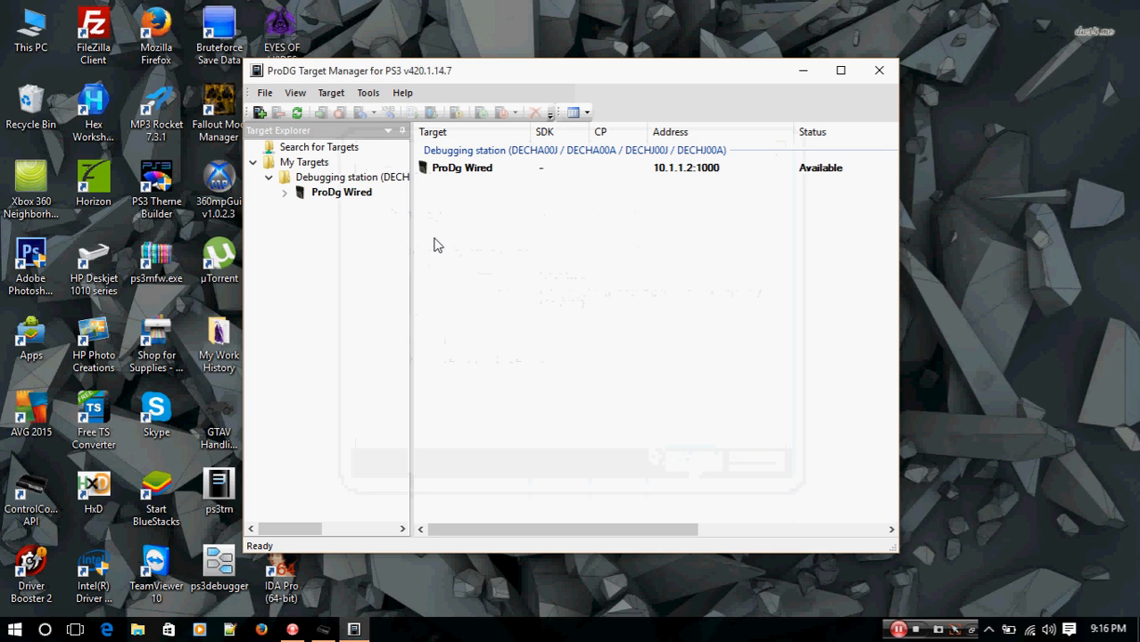
Connect to the ProDg Wired target via Connect (F7) in its context menu.
left_click(462, 167)
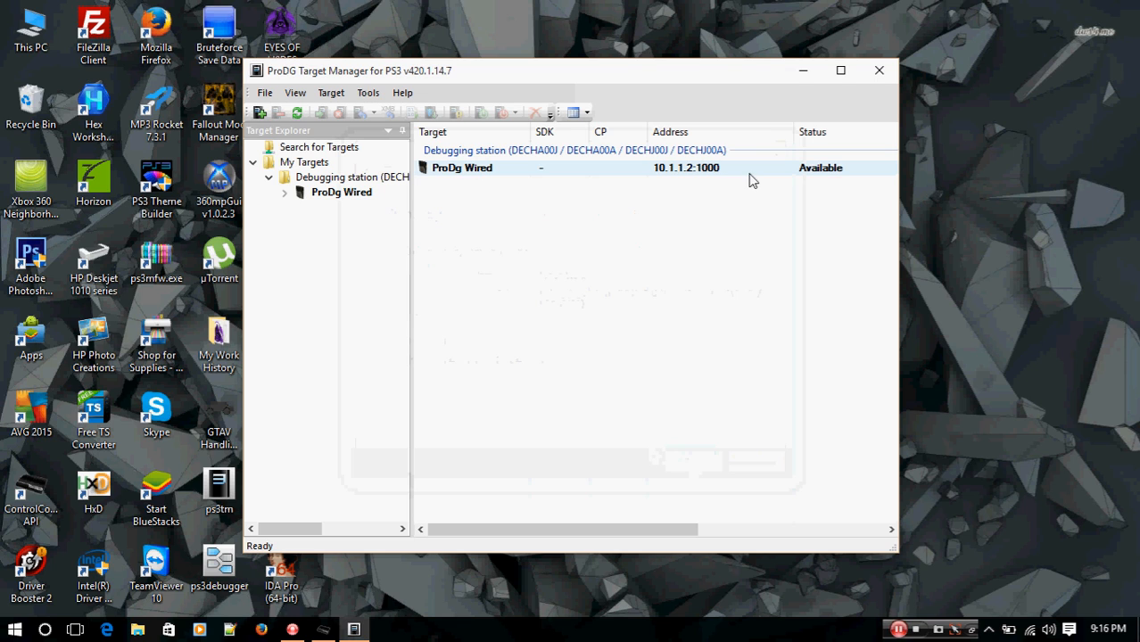
left_click(462, 168)
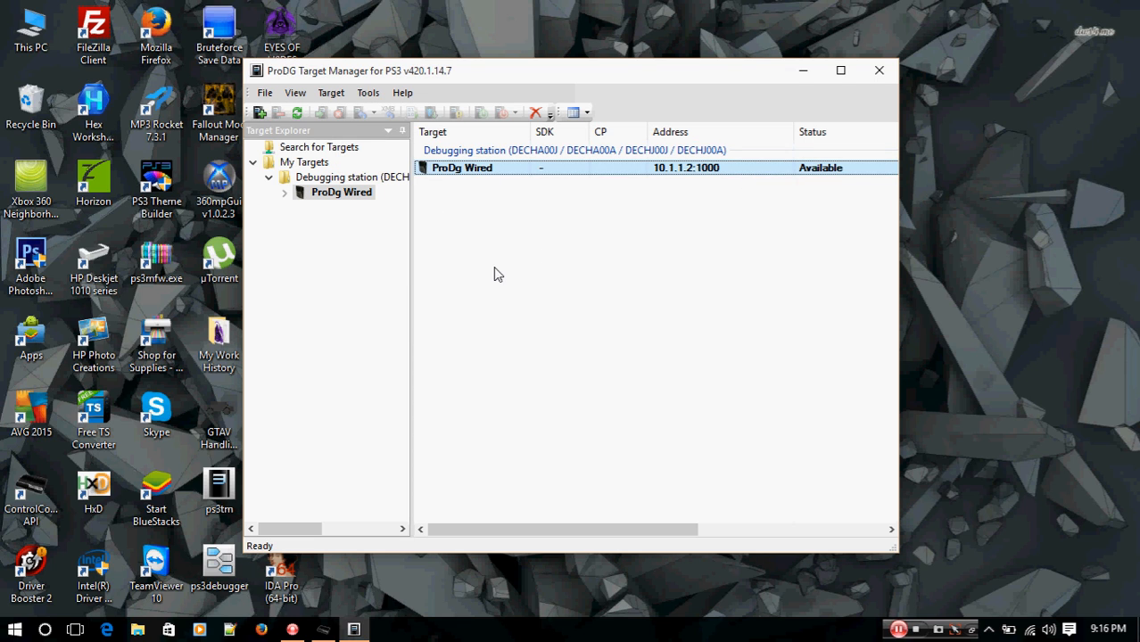
mouse_move(713, 223)
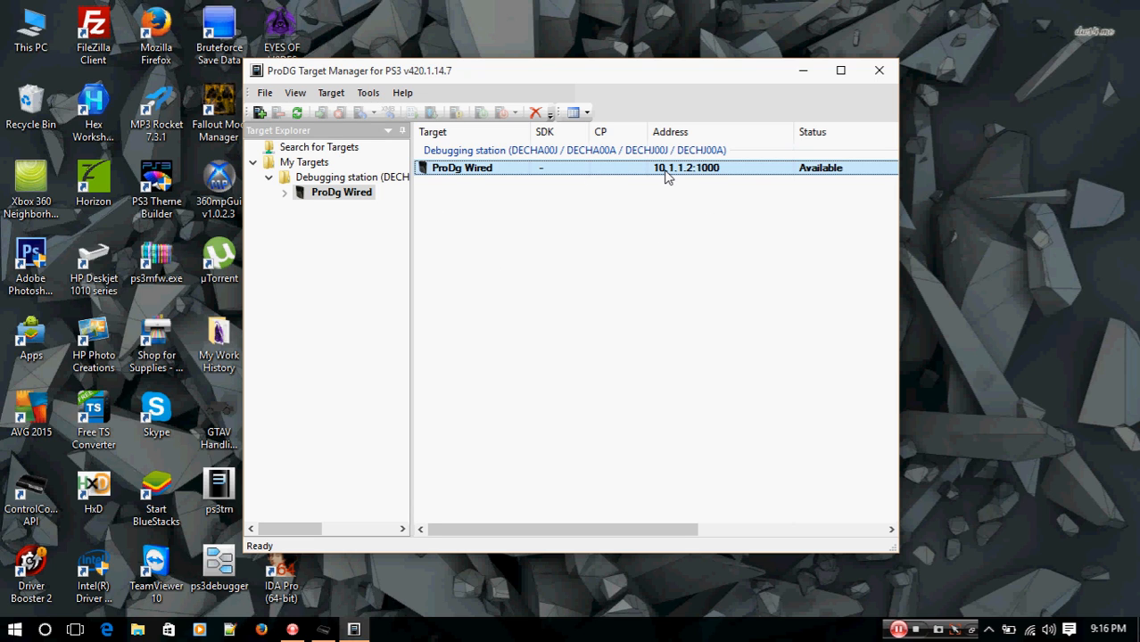
right_click(669, 167)
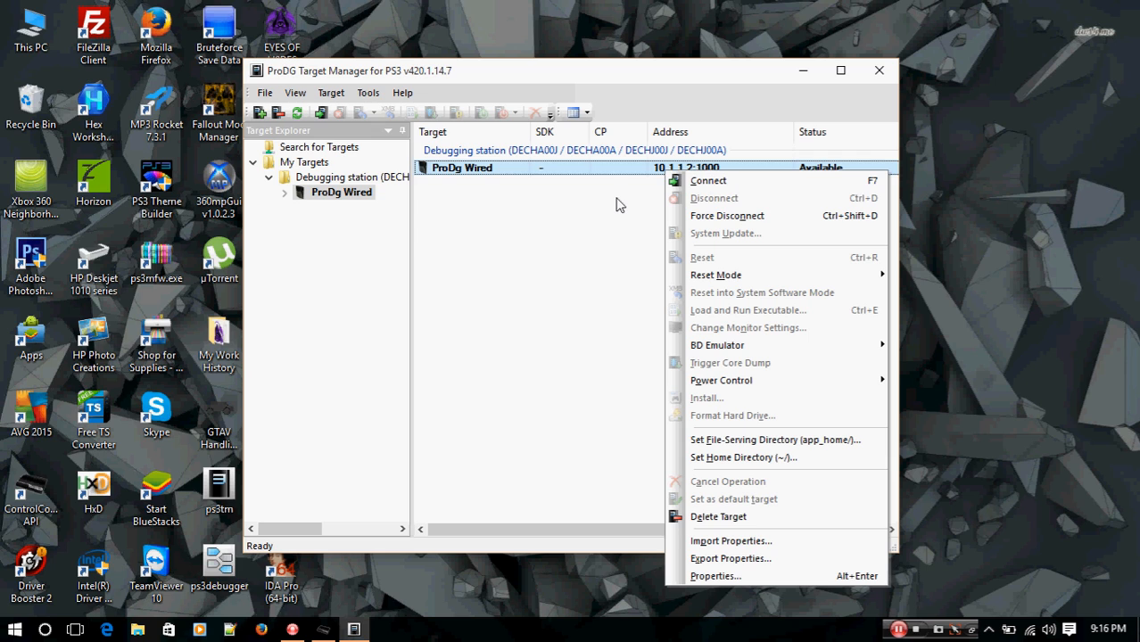
mouse_move(707, 180)
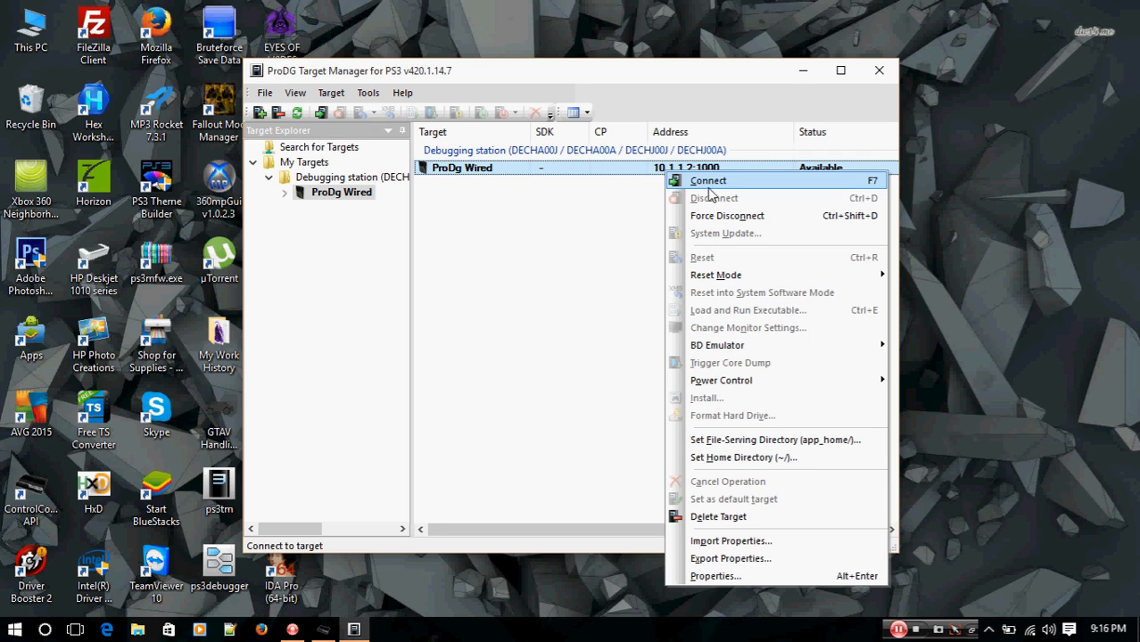
mouse_move(710, 187)
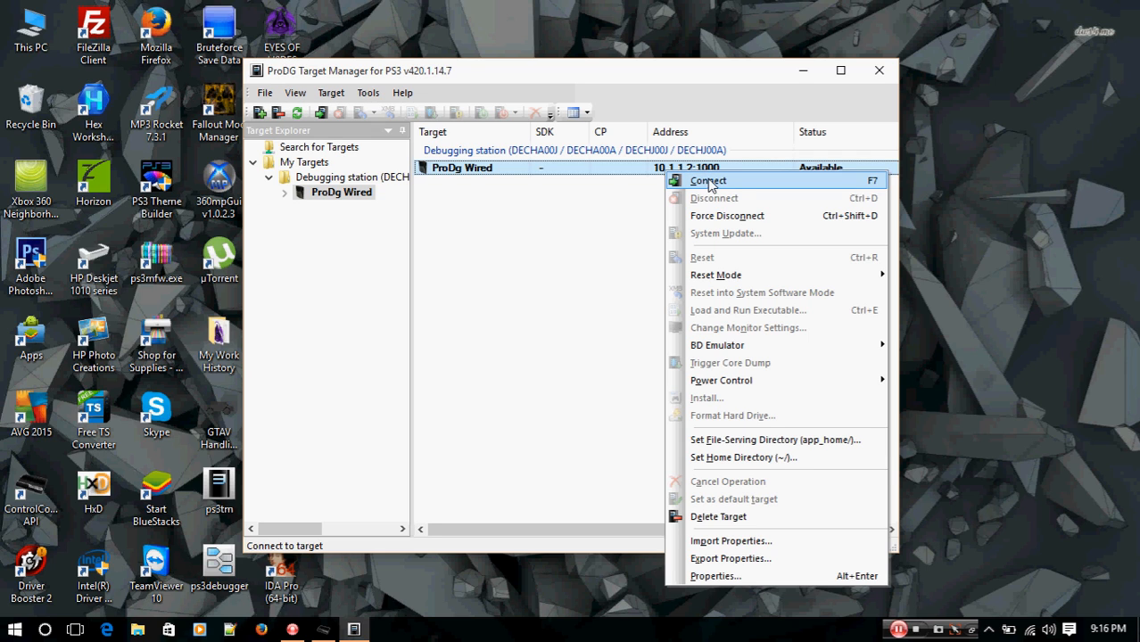
left_click(707, 180)
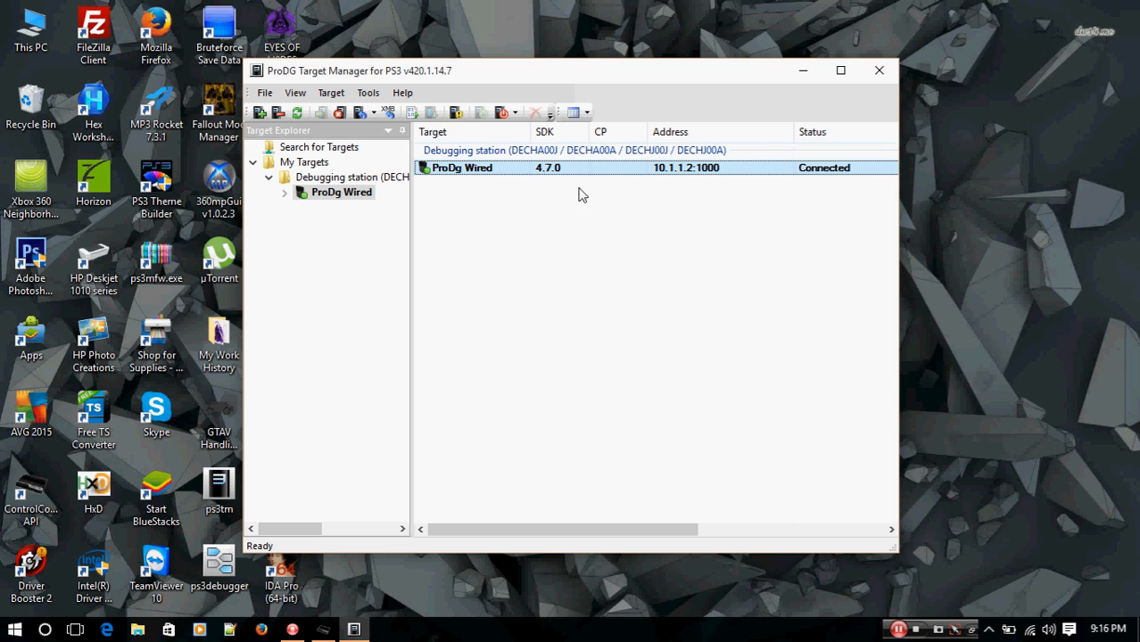
mouse_move(433, 223)
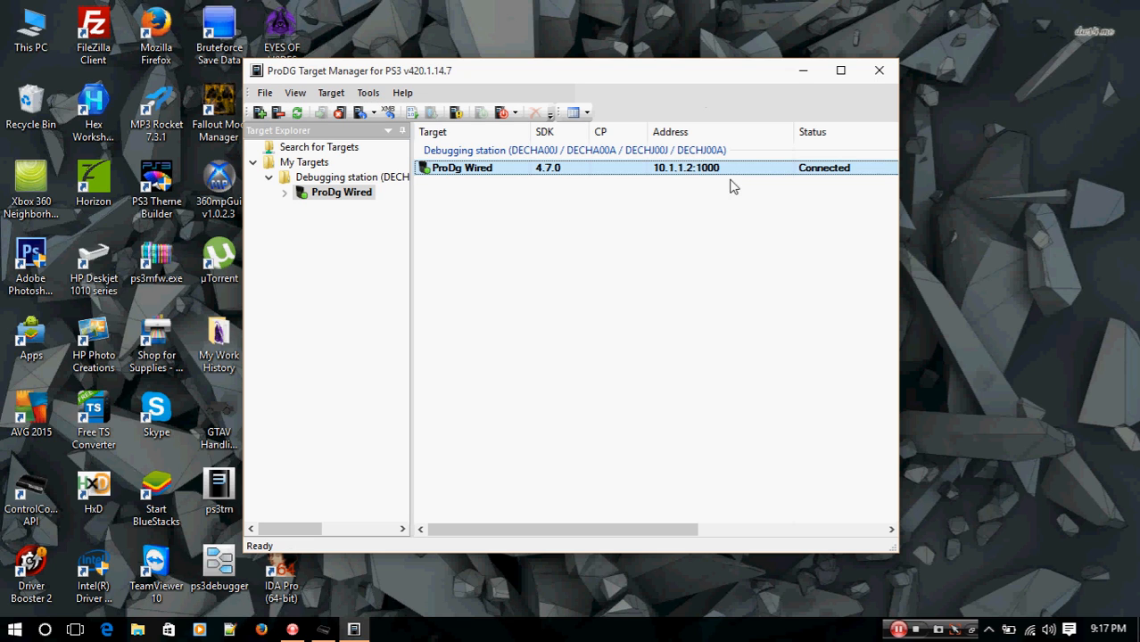
mouse_move(796, 173)
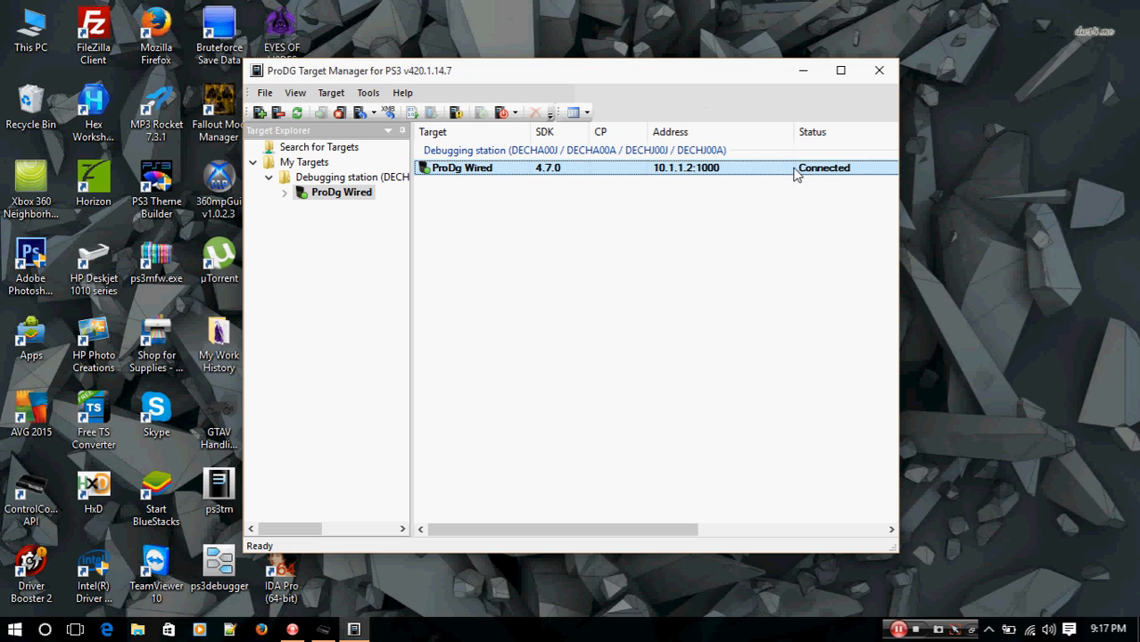
mouse_move(727, 259)
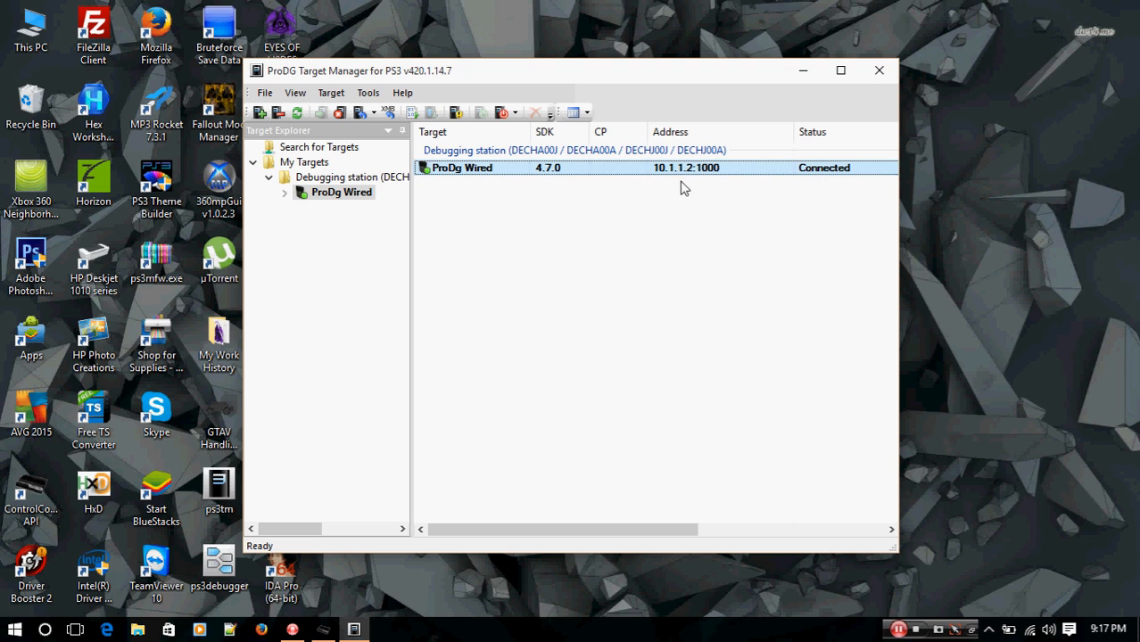
mouse_move(479, 267)
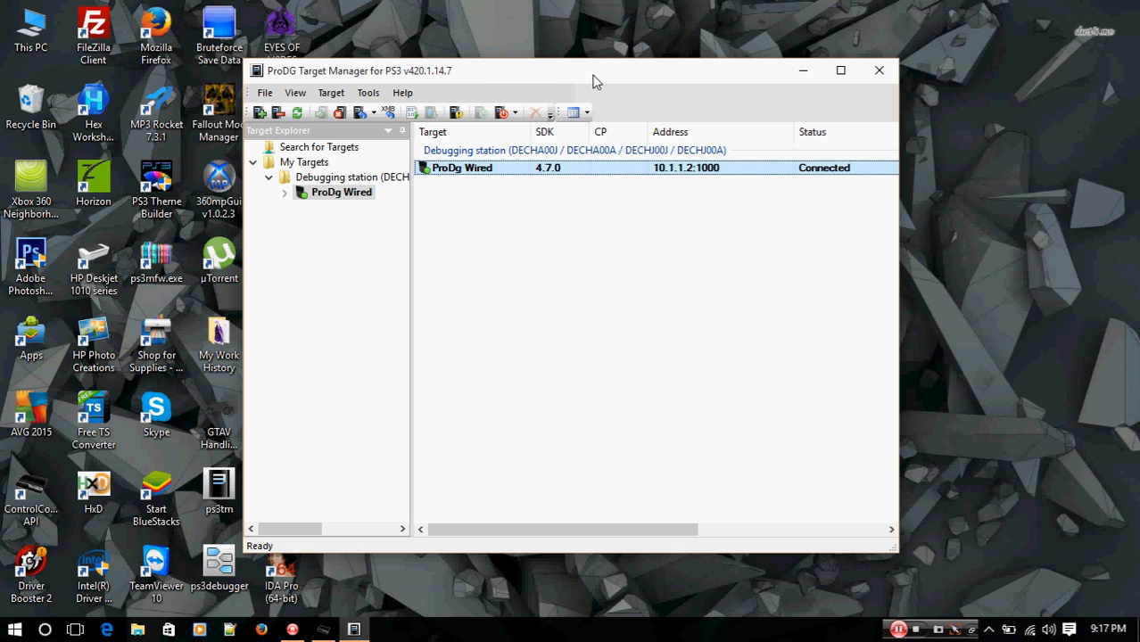
mouse_move(681, 78)
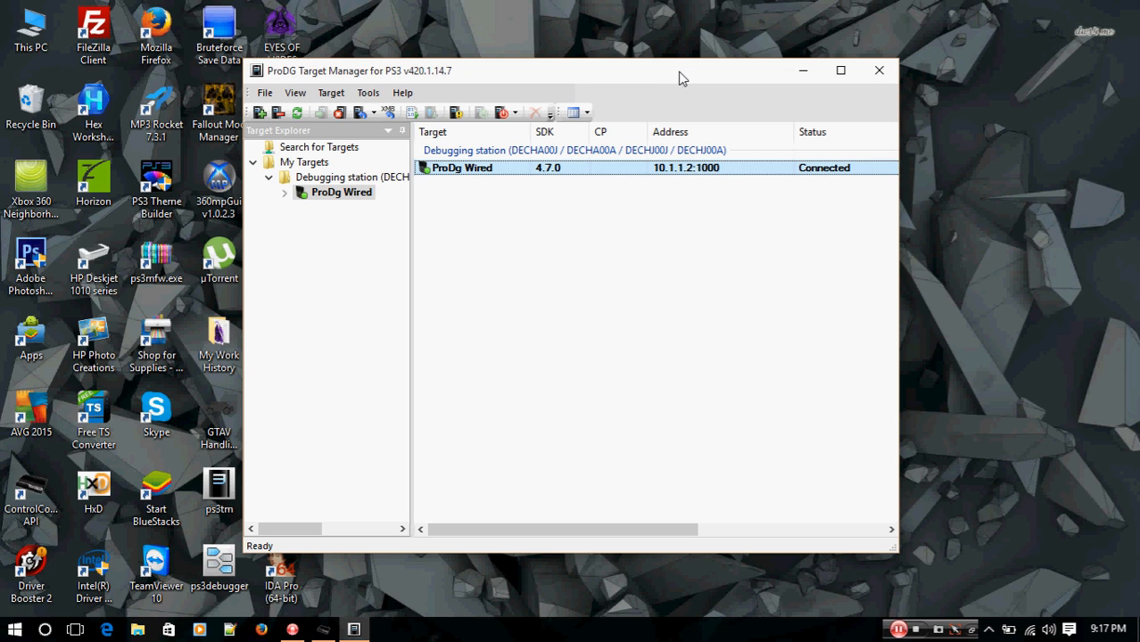
mouse_move(646, 78)
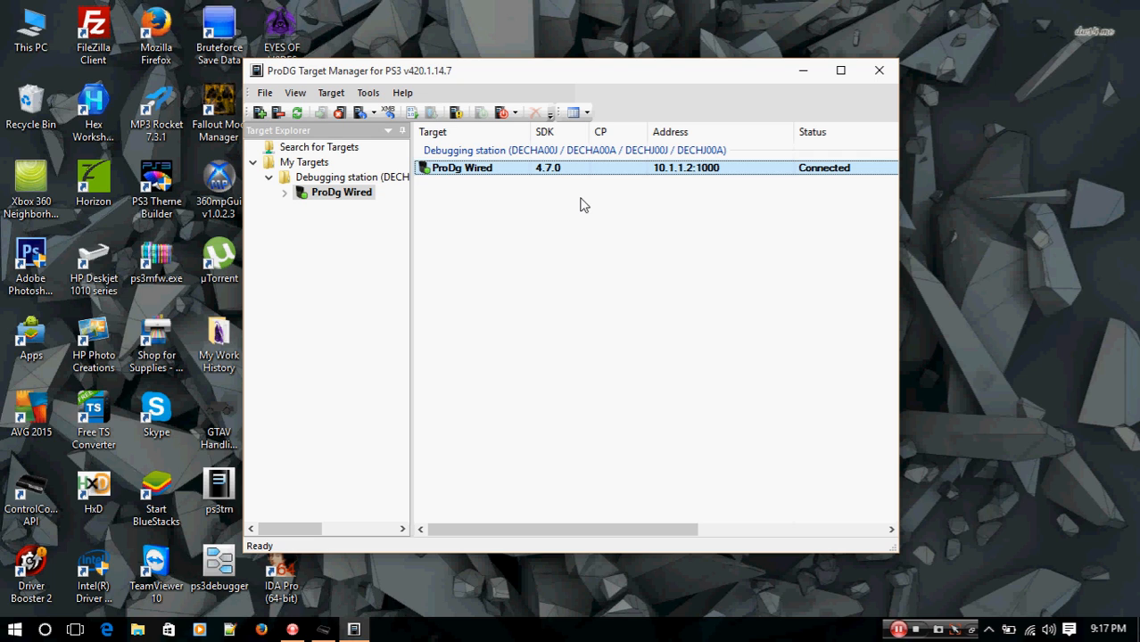
mouse_move(732, 271)
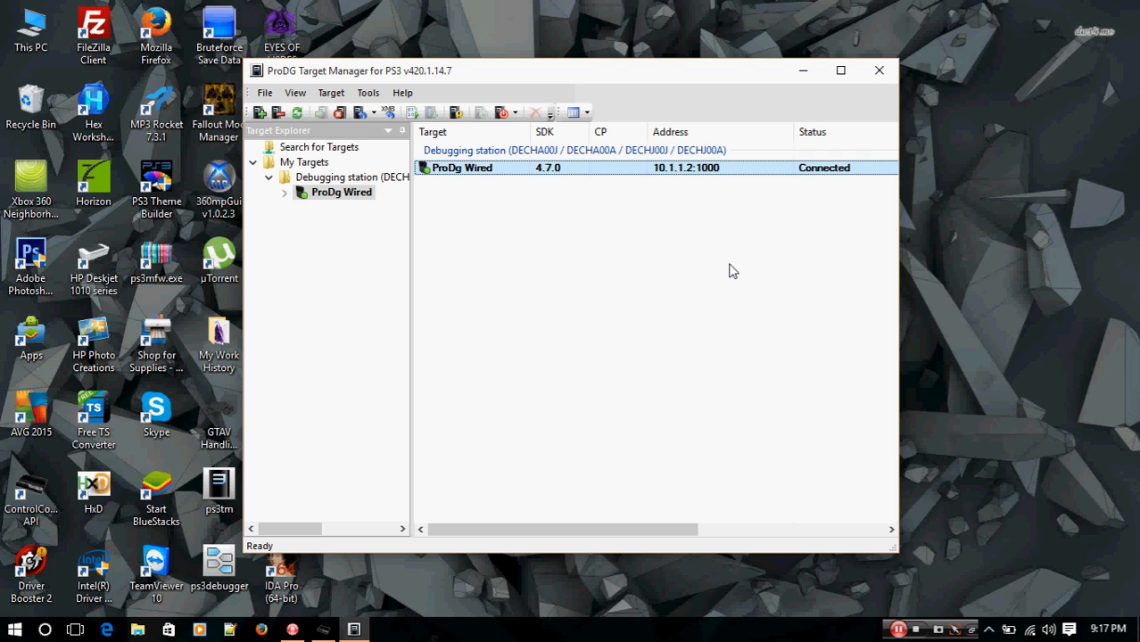
mouse_move(684, 329)
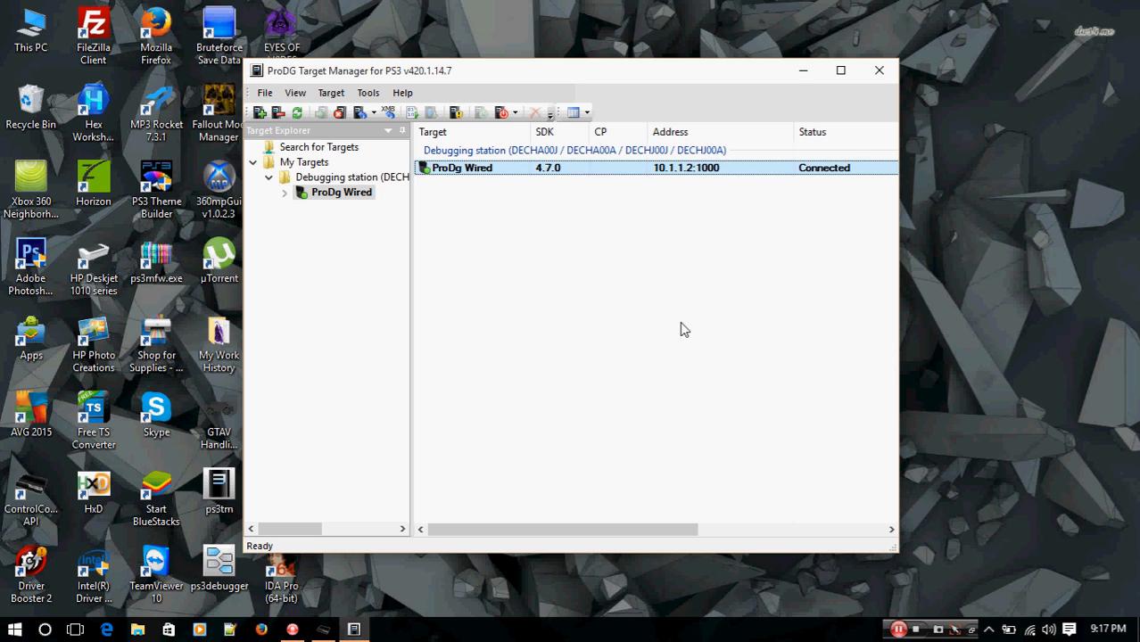
mouse_move(573, 307)
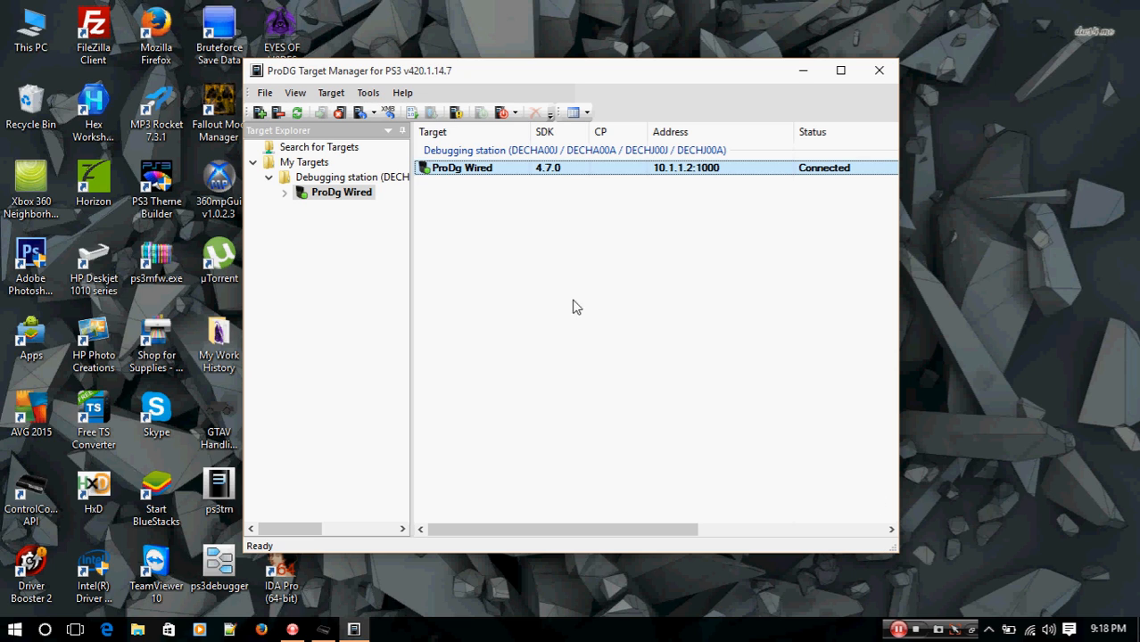
mouse_move(550, 310)
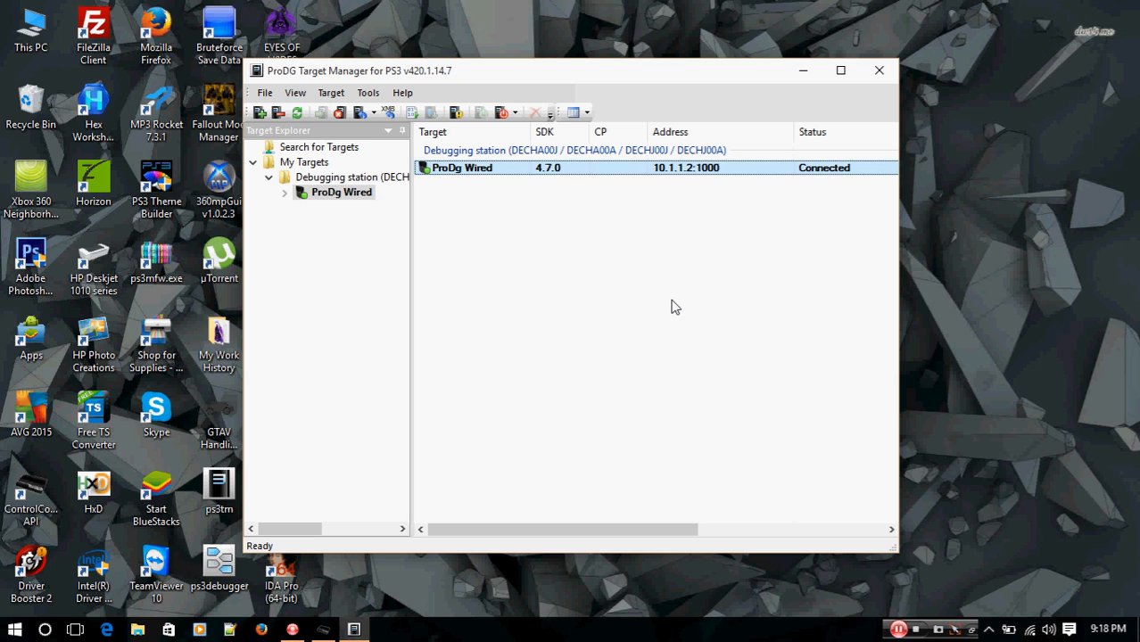
mouse_move(650, 293)
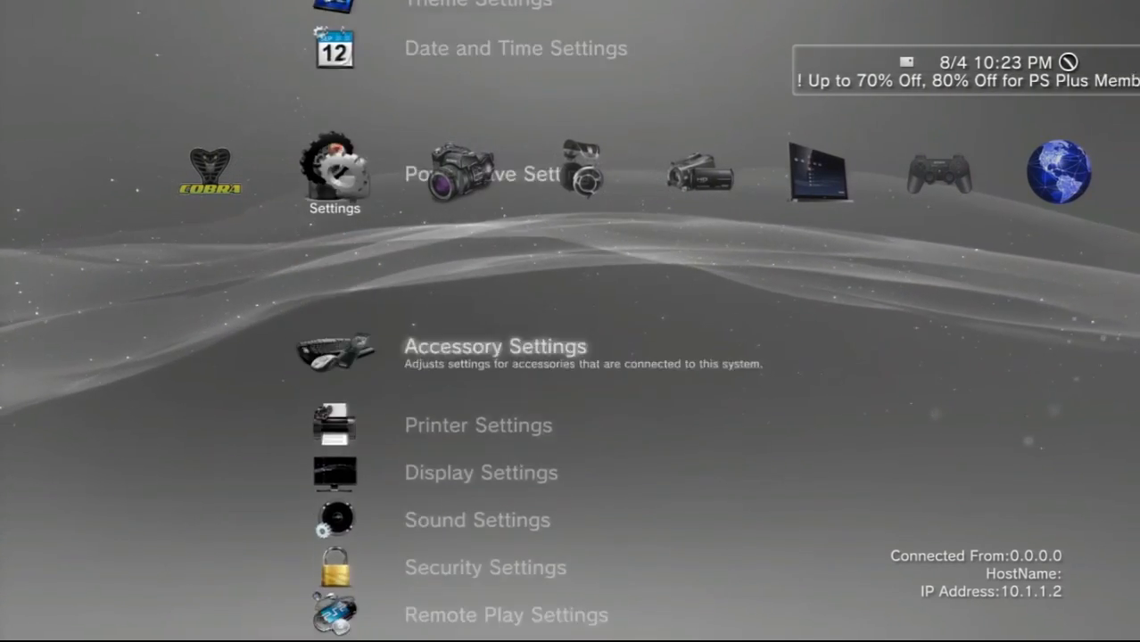
Open Debug Settings and scroll its list down toward Network Settings for Debug.
scroll("down", 3)
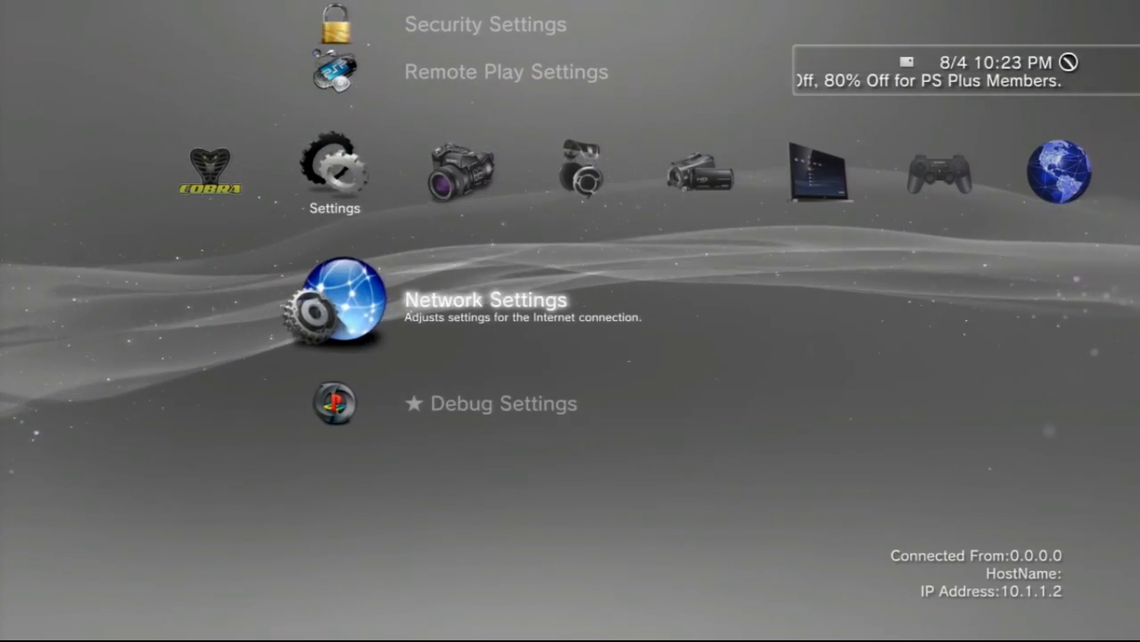
scroll("down", 3)
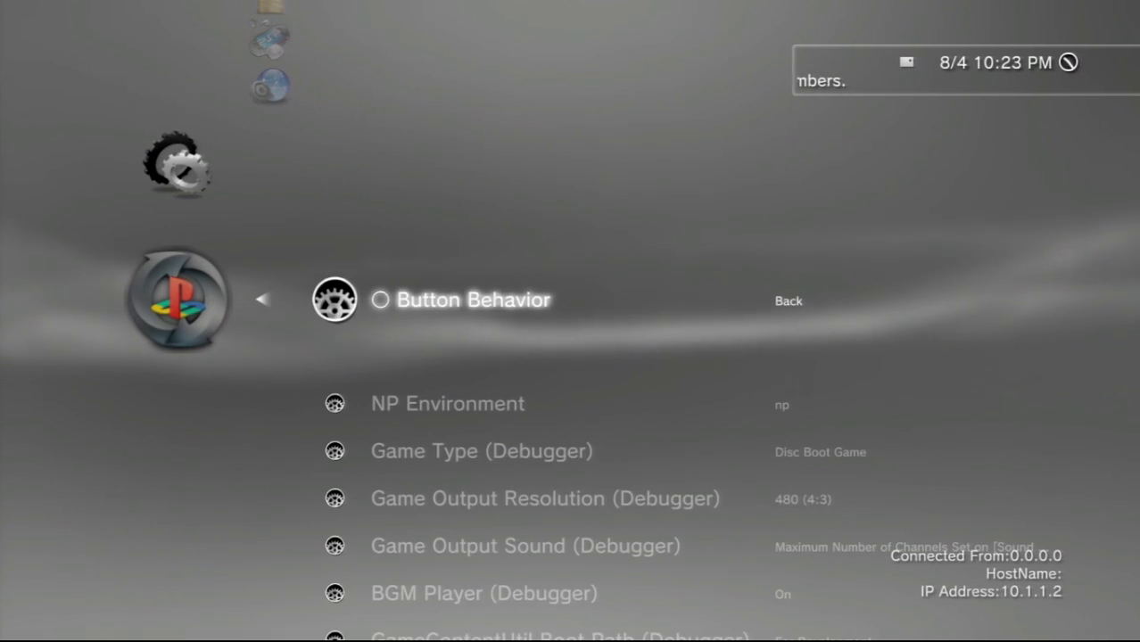
scroll("down", 3)
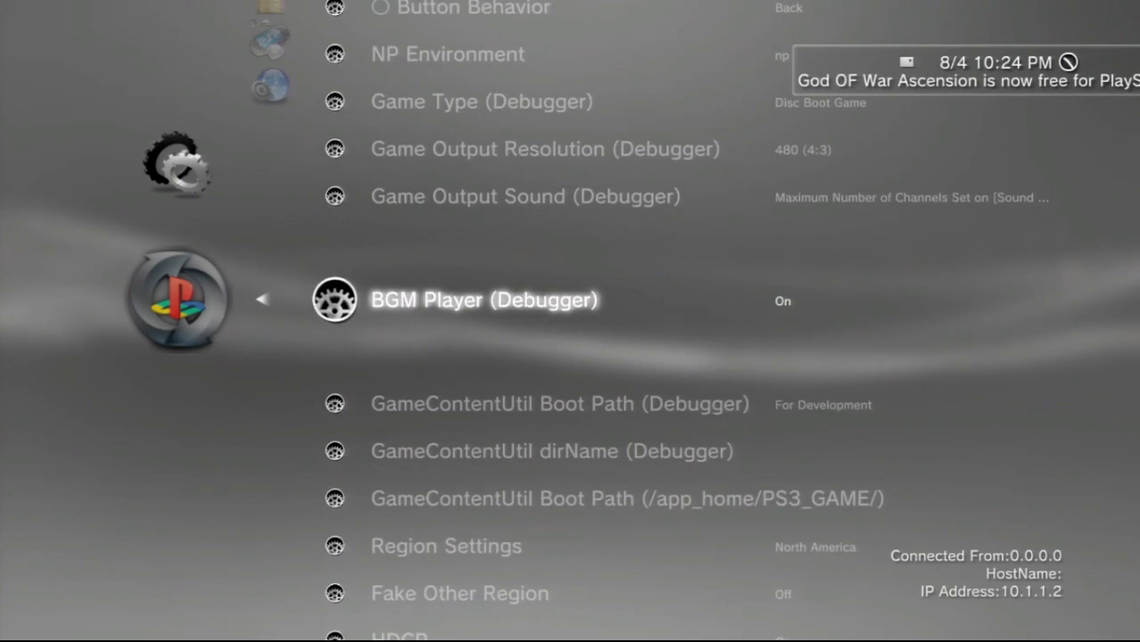
scroll("down", 3)
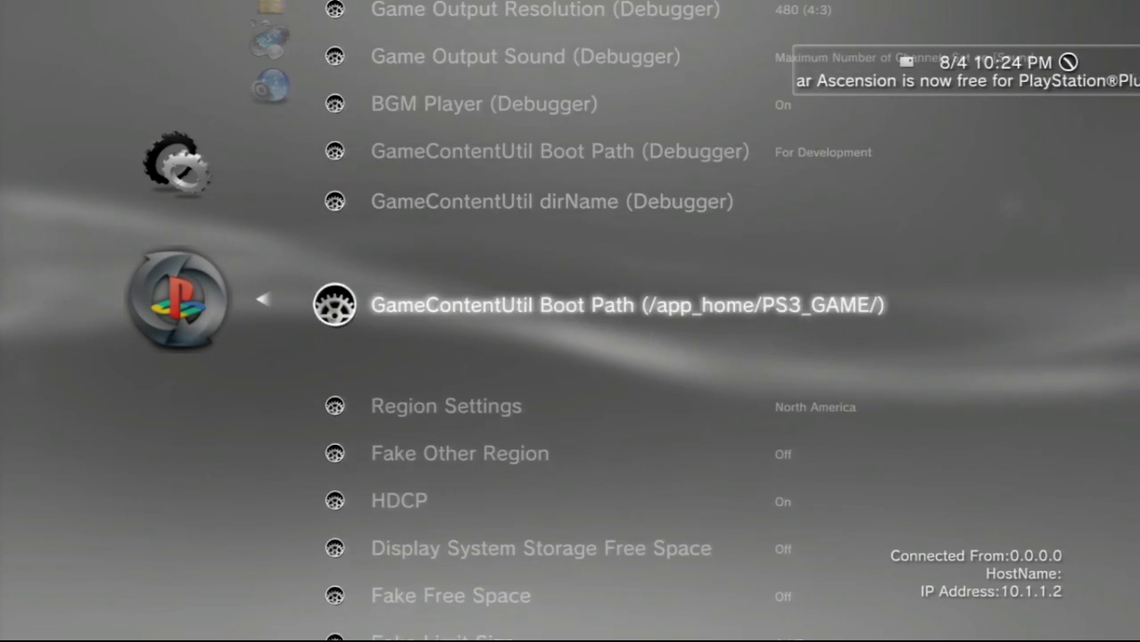
scroll("down", 3)
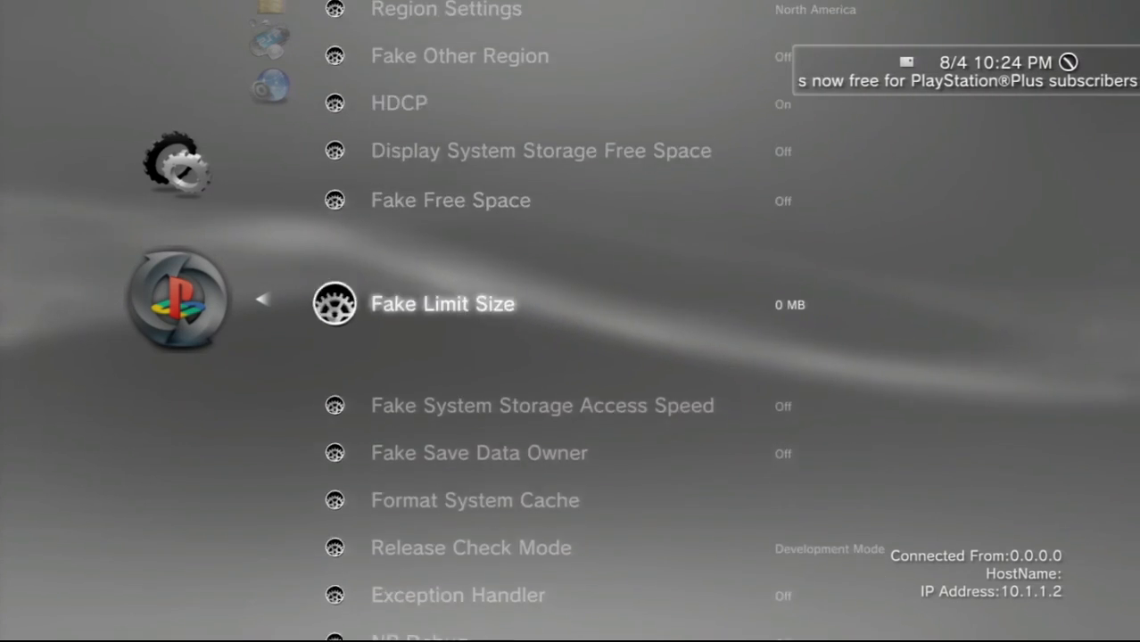
scroll("down", 3)
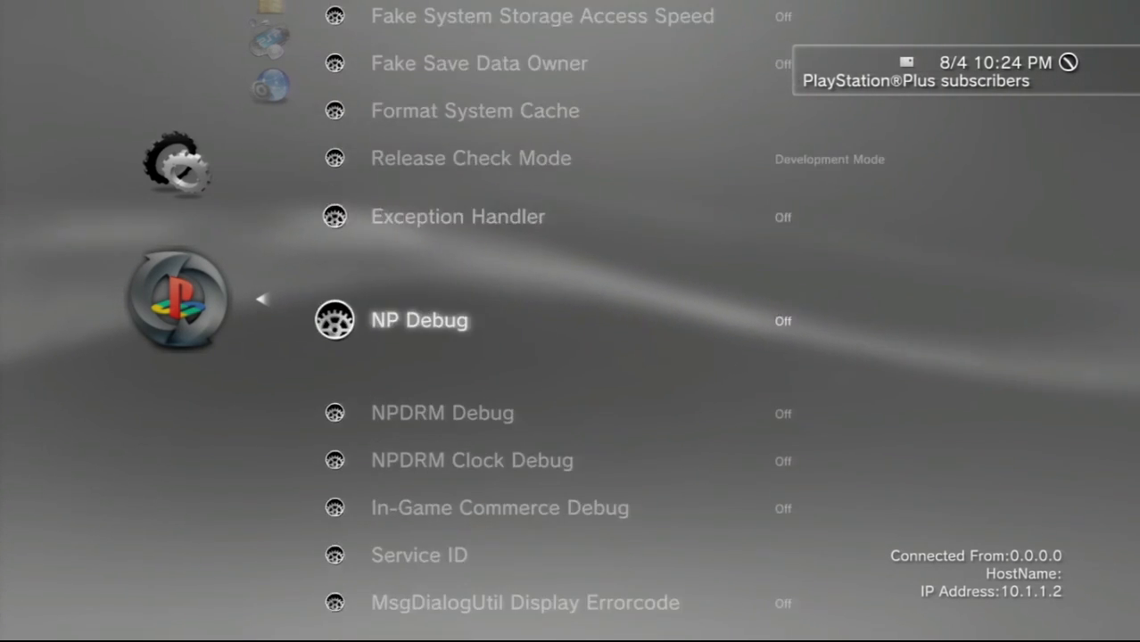
scroll("down", 3)
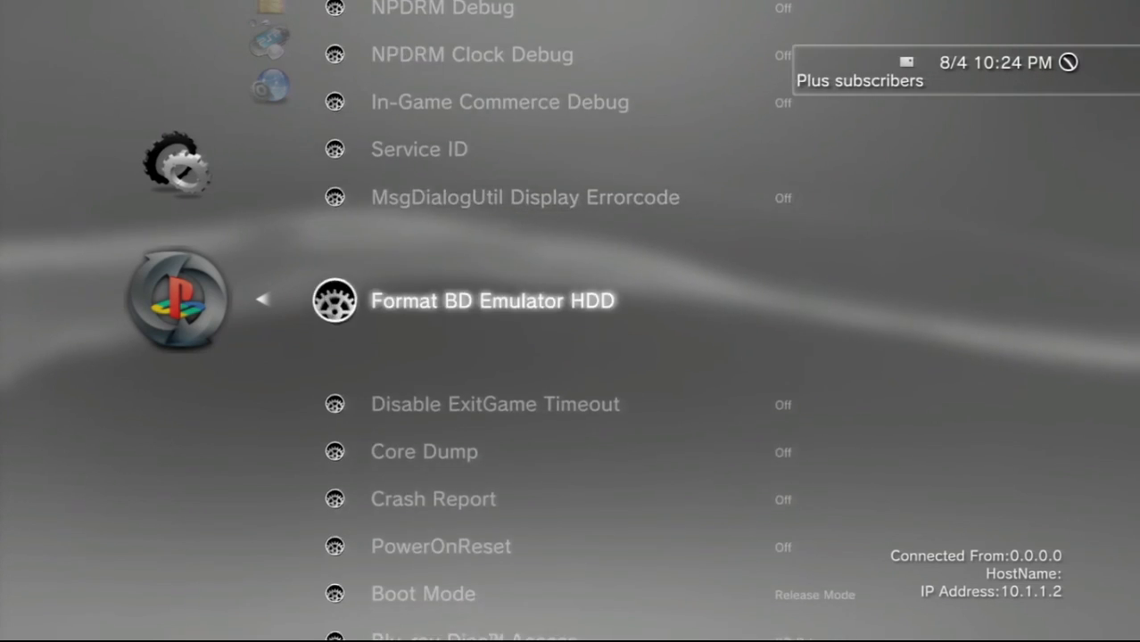
scroll("down", 3)
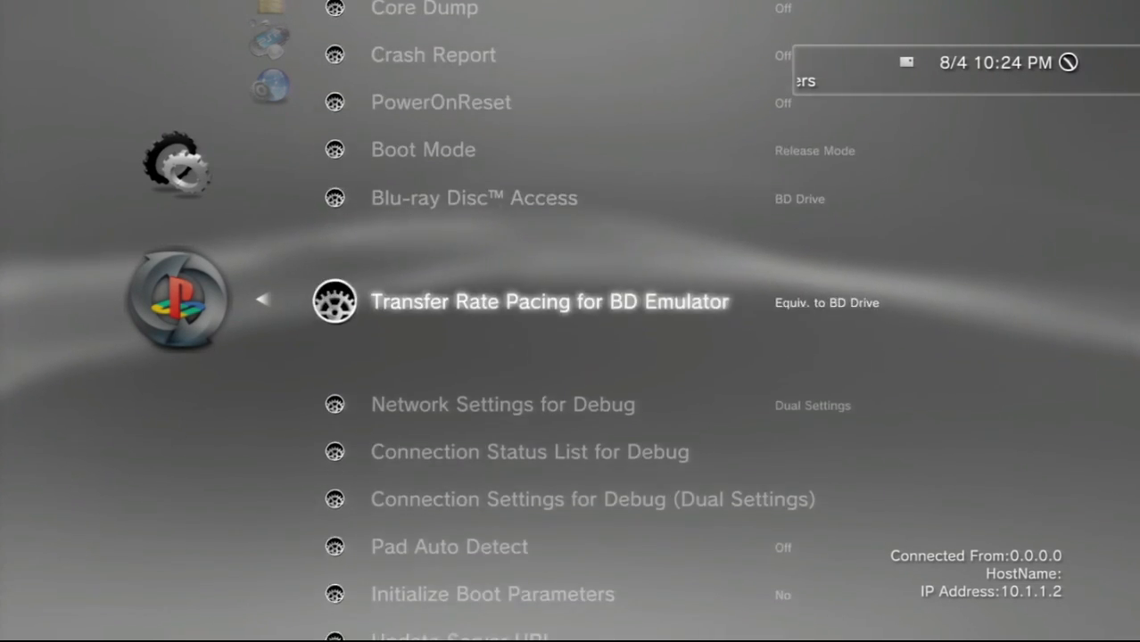
scroll("down", 3)
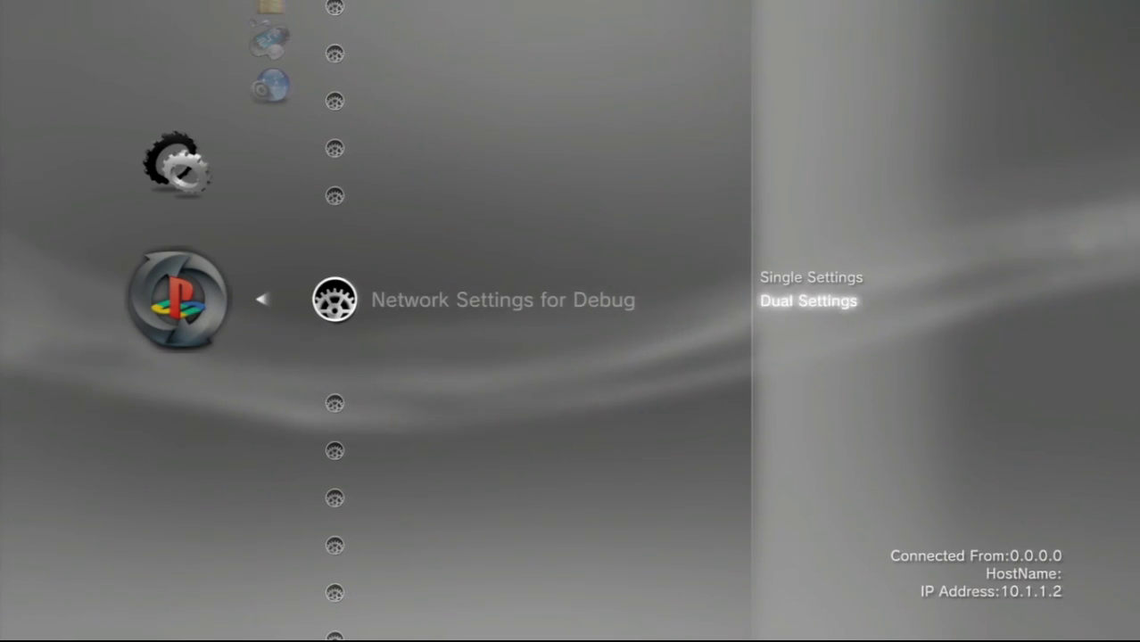
Choose Dual Settings for Network Settings for Debug, then scroll to Internet Connection Test.
scroll("down", 3)
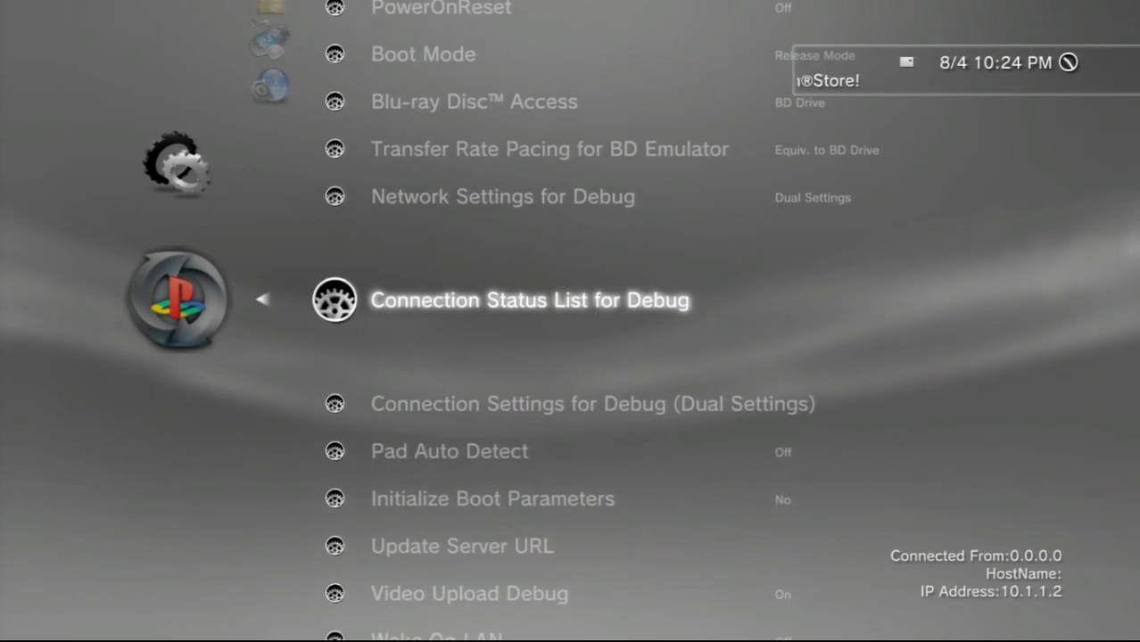
scroll("down", 3)
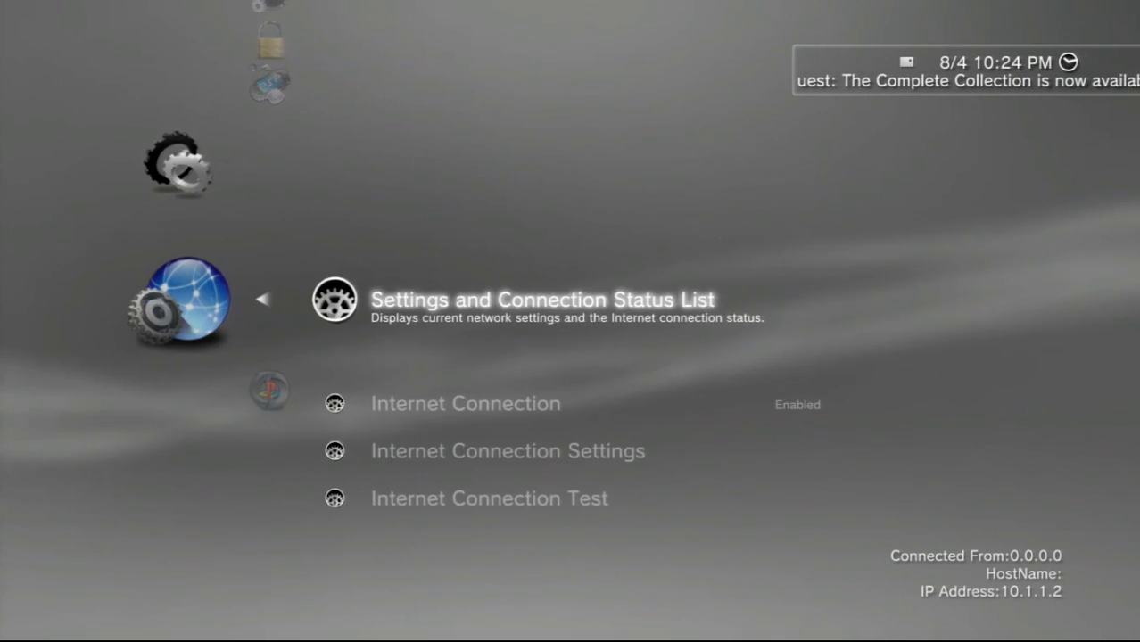
scroll("down", 3)
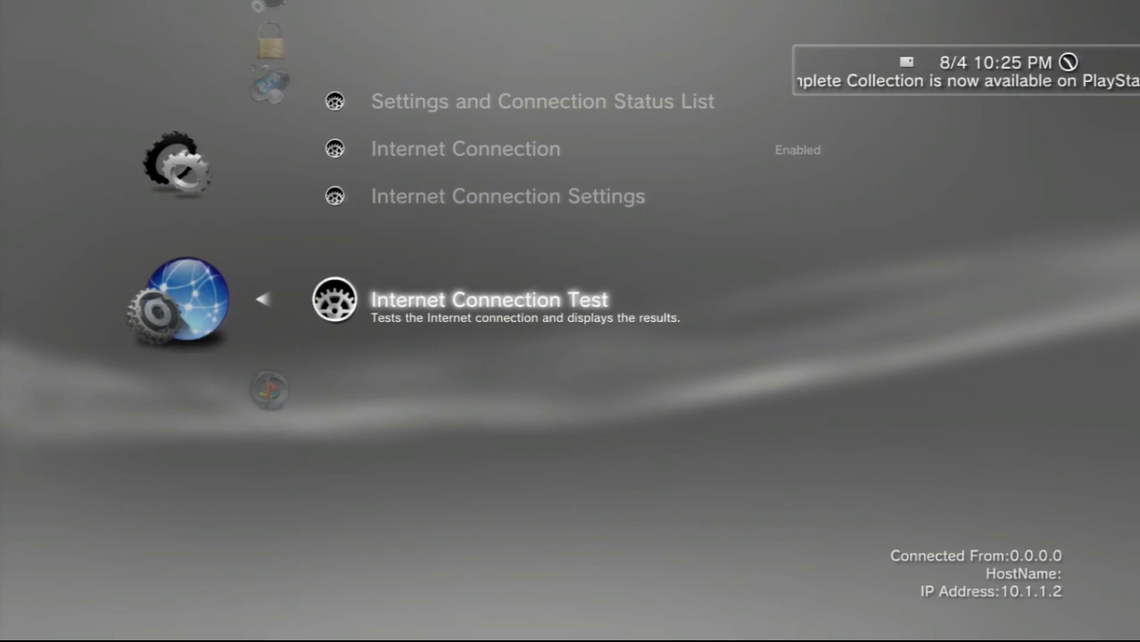